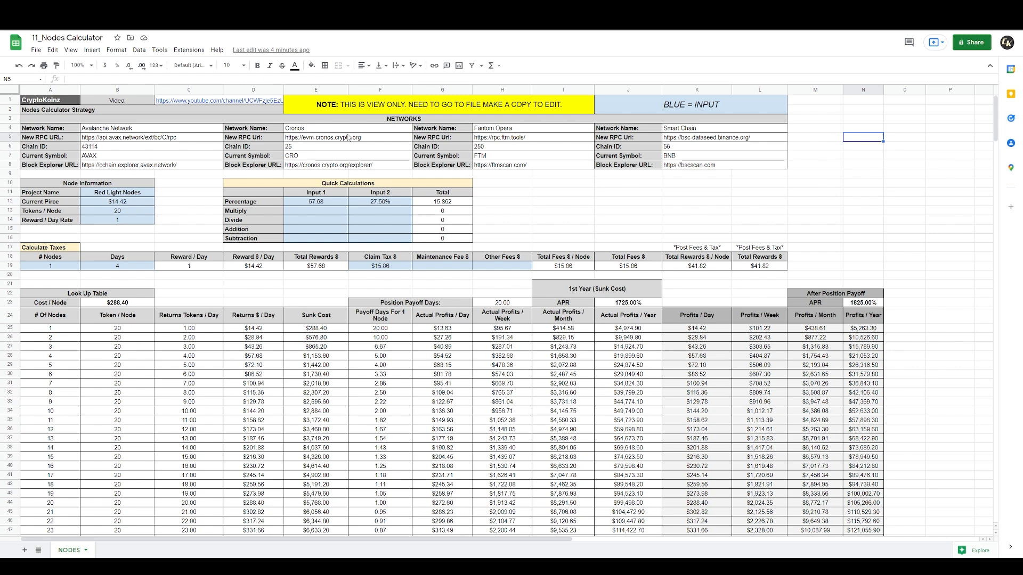
pyautogui.moveTo(364, 148)
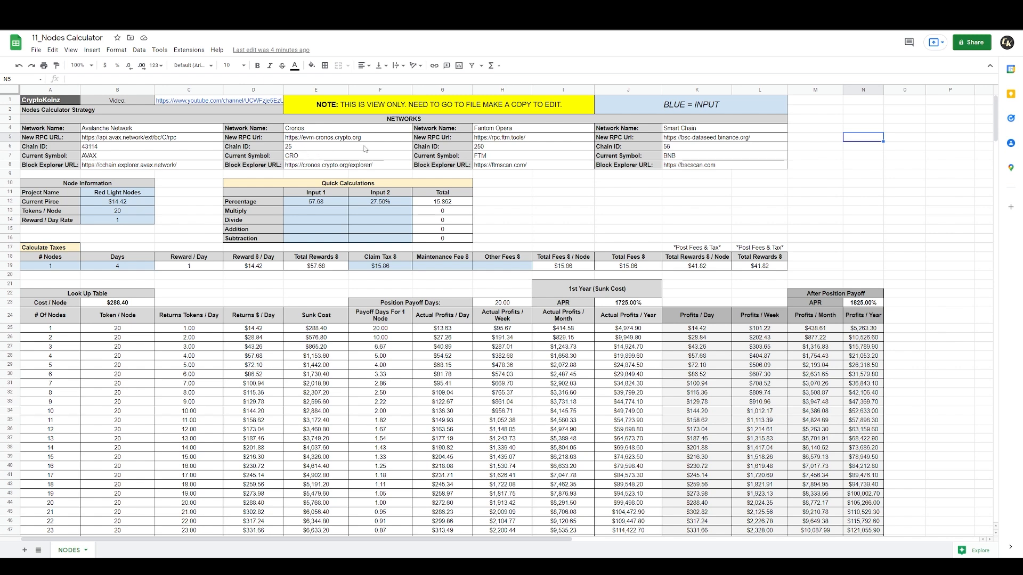
pyautogui.moveTo(527, 144)
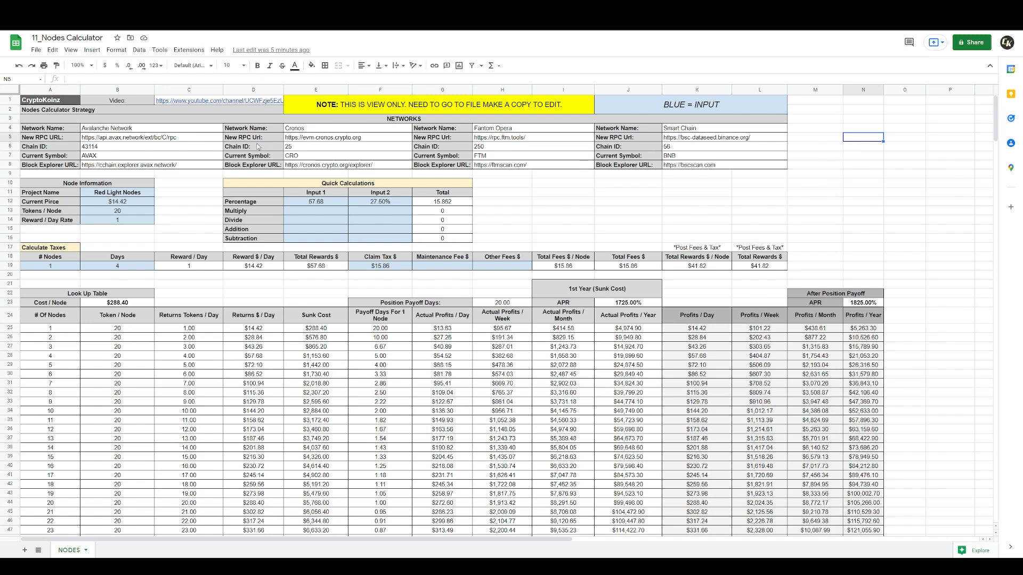
pyautogui.moveTo(194, 152)
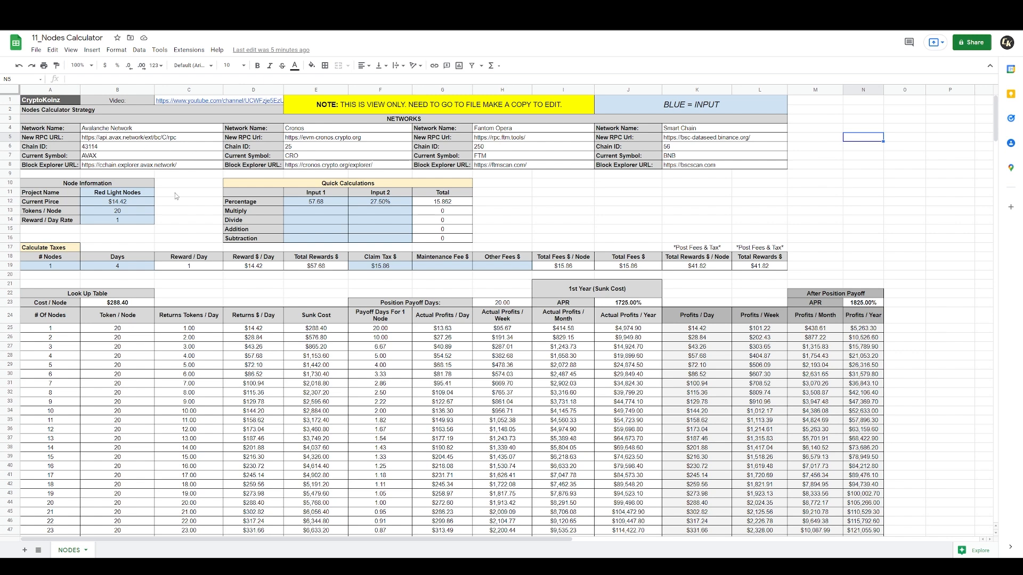
pyautogui.moveTo(173, 197)
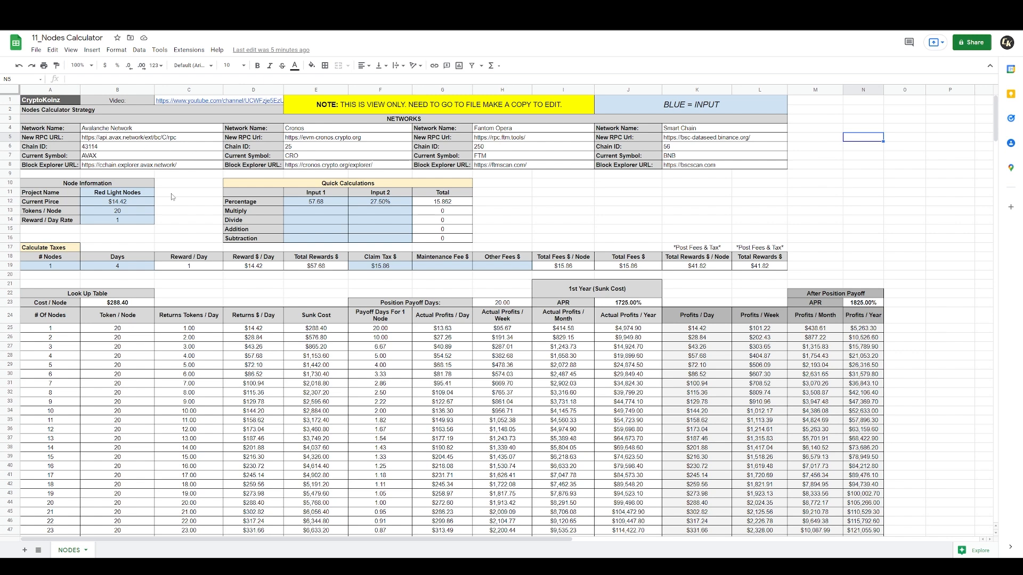
# Clear the old node information values in B11:B14.
pyautogui.click(79, 65)
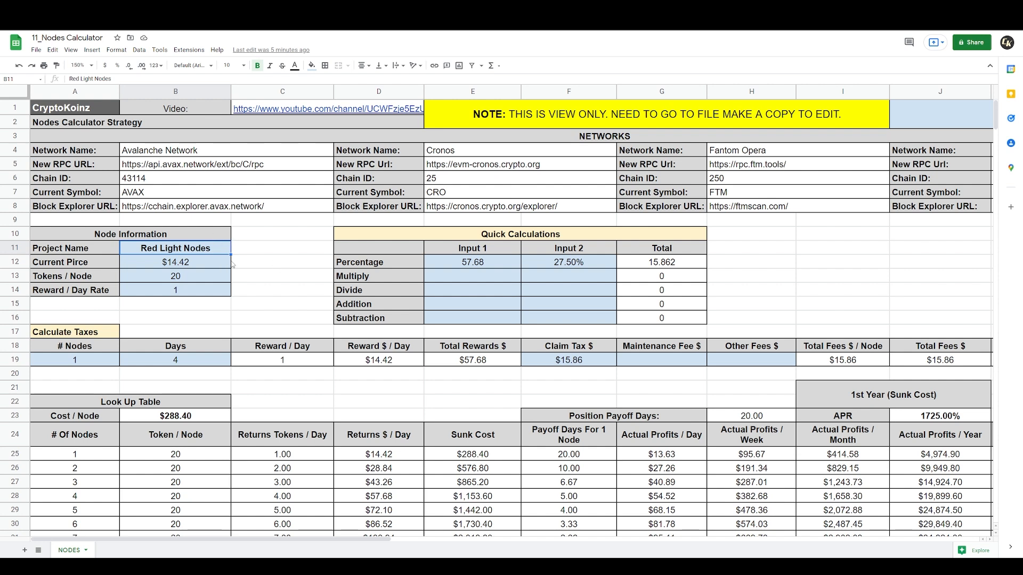
pyautogui.click(175, 261)
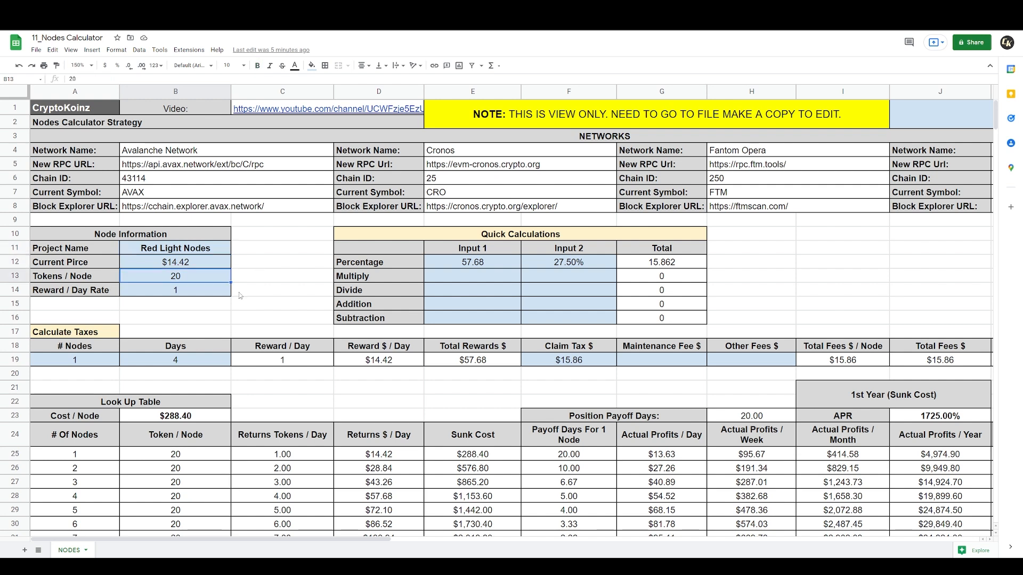
pyautogui.moveTo(254, 307)
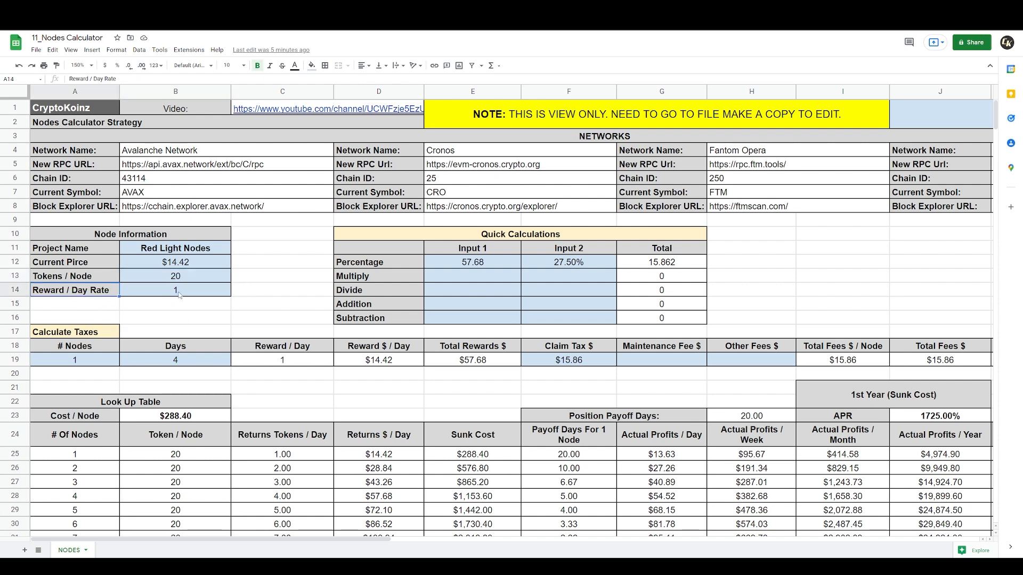
pyautogui.click(175, 290)
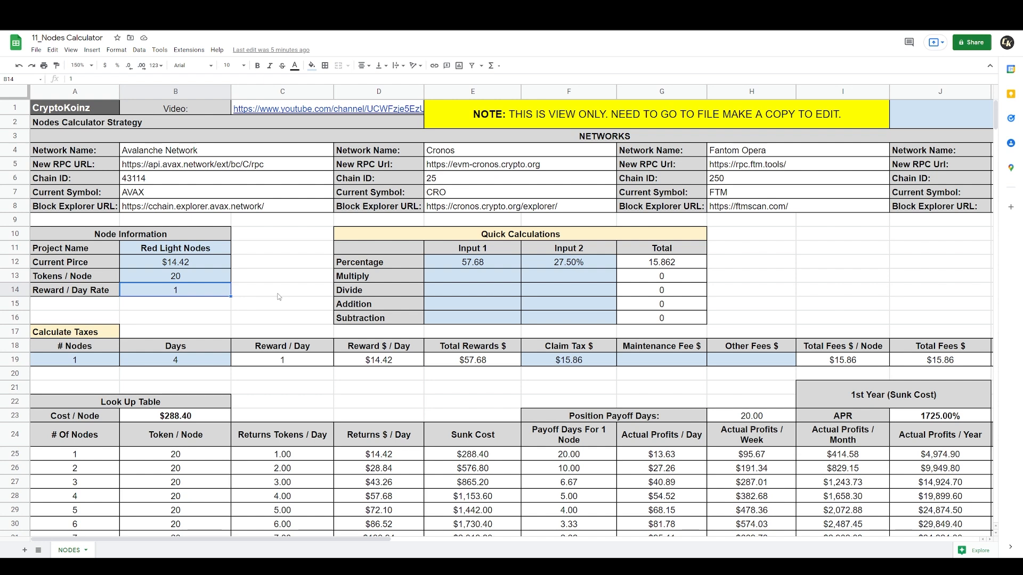
pyautogui.click(175, 276)
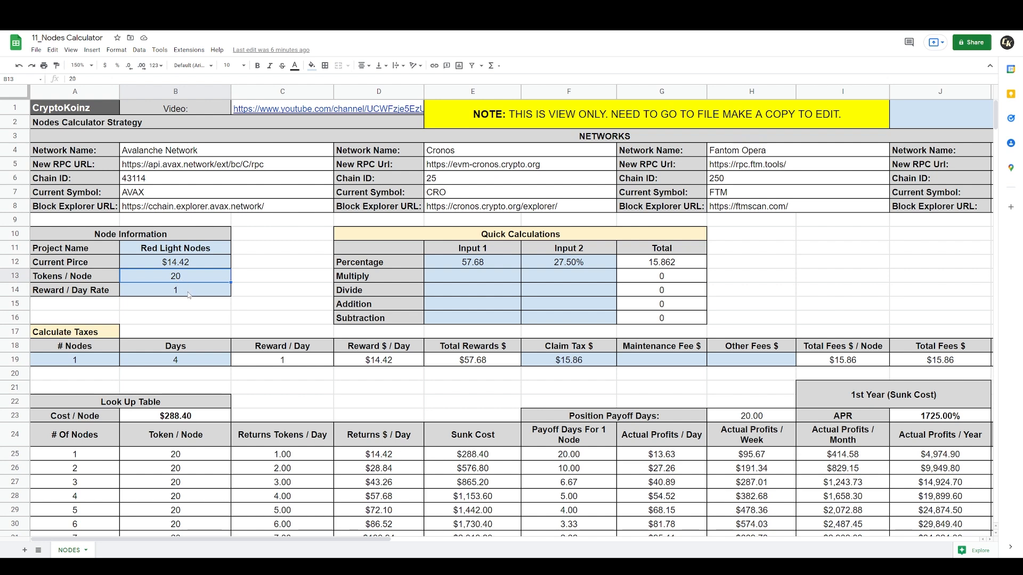
pyautogui.click(174, 290)
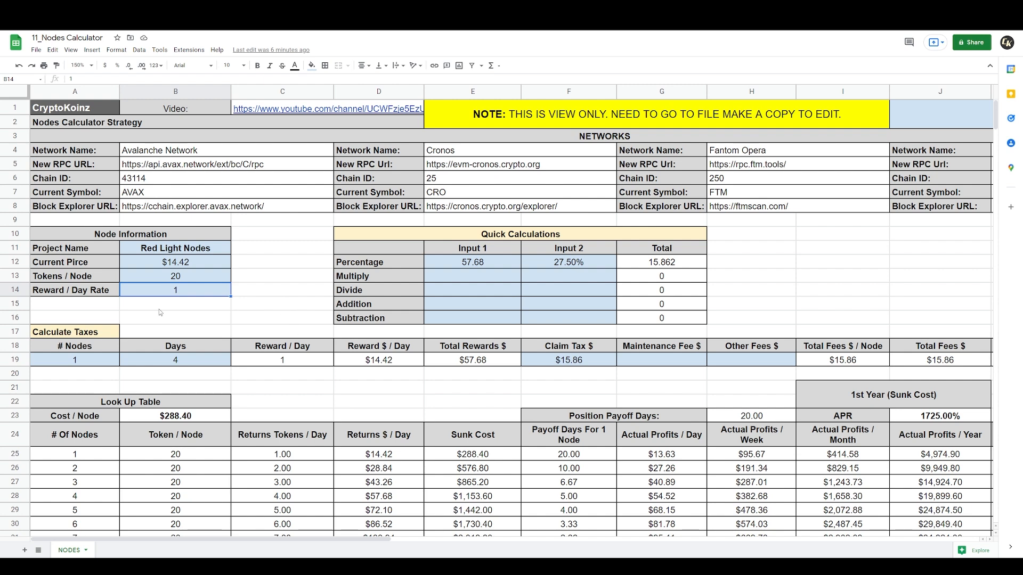
pyautogui.moveTo(159, 264)
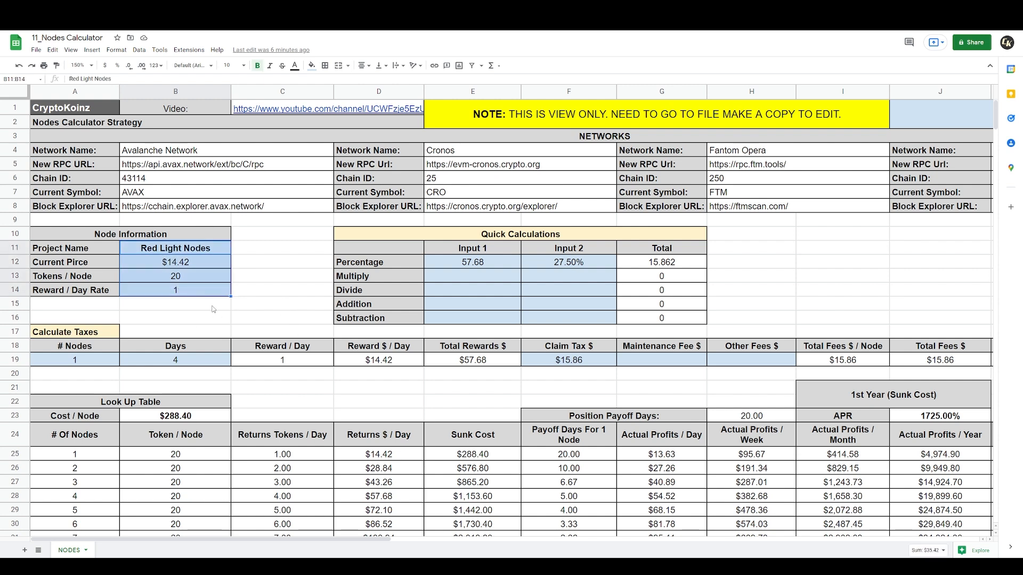
pyautogui.press('Delete')
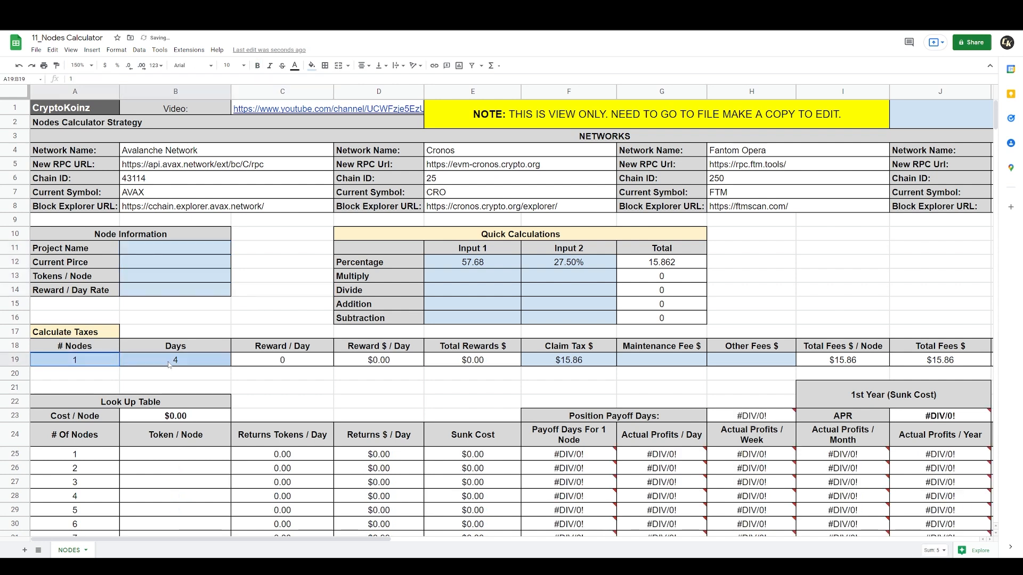
# Clear the old claim tax value and the remaining percentage inputs.
pyautogui.click(567, 360)
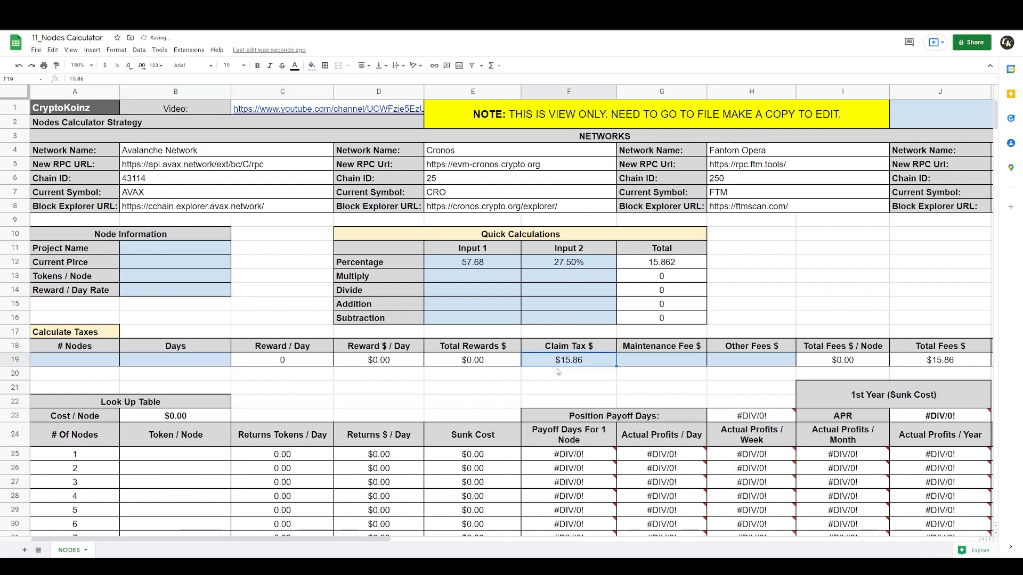
pyautogui.press('Delete')
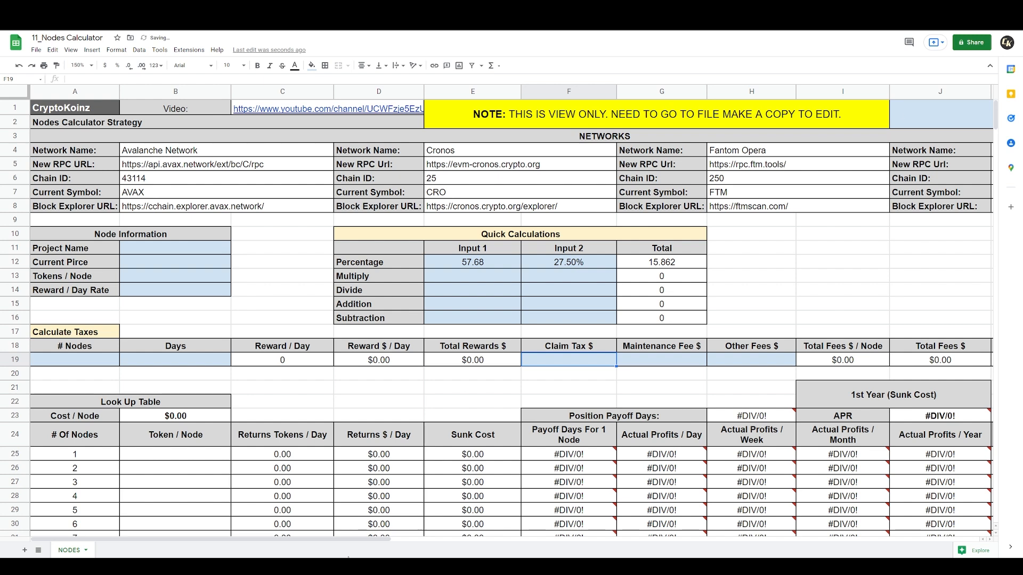
pyautogui.hscroll(3)
pyautogui.write('0')
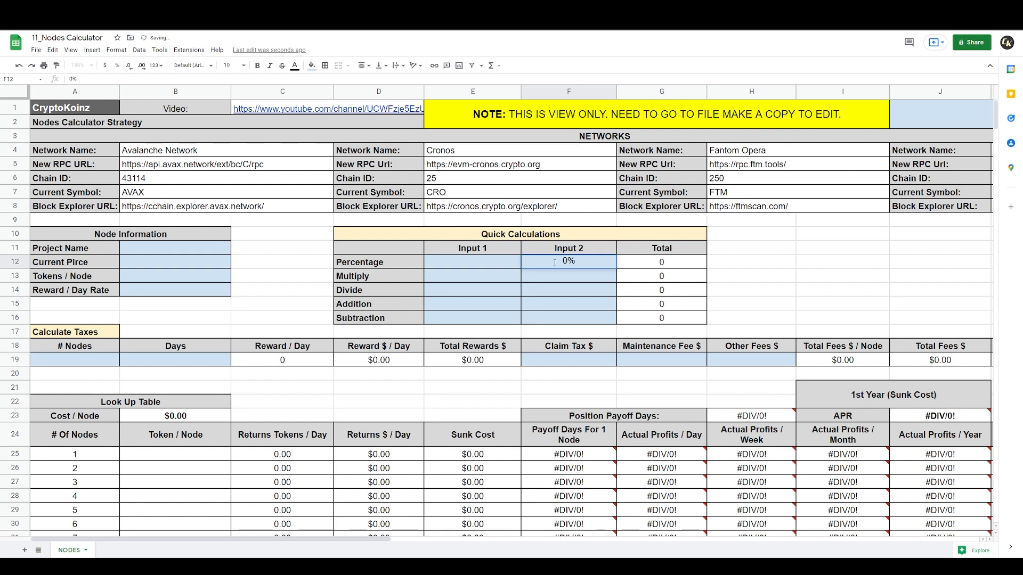
pyautogui.click(174, 248)
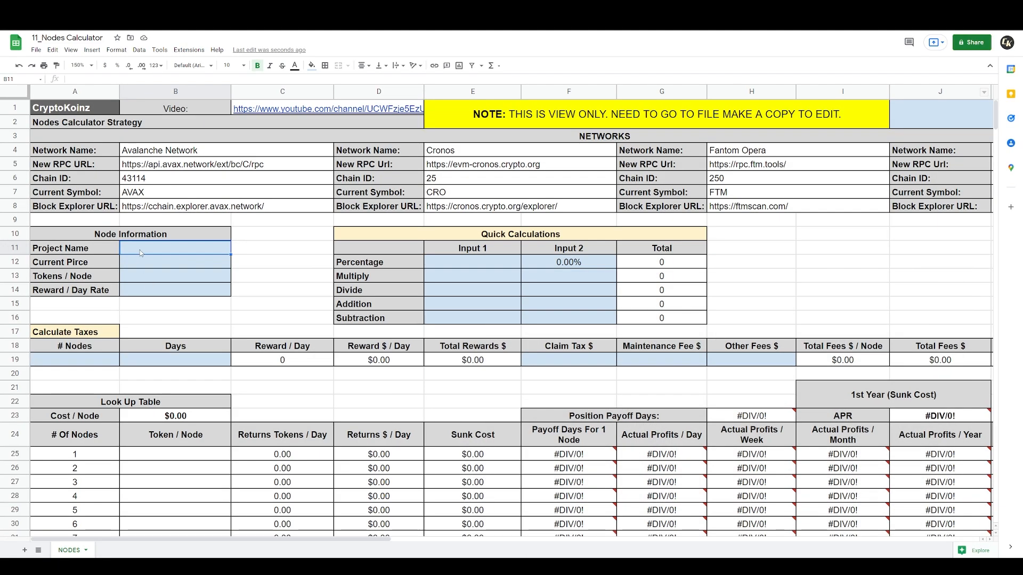
# Enter 'Redlight Node District' as the project name in B11.
pyautogui.write('Redlight')
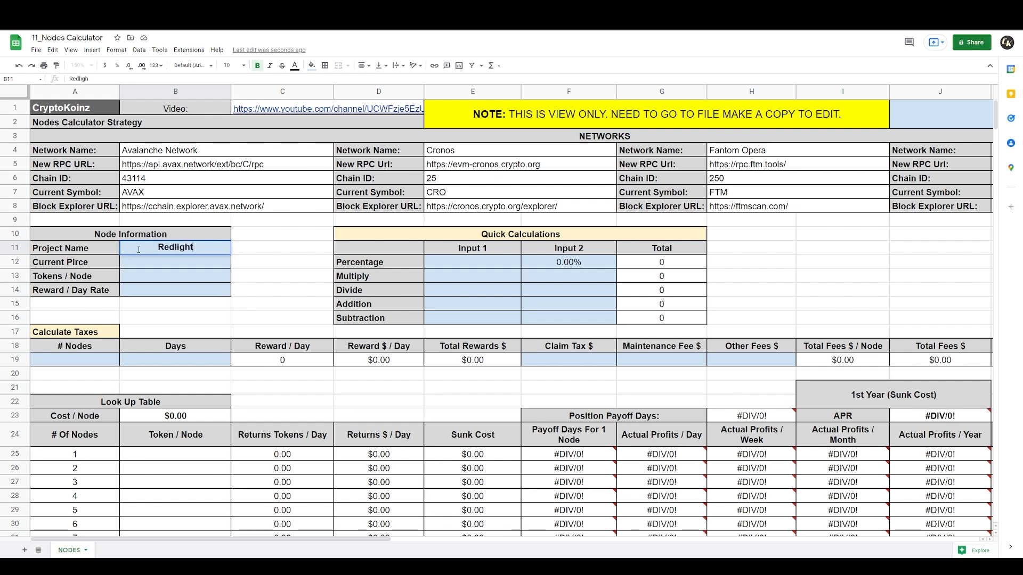
pyautogui.write('Node')
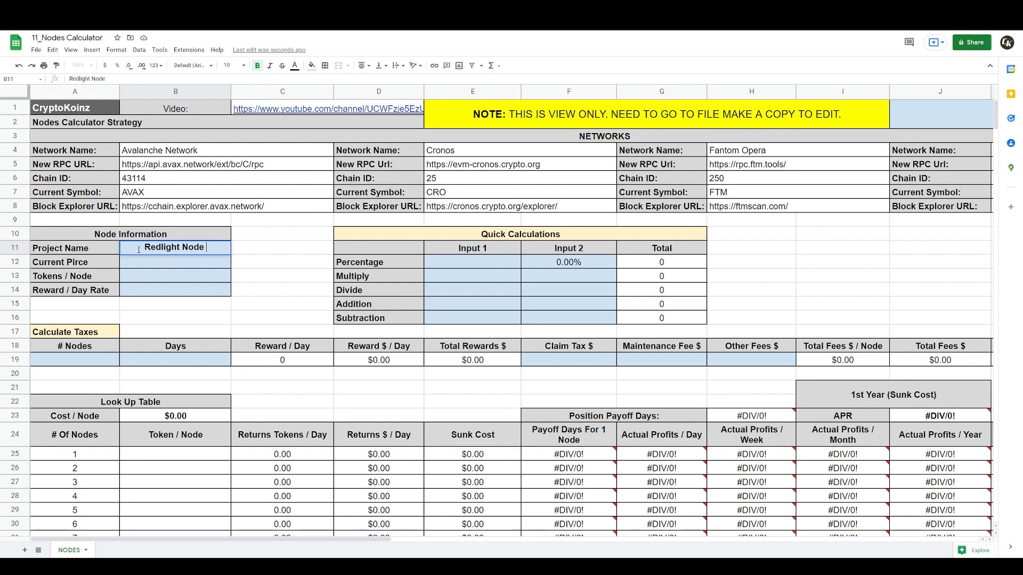
pyautogui.write('D')
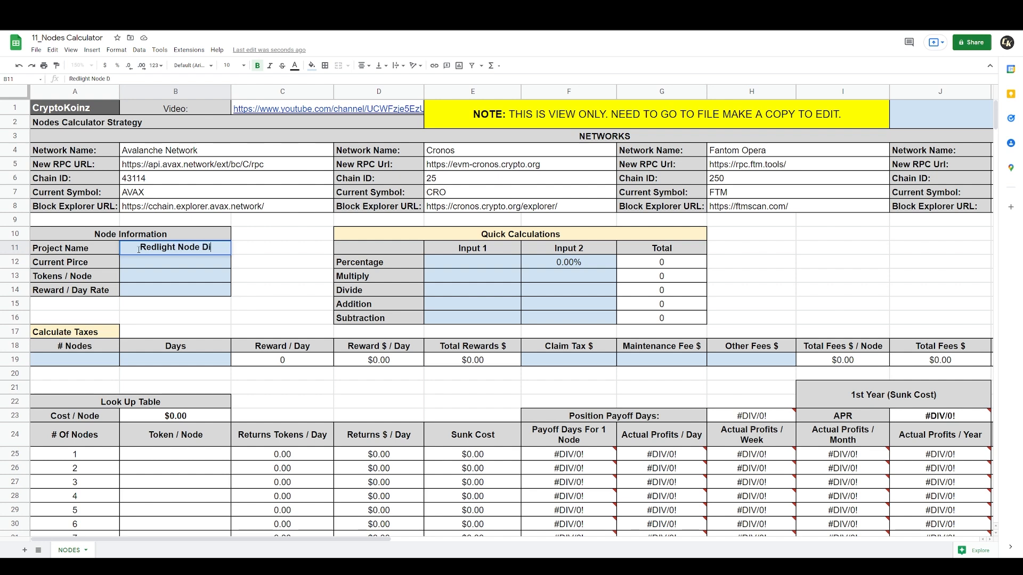
pyautogui.write('istrict')
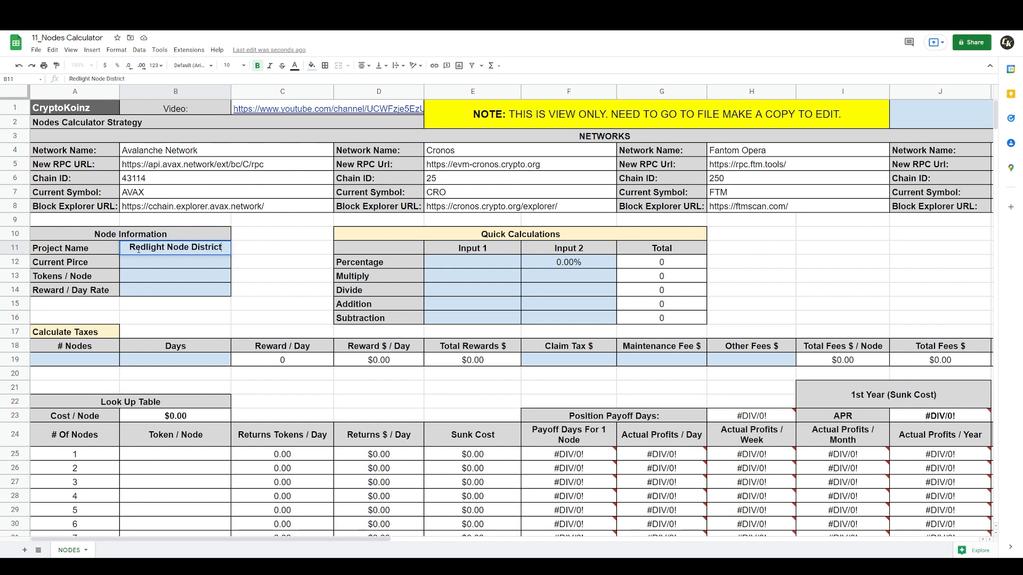
pyautogui.press('enter')
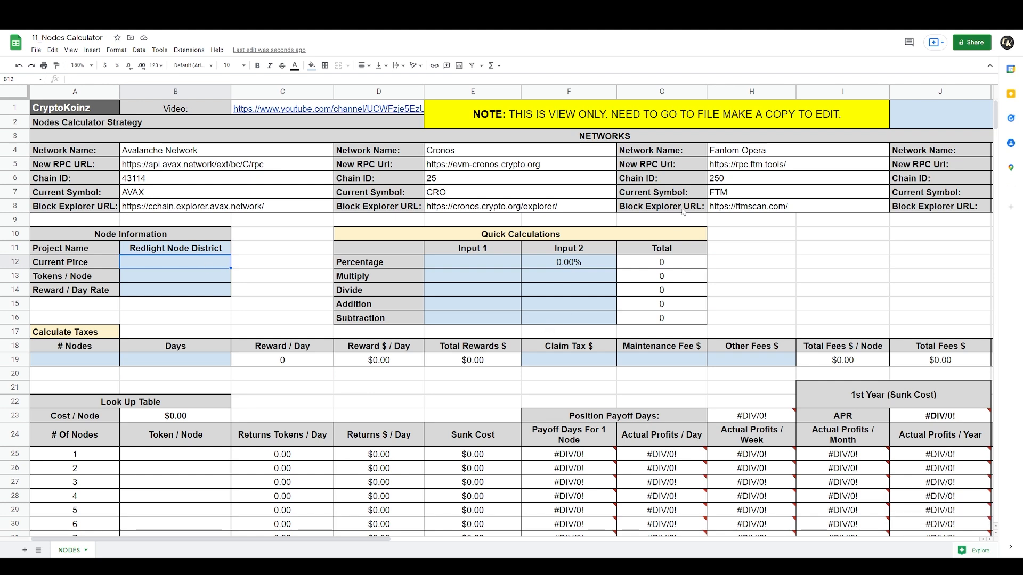
# Start entering the 14. current price from the Redlight dashboard.
pyautogui.write('14.')
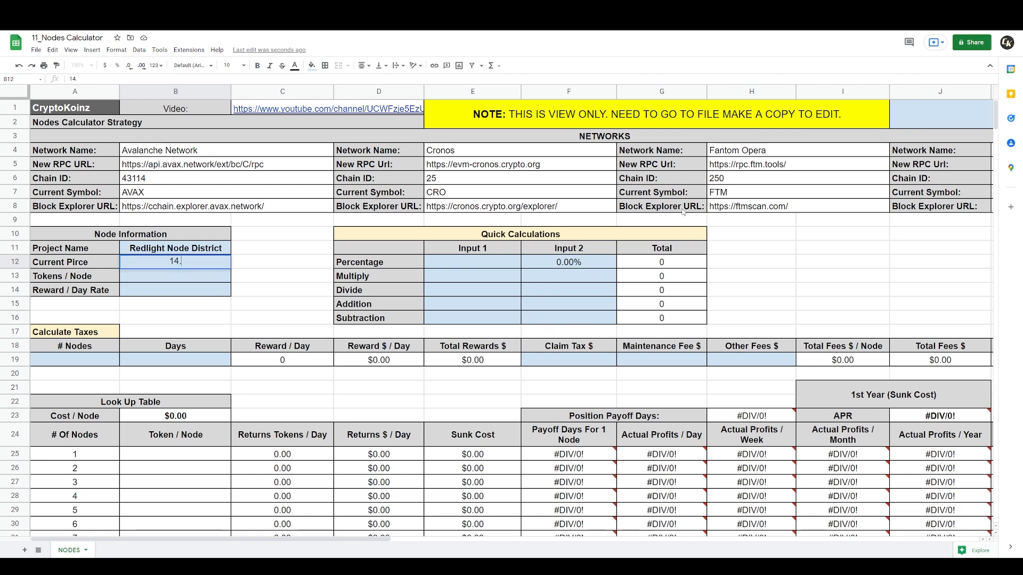
pyautogui.press('Enter')
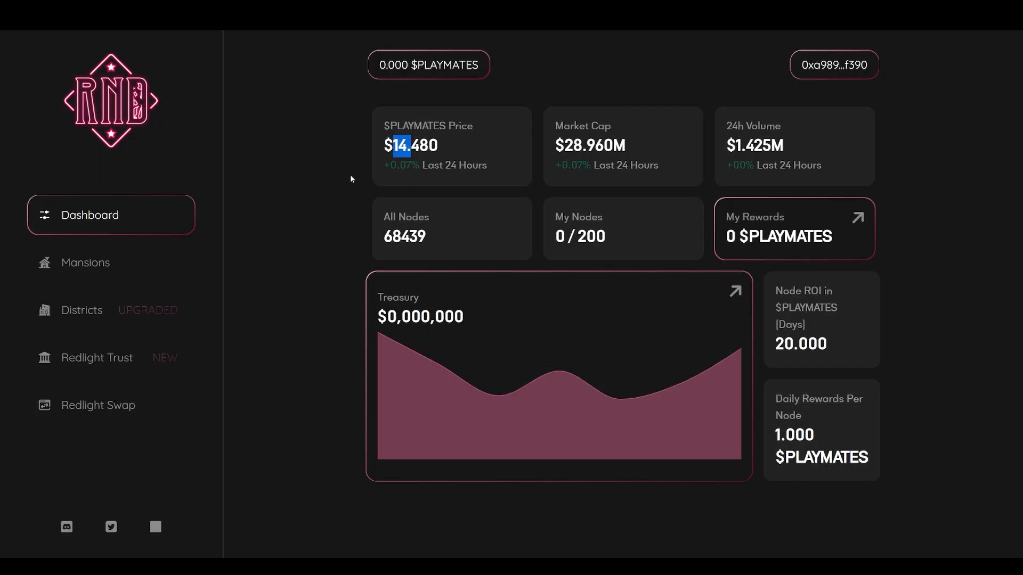
# Open the Mansions page showing the 20 $PLAYMATES cost per mansion.
pyautogui.click(85, 262)
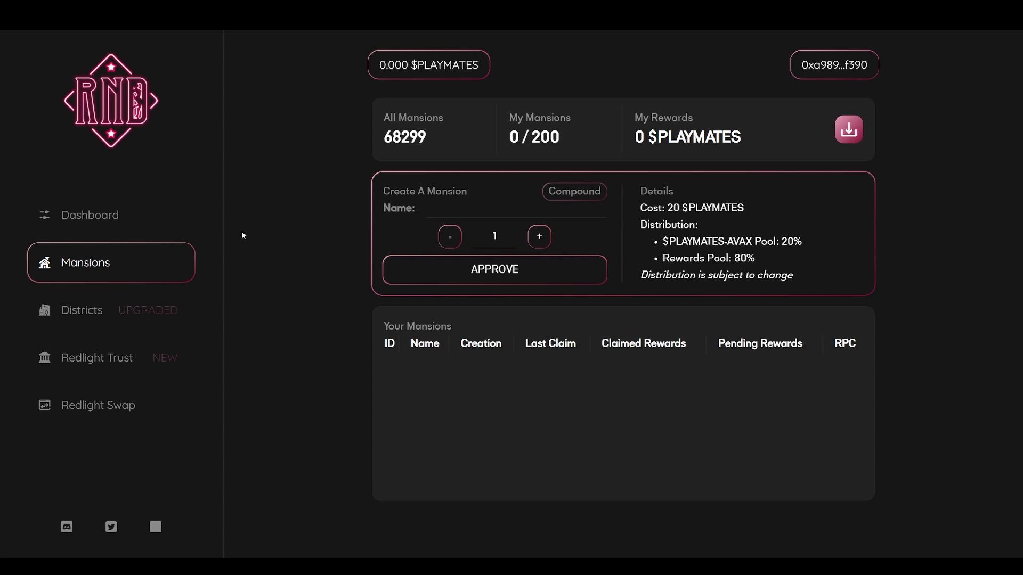
pyautogui.moveTo(683, 223)
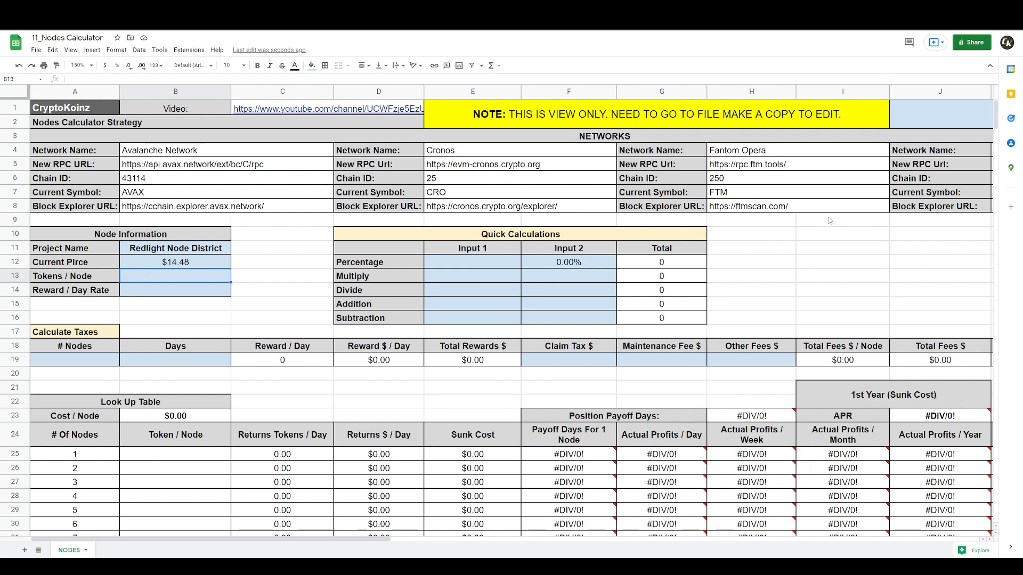
# Enter 20 tokens per node so cost per node becomes $289.60.
pyautogui.write('20')
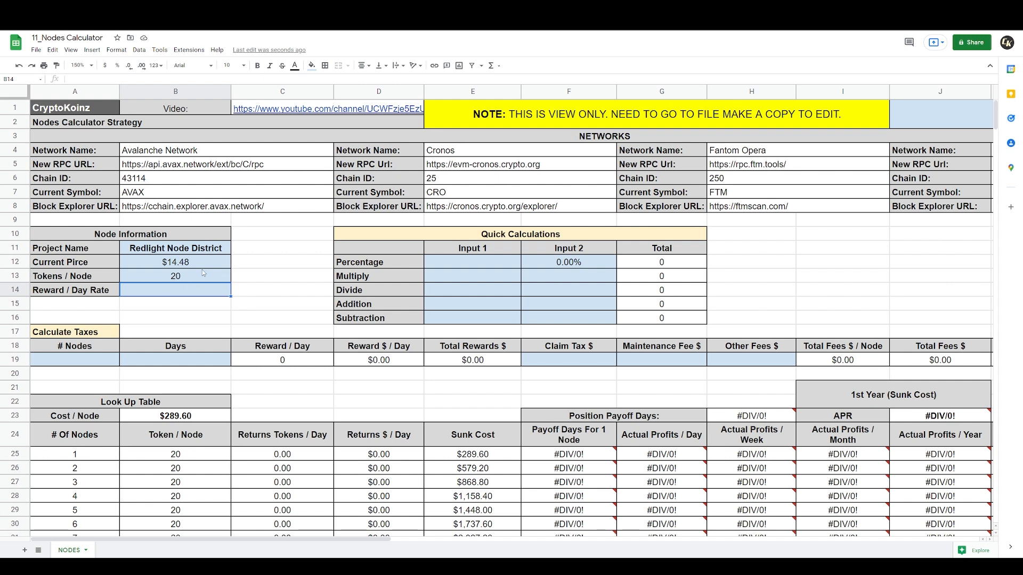
pyautogui.scroll(-3)
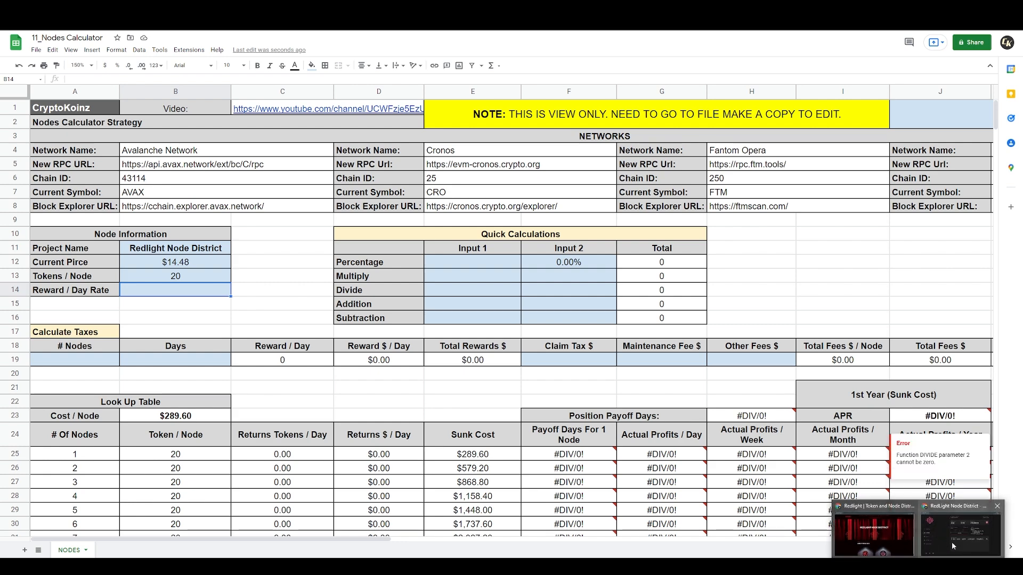
pyautogui.click(956, 532)
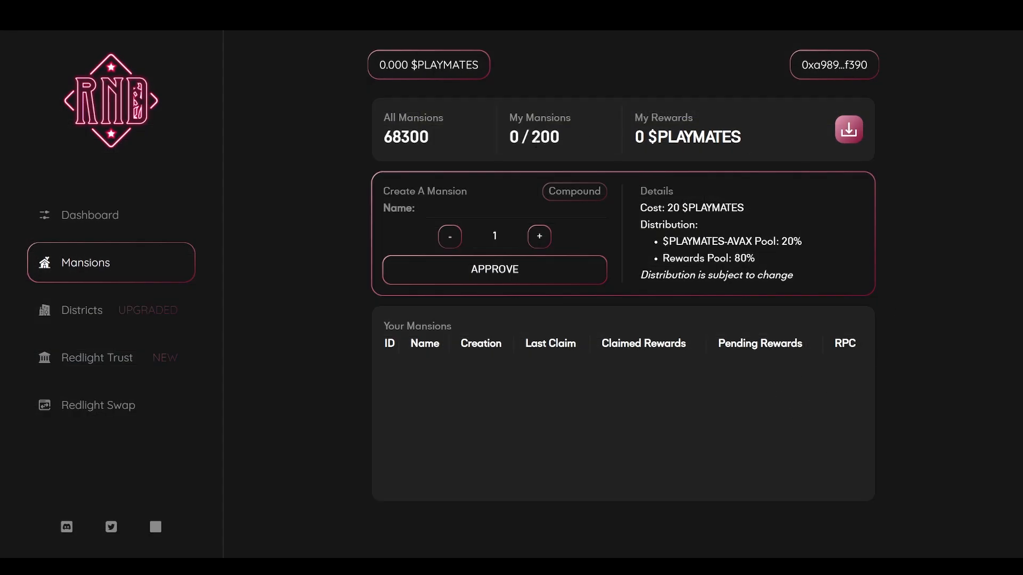
pyautogui.click(90, 216)
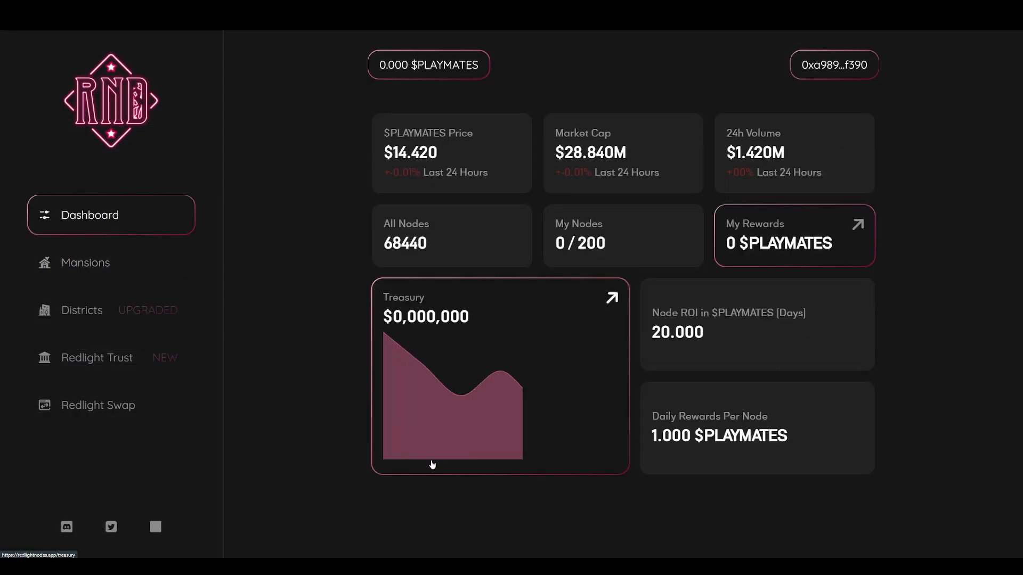
pyautogui.doubleClick(661, 417)
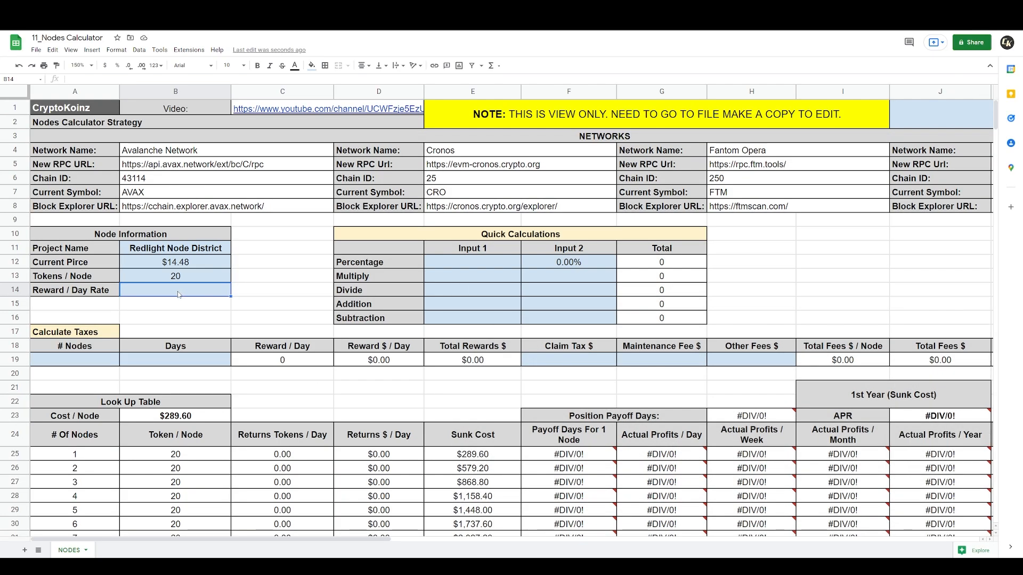
# Enter a reward per day rate of 1 in B14.
pyautogui.write('1')
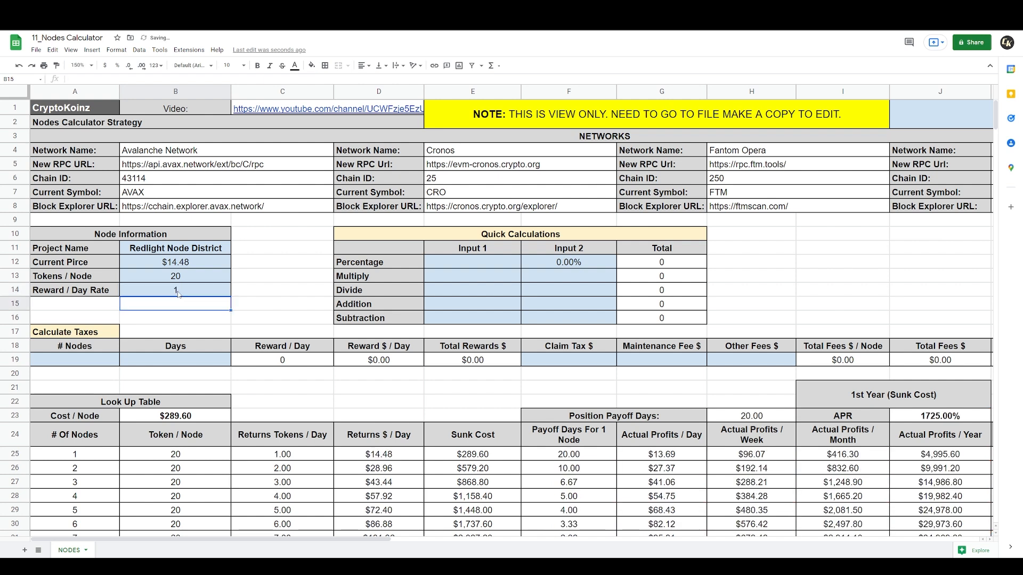
pyautogui.scroll(-3)
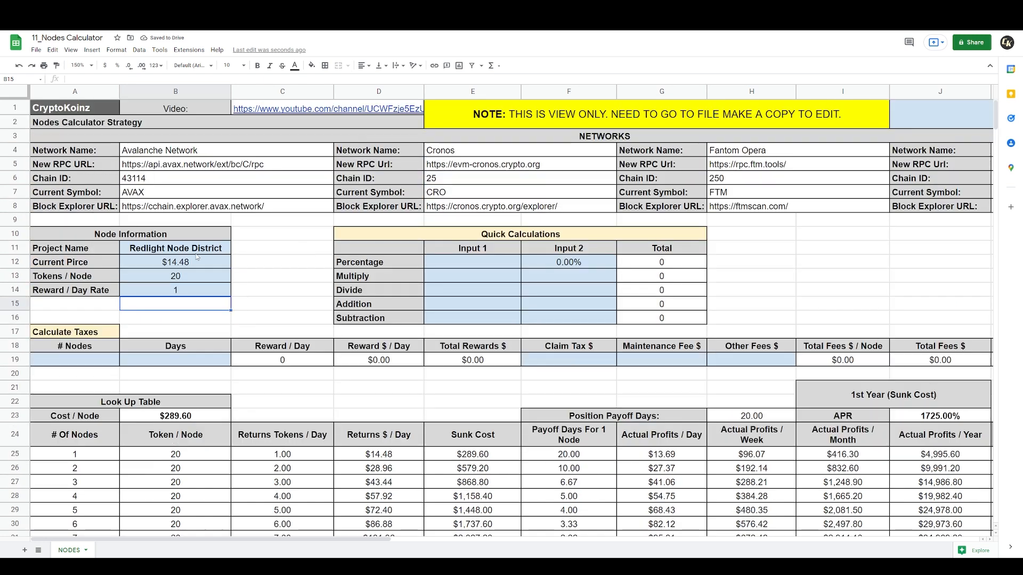
# Review the price $14.48, 20 tokens and rate 1 inputs feeding the 1725% APR table.
pyautogui.click(175, 262)
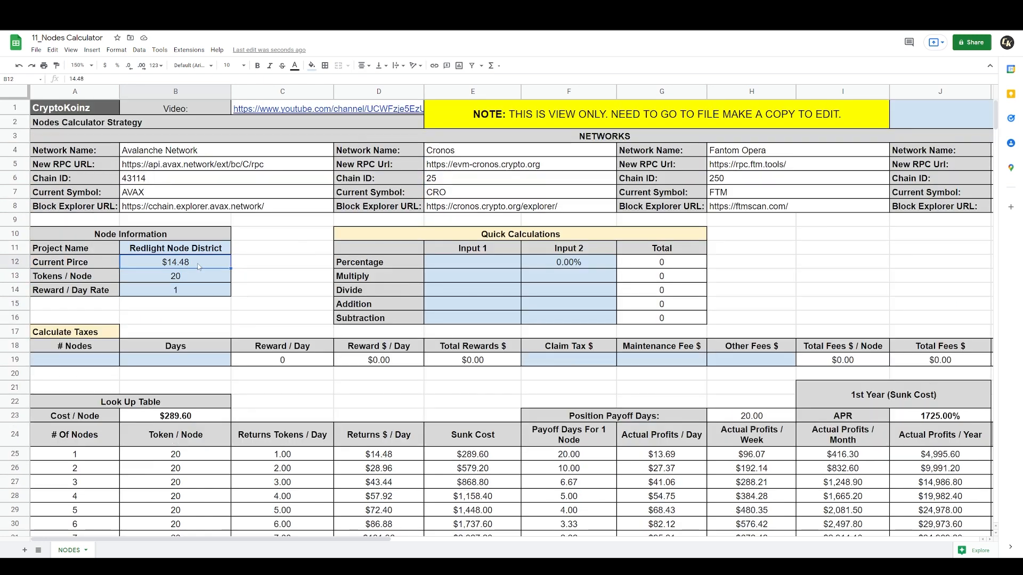
pyautogui.click(175, 290)
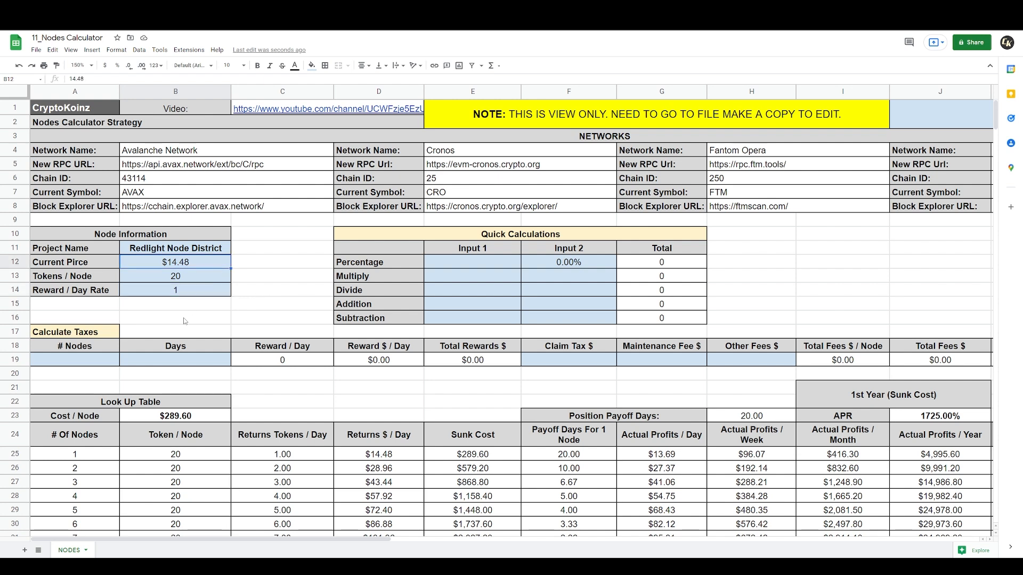
pyautogui.click(175, 276)
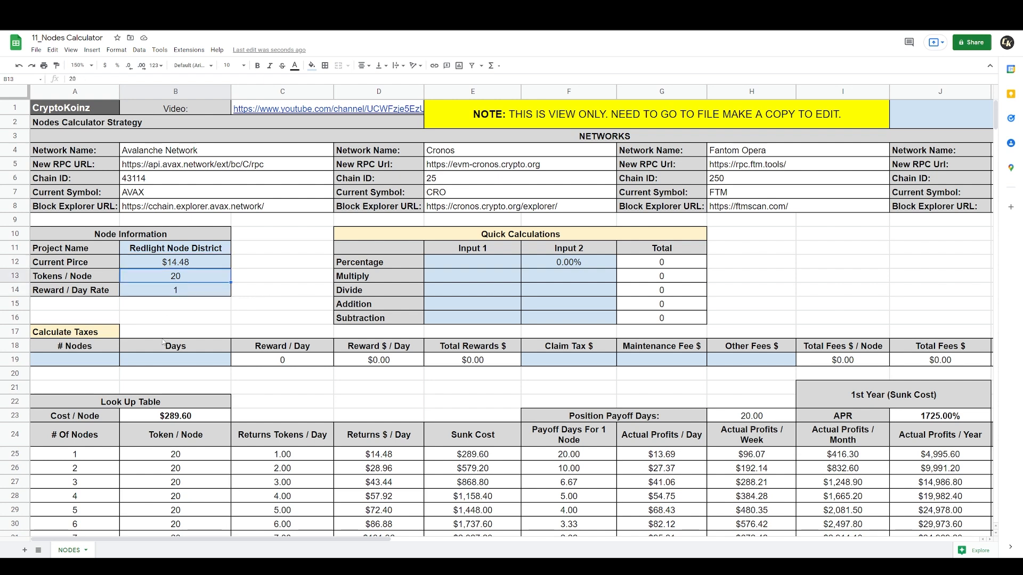
pyautogui.click(174, 290)
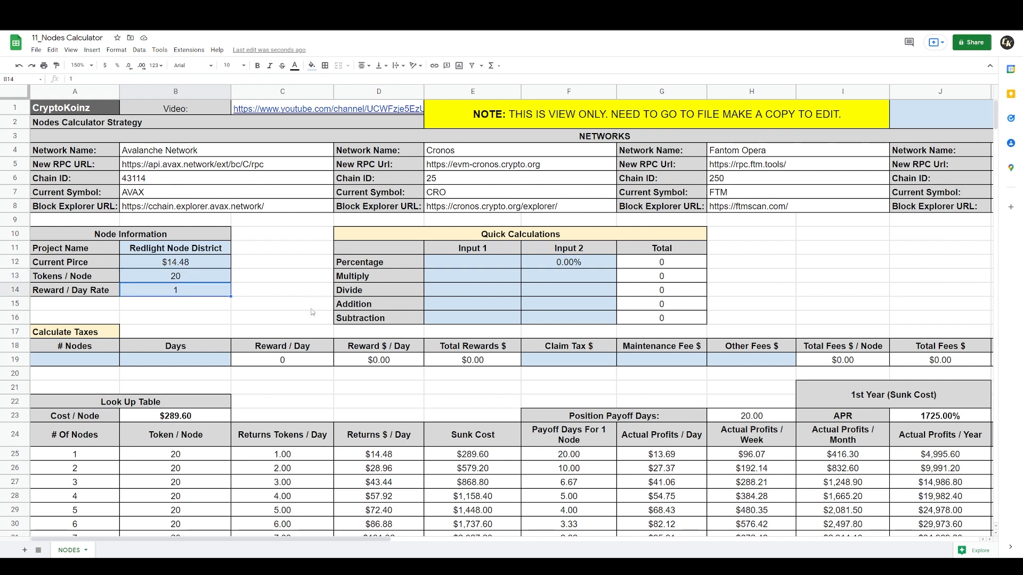
pyautogui.click(77, 65)
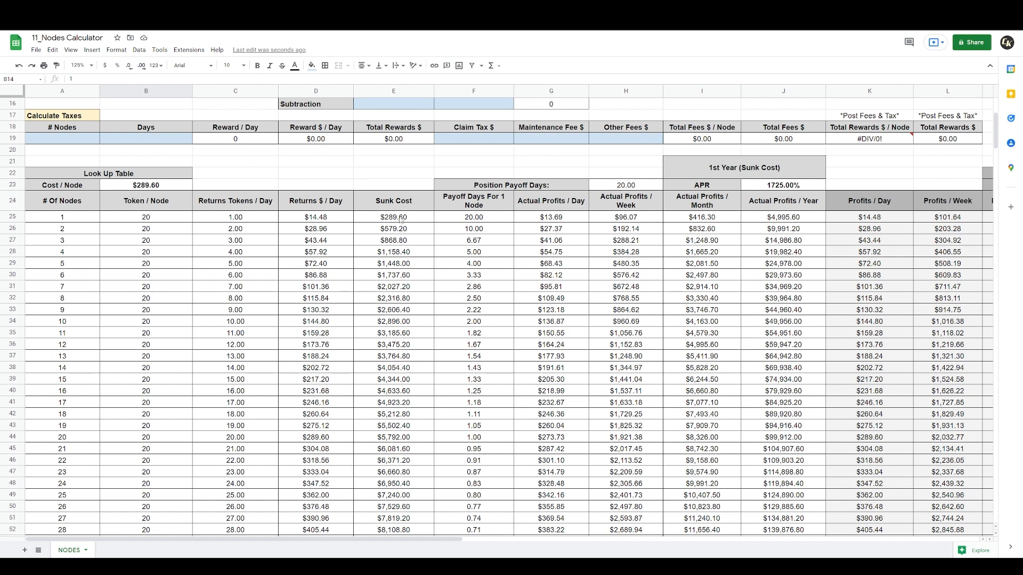
pyautogui.click(393, 217)
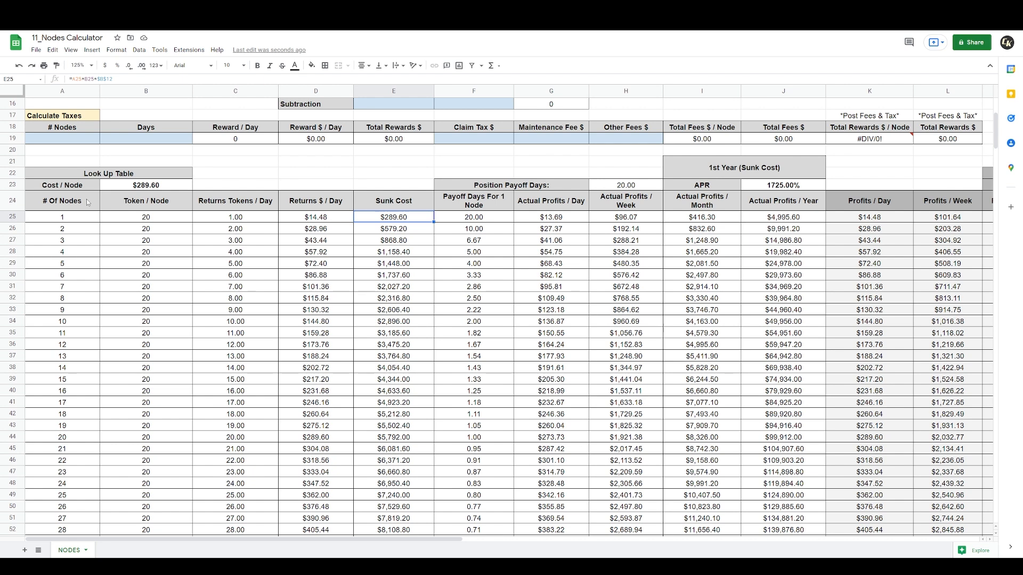
pyautogui.click(62, 185)
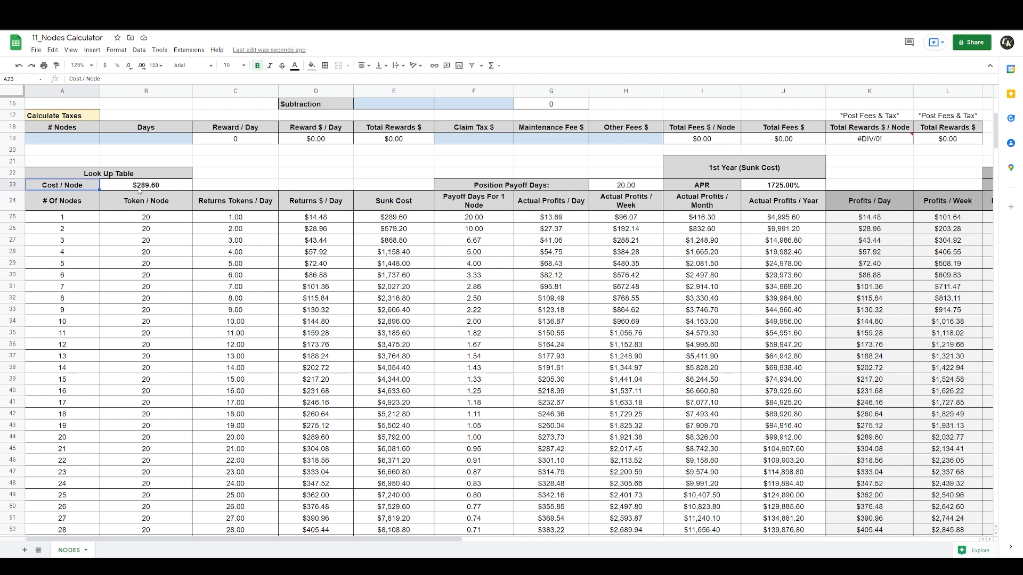
pyautogui.click(393, 218)
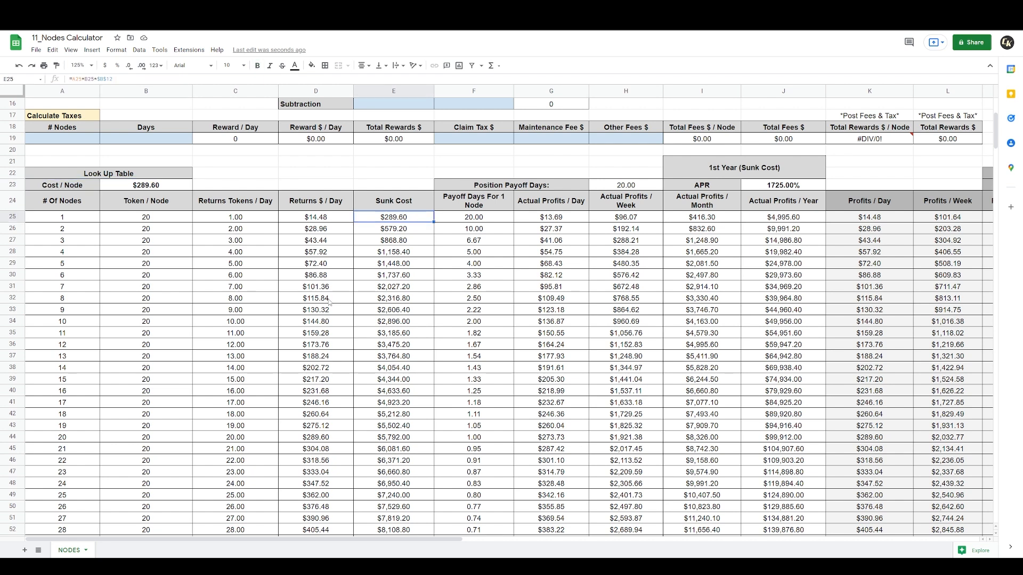
pyautogui.click(473, 217)
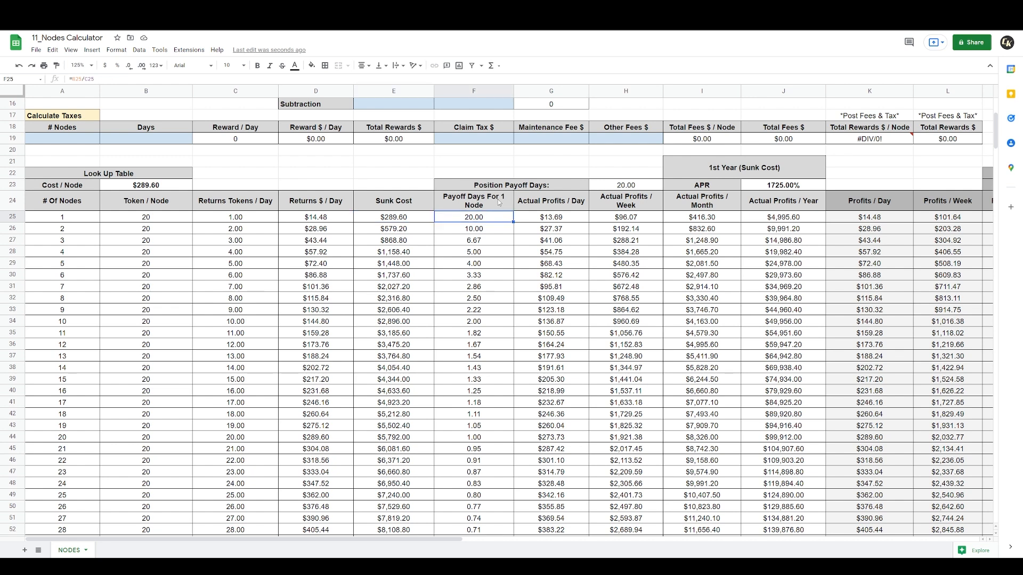
pyautogui.click(702, 217)
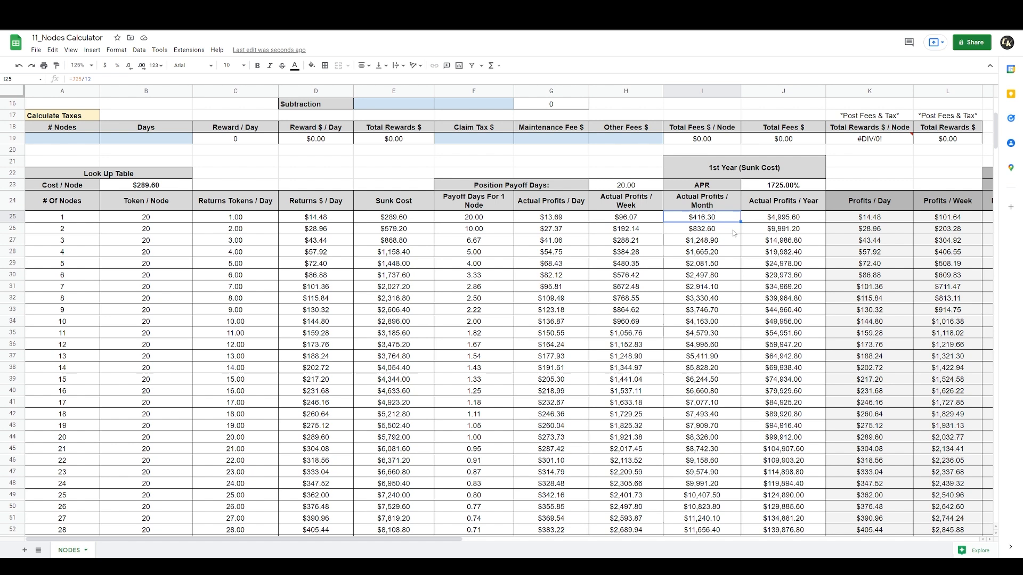
pyautogui.click(783, 216)
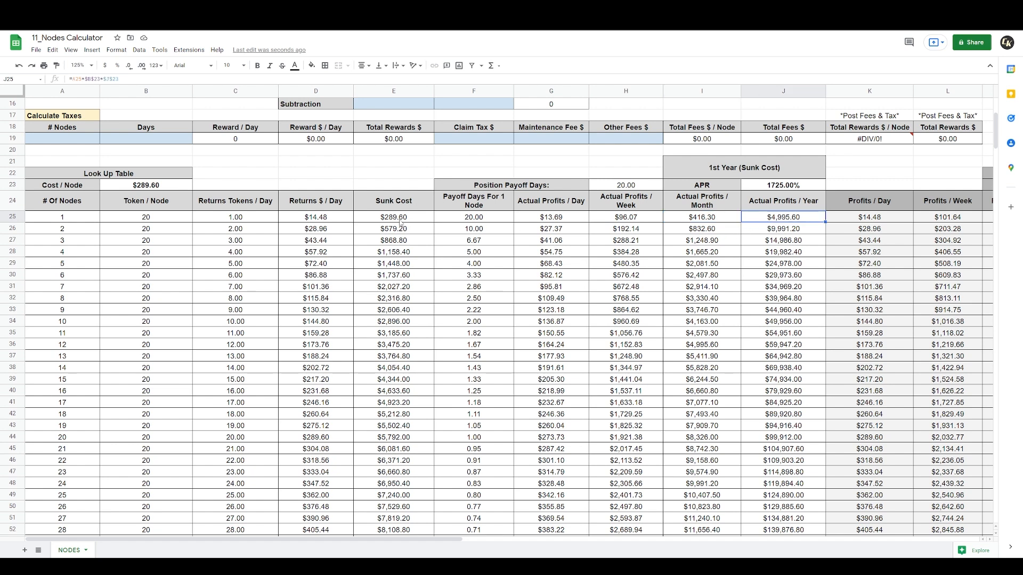
pyautogui.click(511, 185)
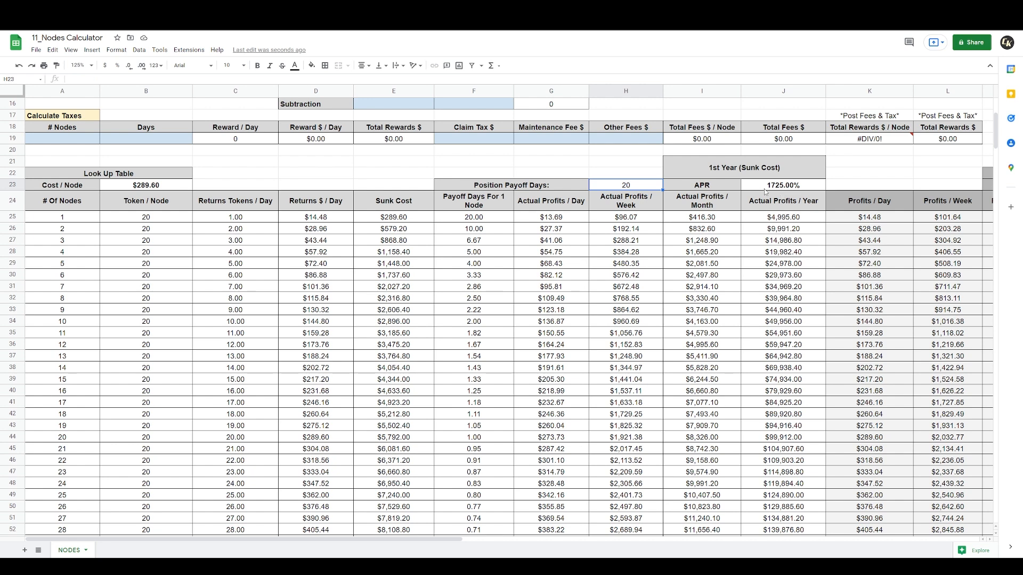
pyautogui.click(394, 217)
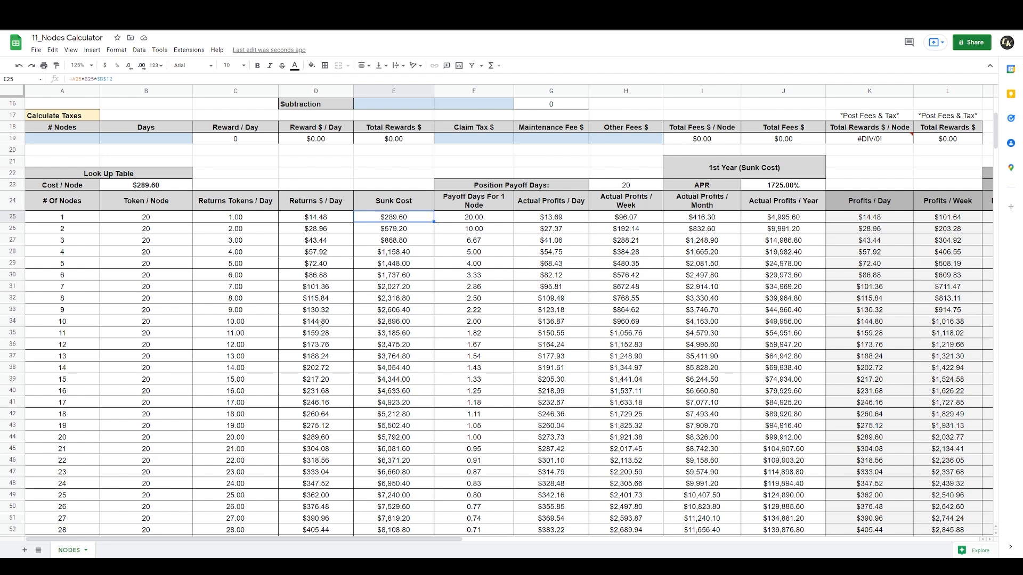
pyautogui.click(782, 217)
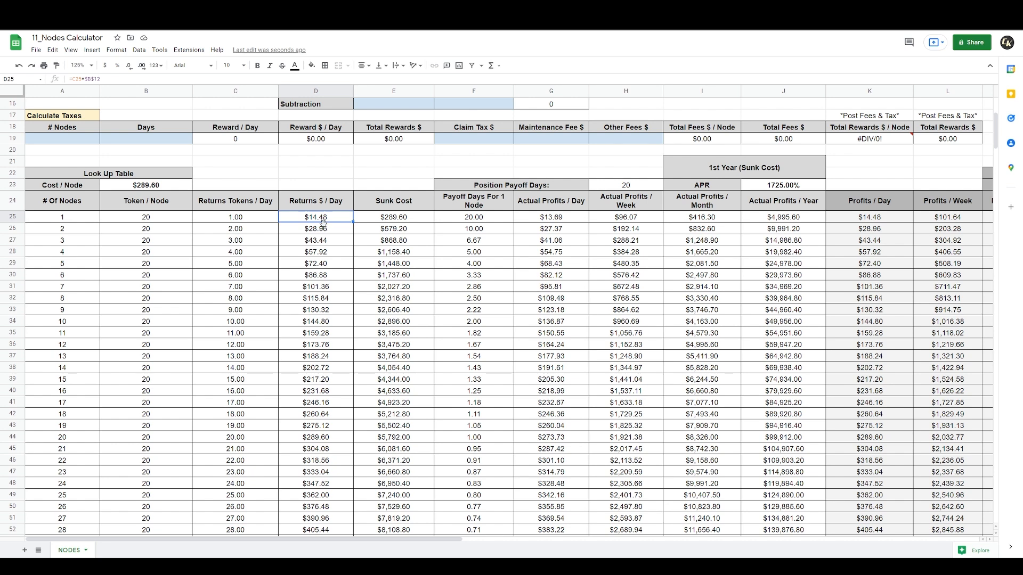
pyautogui.click(551, 217)
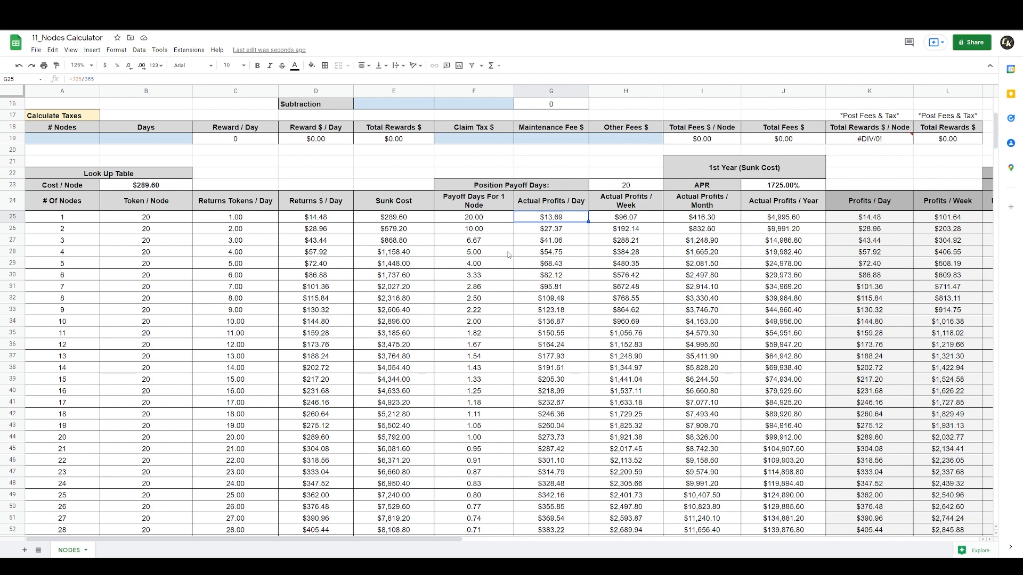
pyautogui.hscroll(3)
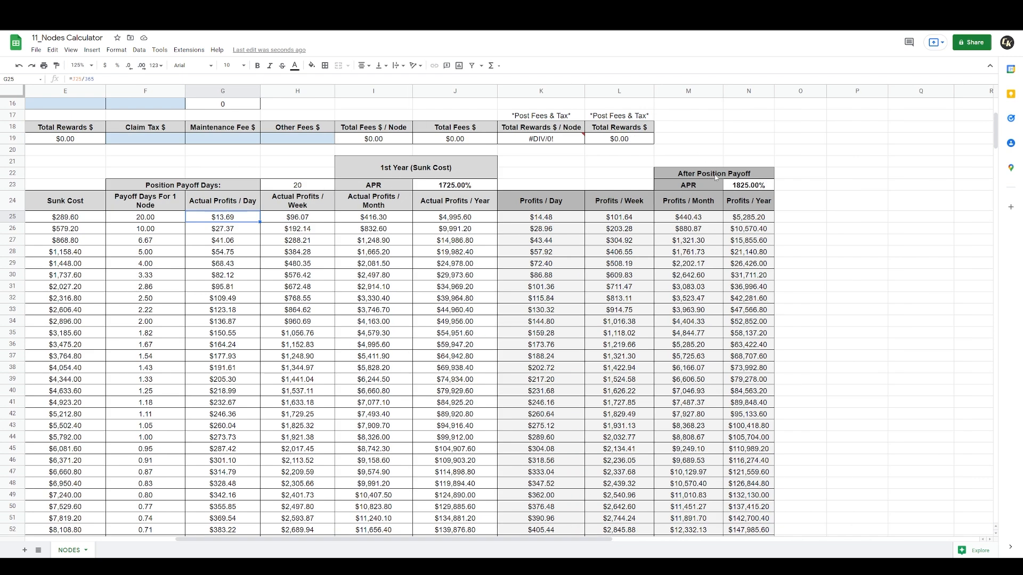
pyautogui.click(297, 185)
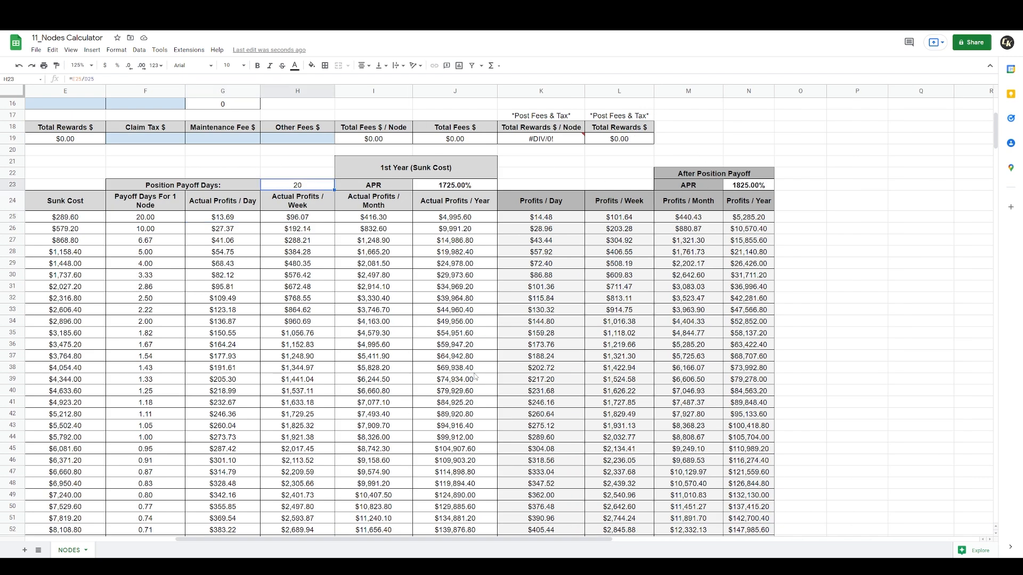
pyautogui.click(748, 185)
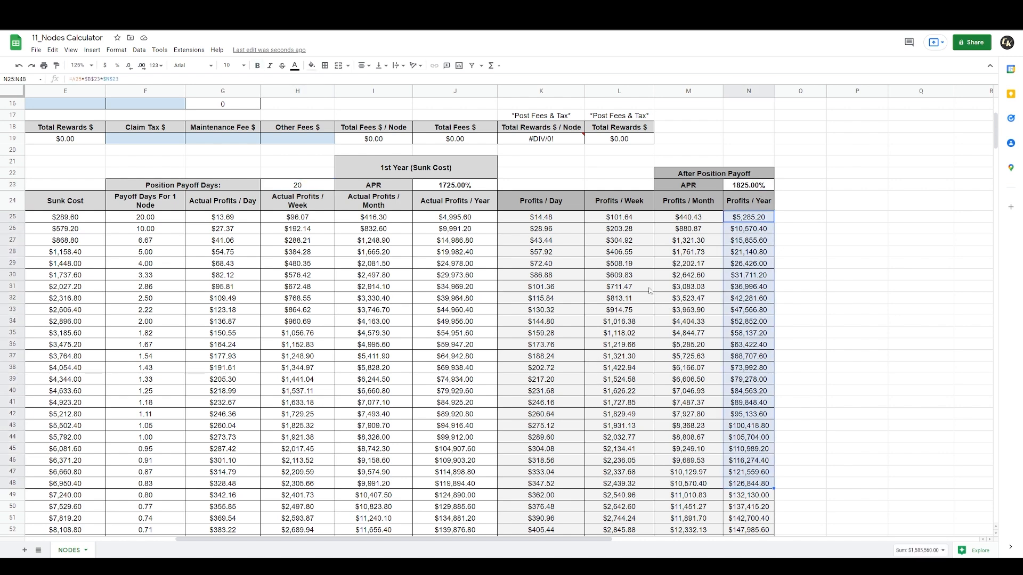
pyautogui.click(619, 275)
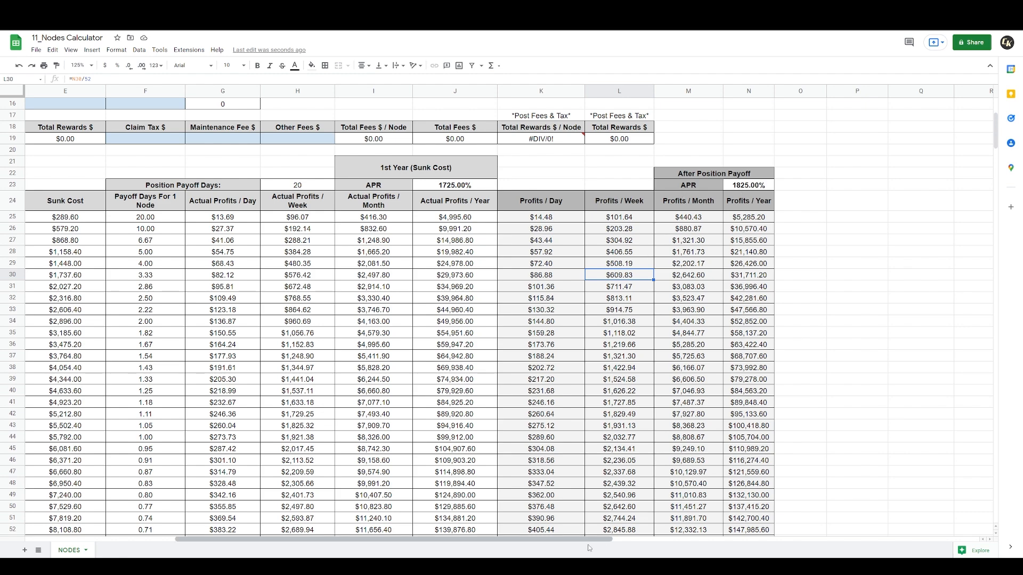
pyautogui.hscroll(-3)
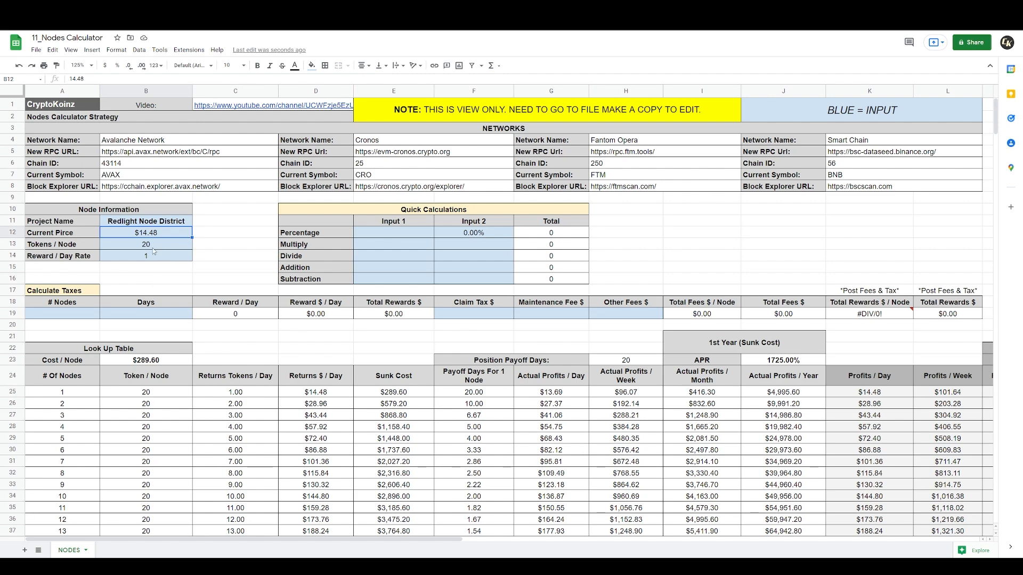
pyautogui.click(145, 256)
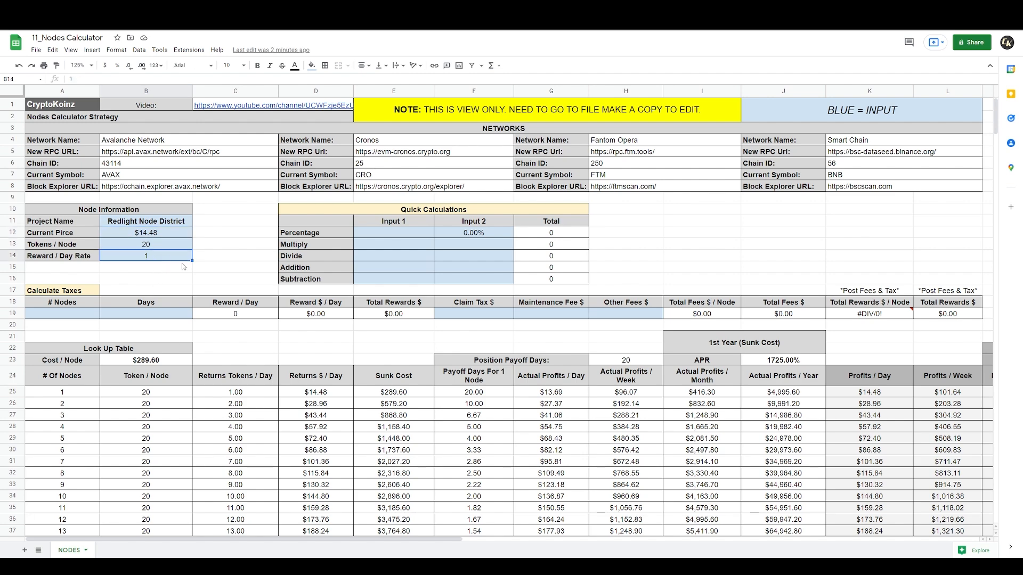
pyautogui.scroll(-3)
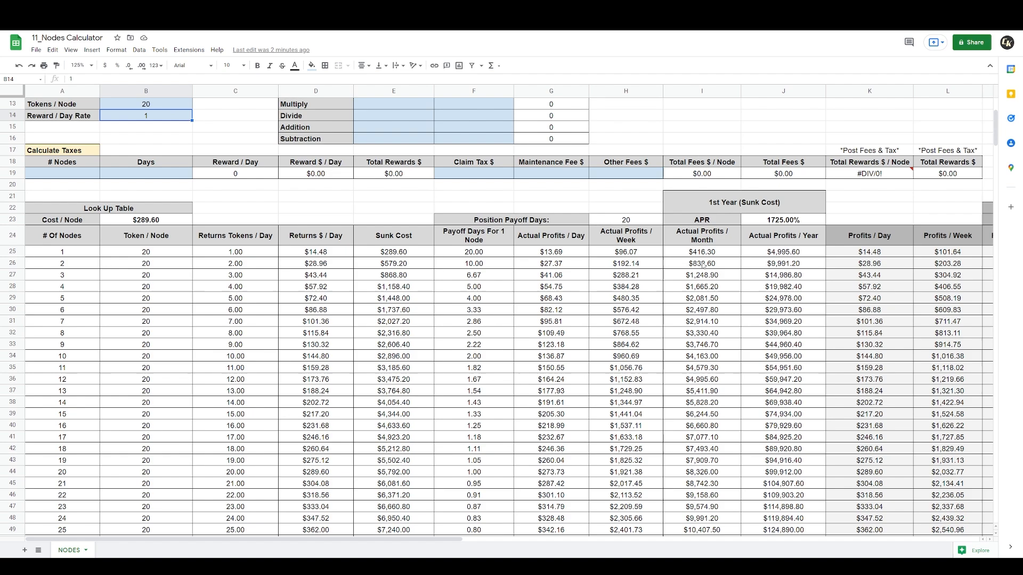
pyautogui.scroll(-3)
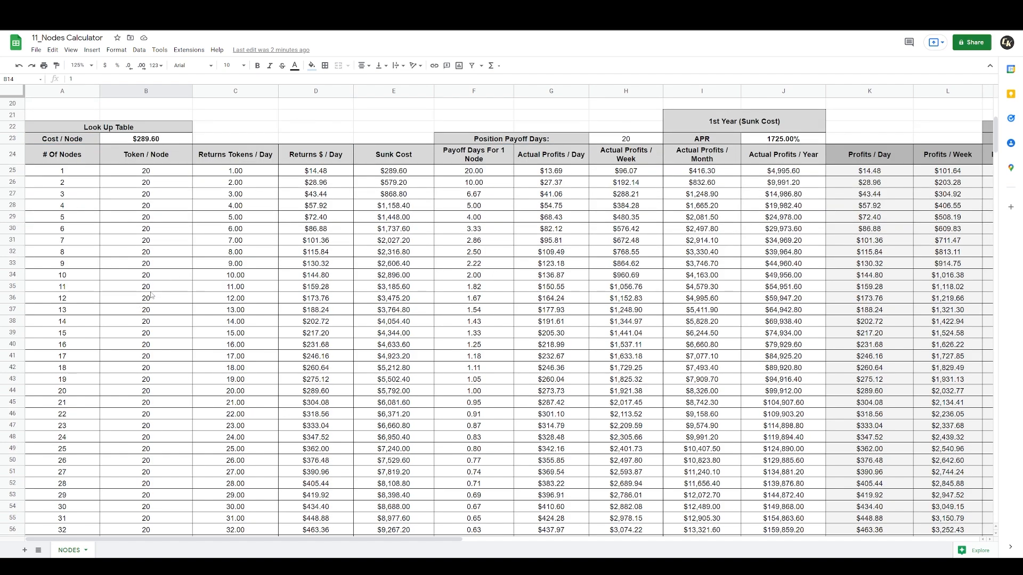
pyautogui.scroll(-3)
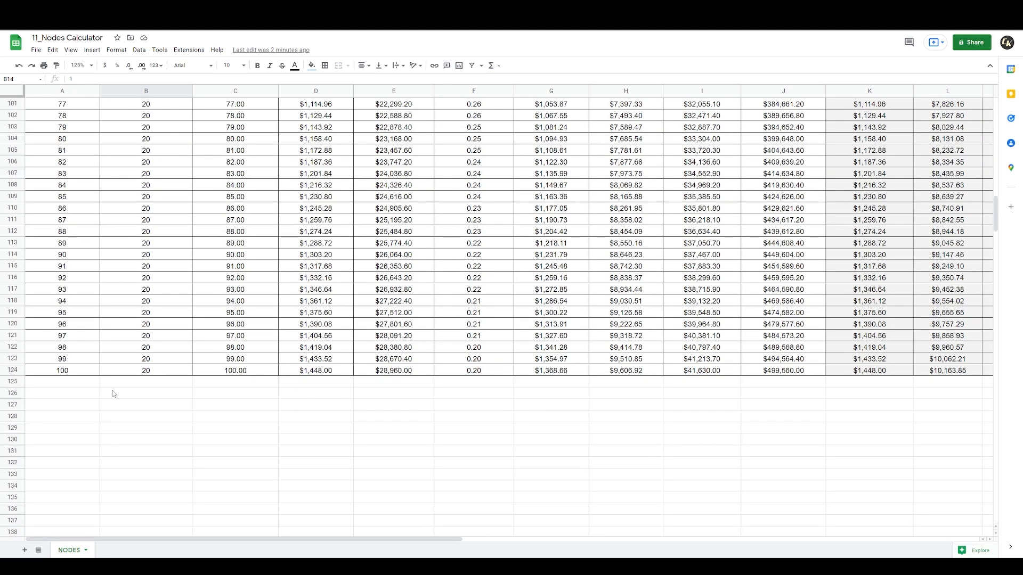
pyautogui.moveTo(81, 375)
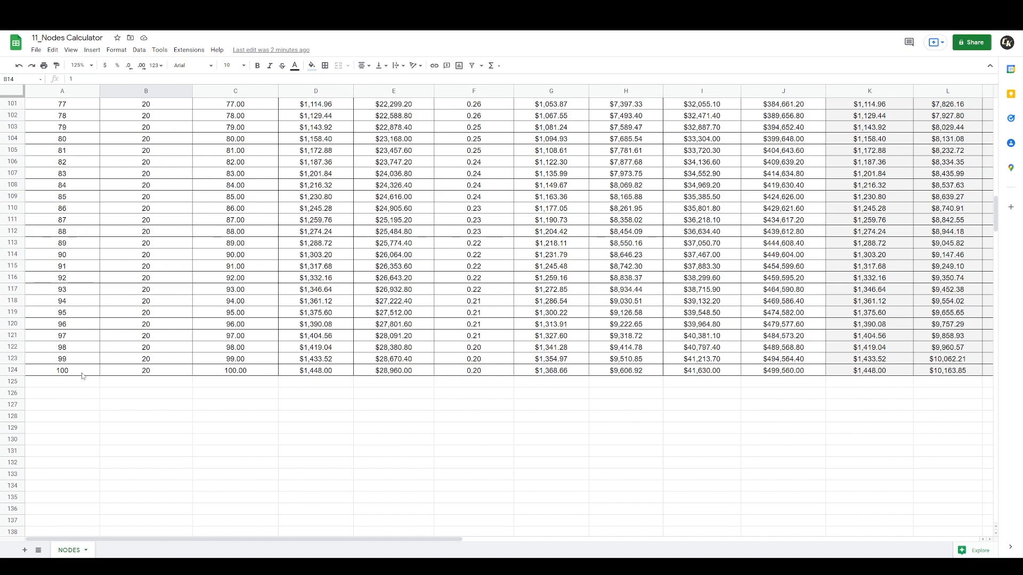
pyautogui.scroll(3)
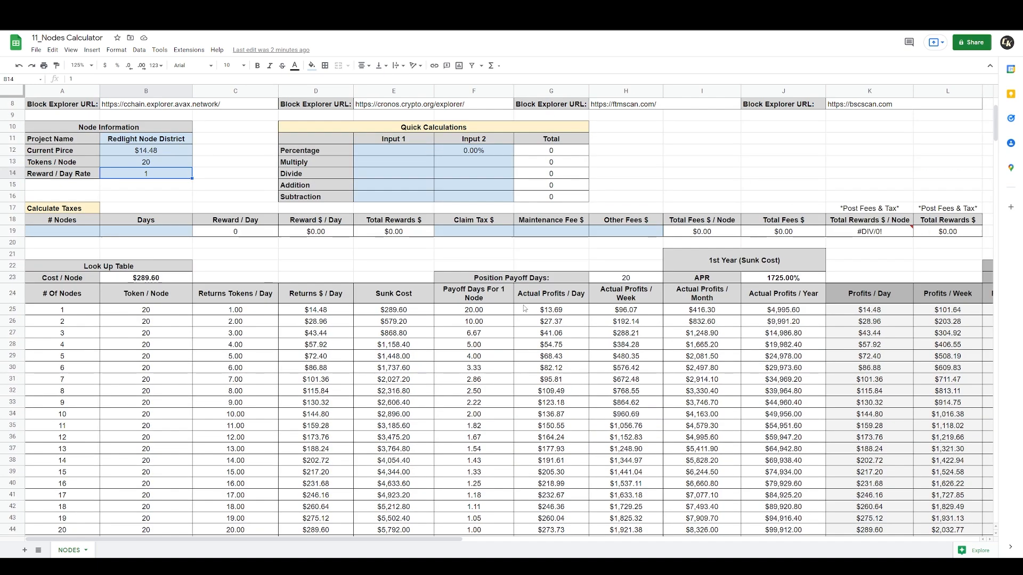
pyautogui.moveTo(488, 350)
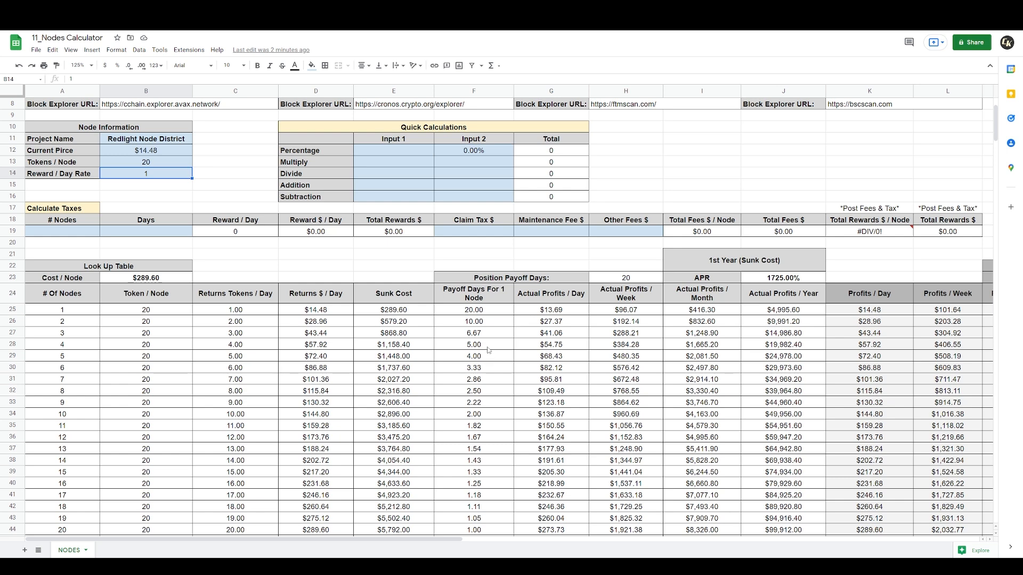
pyautogui.click(473, 309)
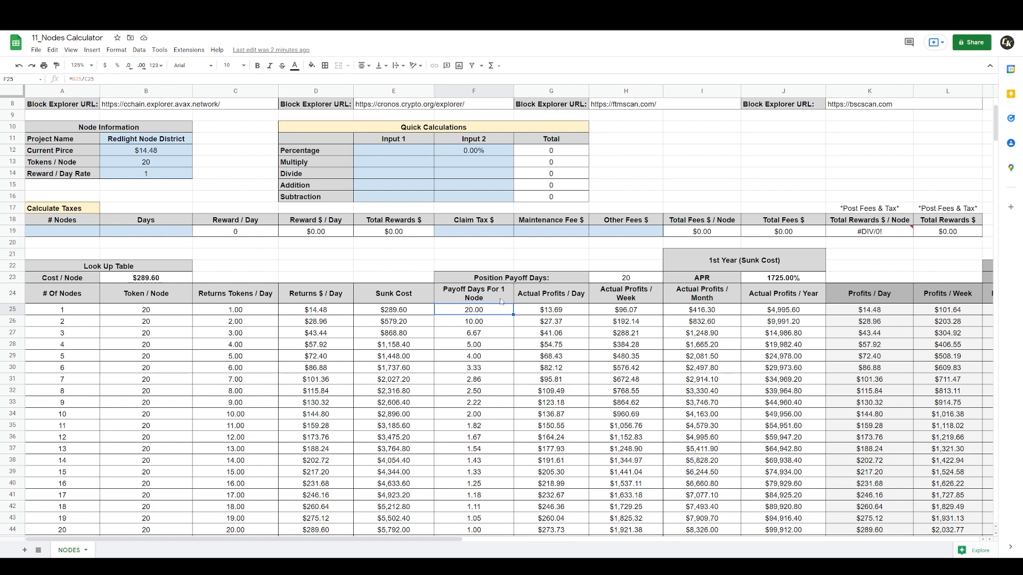
pyautogui.click(62, 321)
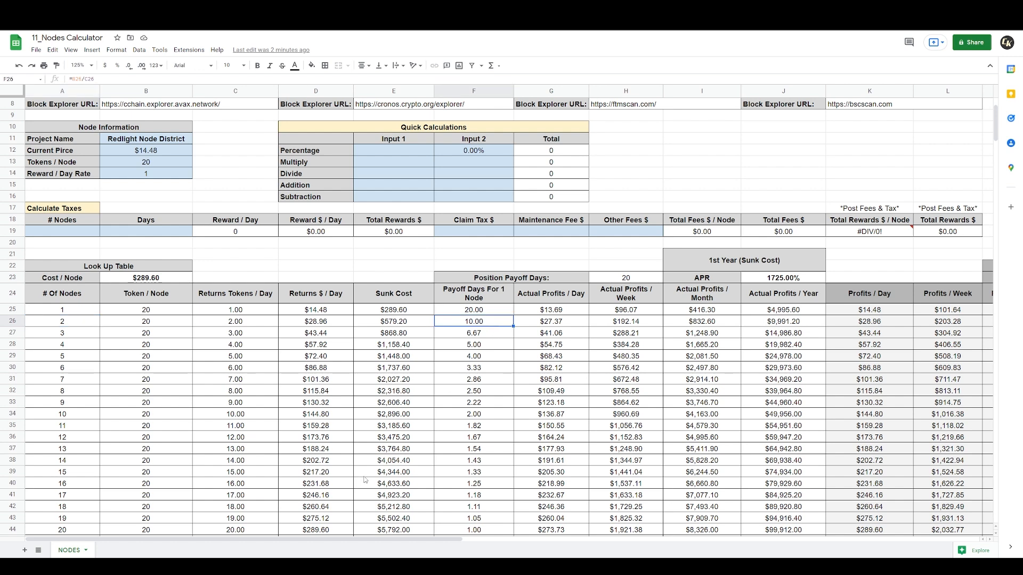
pyautogui.moveTo(392, 386)
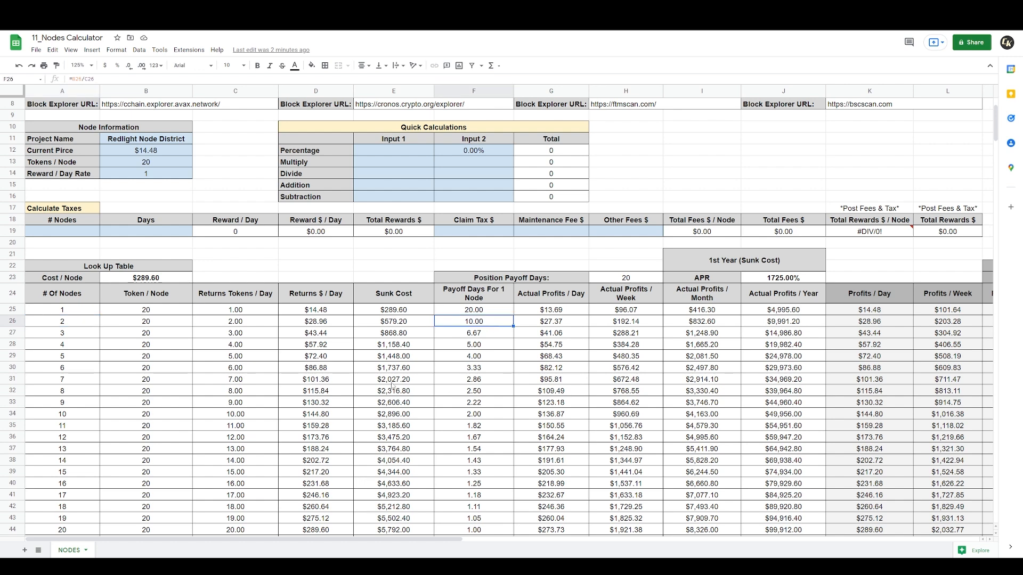
pyautogui.click(62, 332)
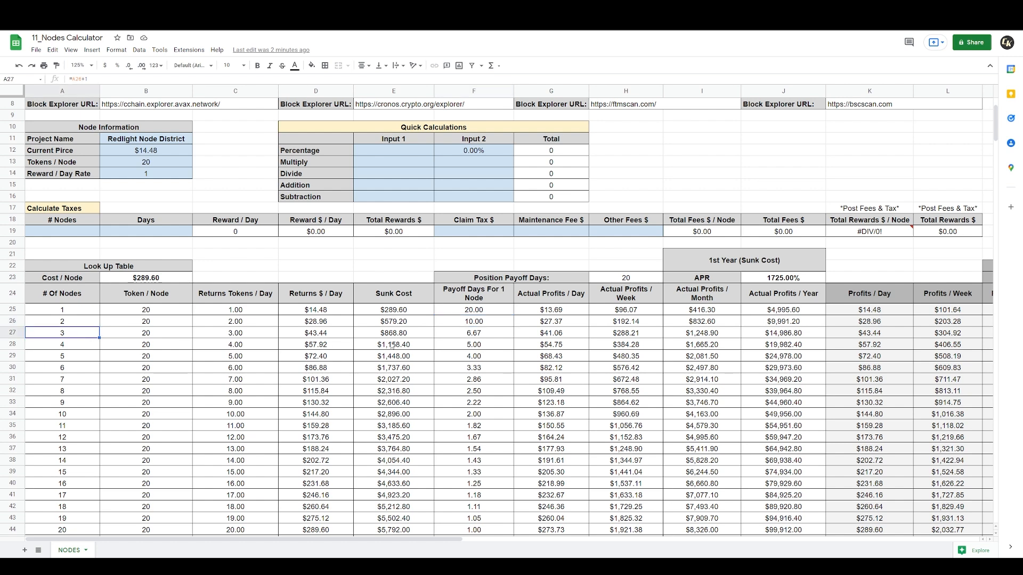
pyautogui.click(473, 332)
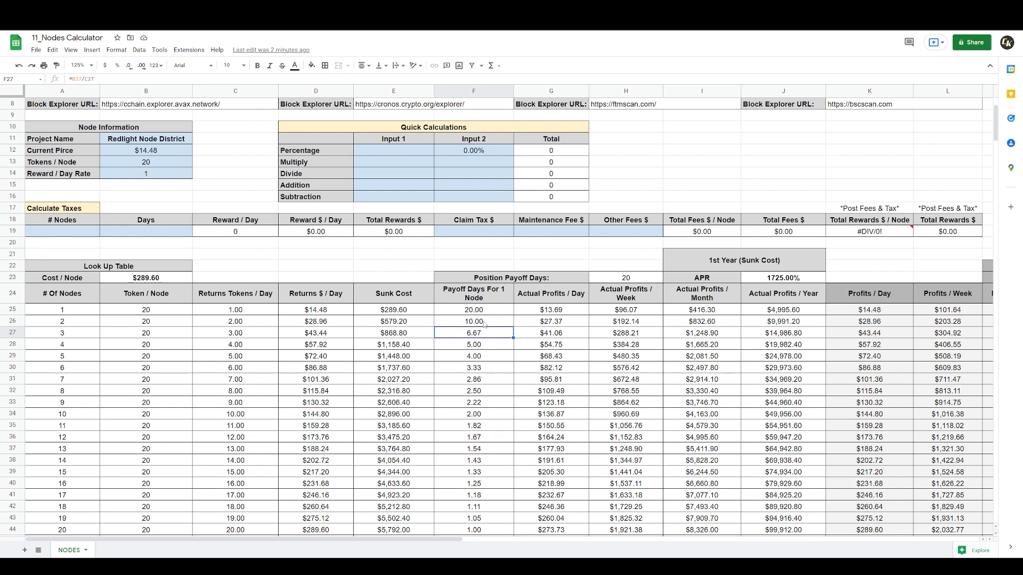
pyautogui.moveTo(471, 356)
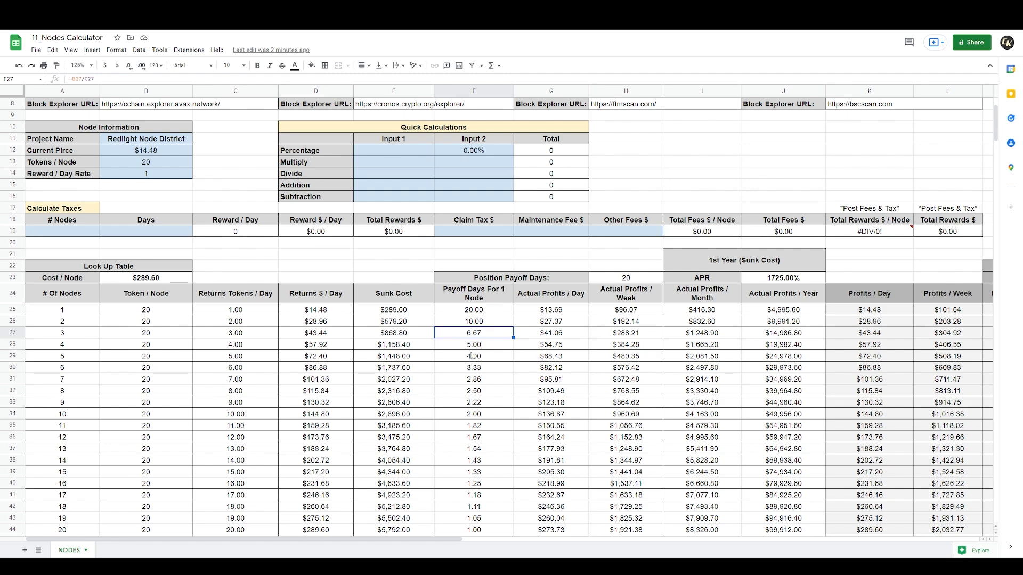
pyautogui.scroll(-3)
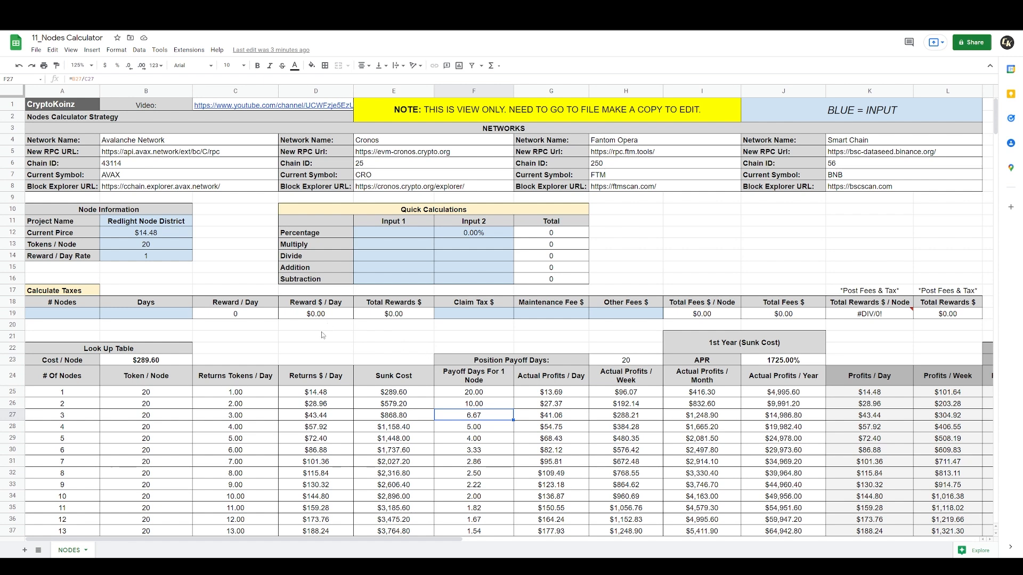
pyautogui.moveTo(351, 307)
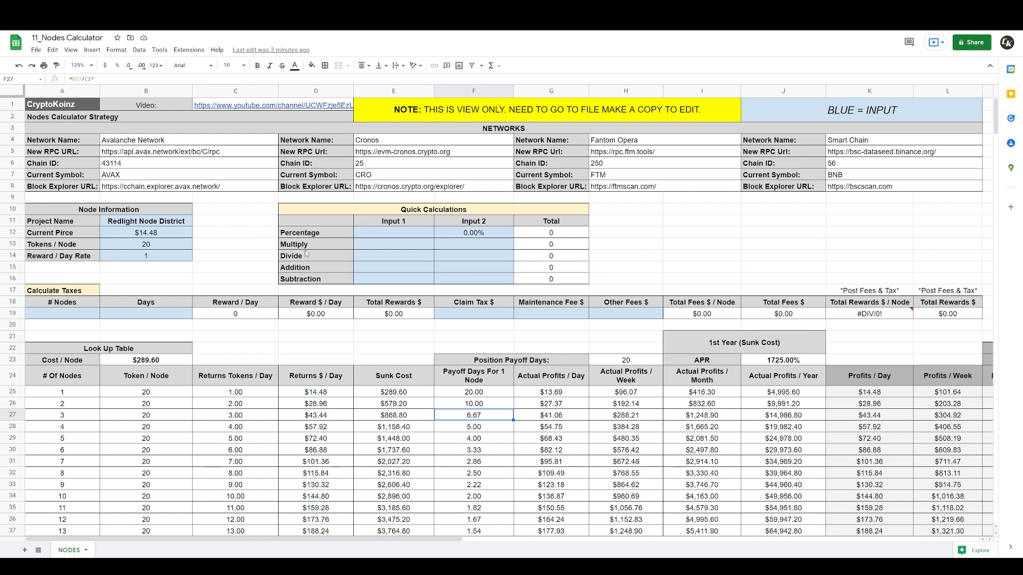
pyautogui.moveTo(260, 260)
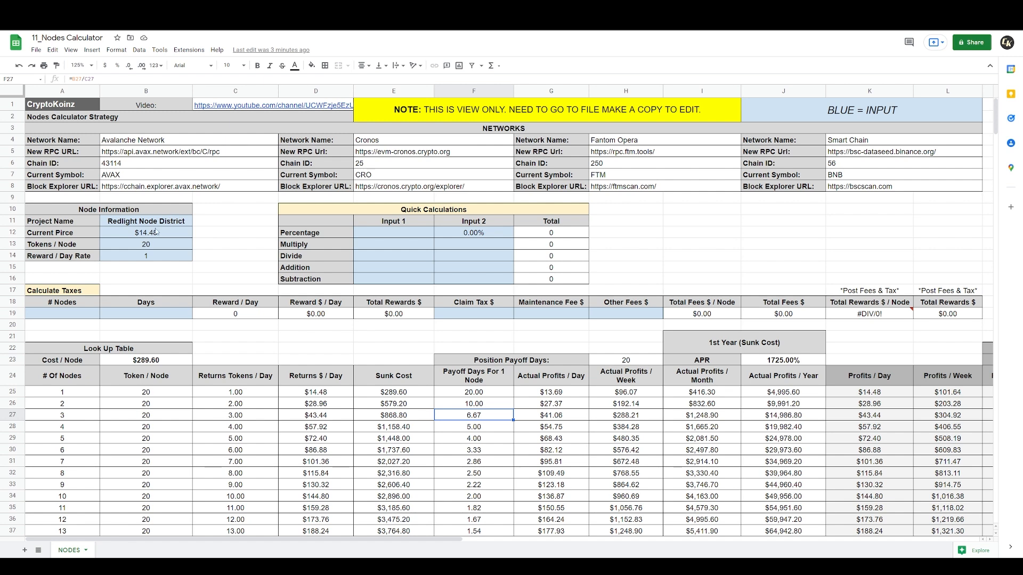
pyautogui.click(393, 244)
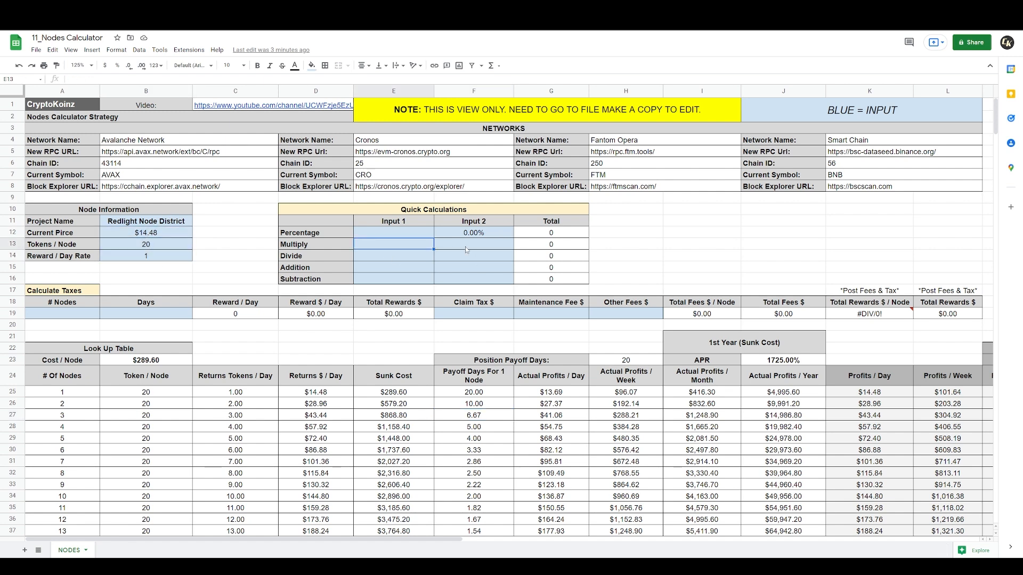
pyautogui.moveTo(324, 256)
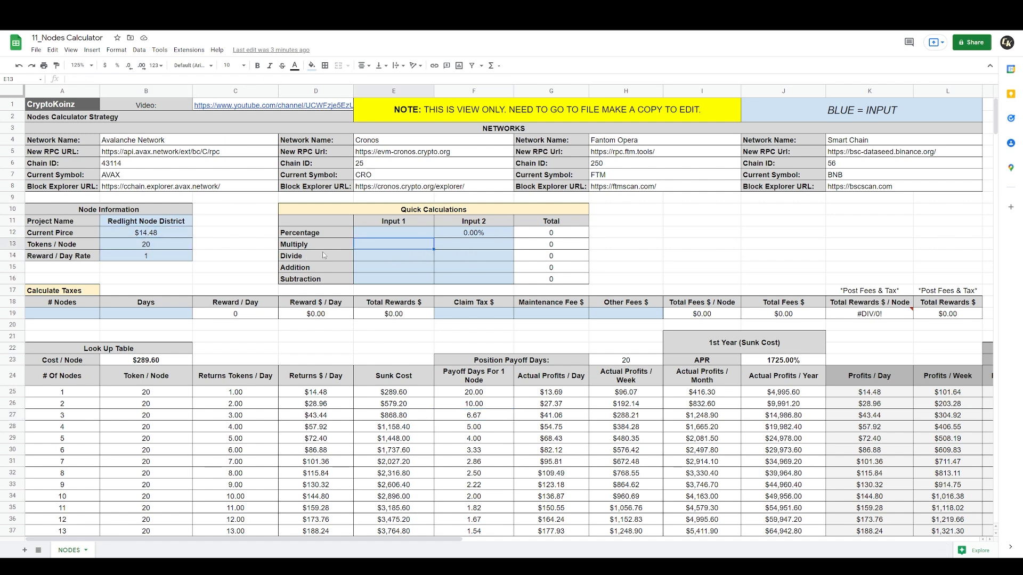
pyautogui.moveTo(447, 257)
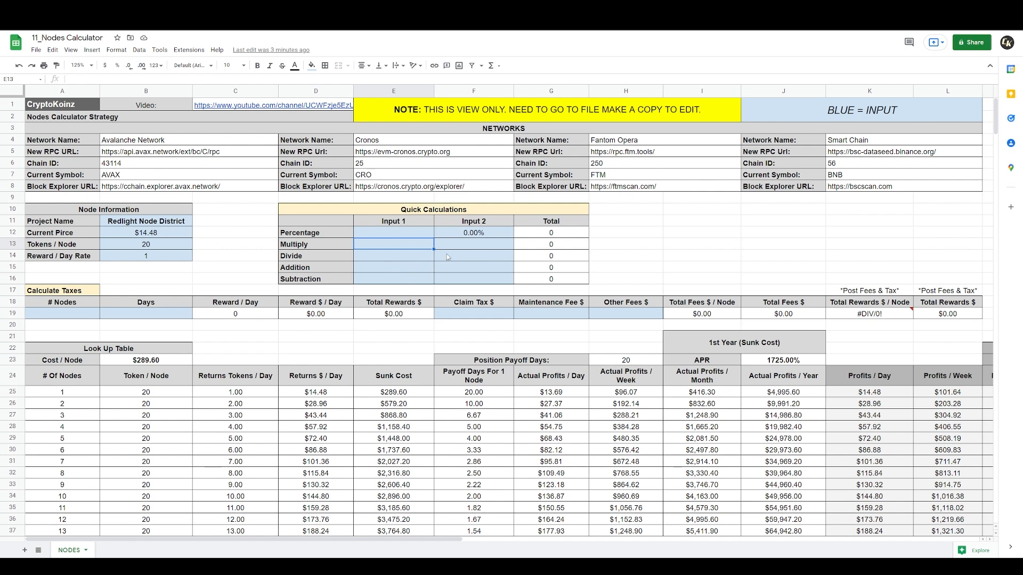
pyautogui.moveTo(357, 273)
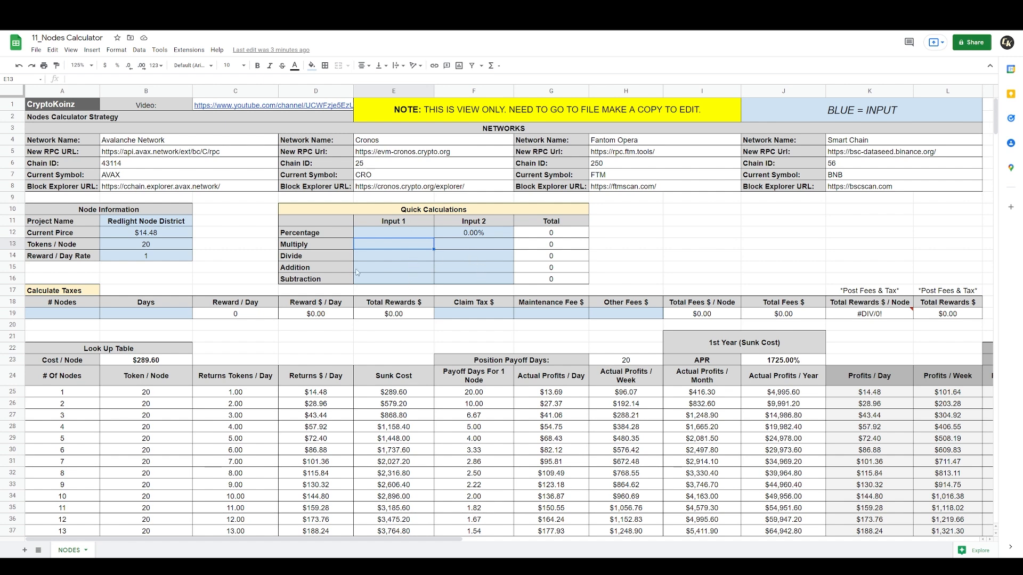
pyautogui.click(393, 255)
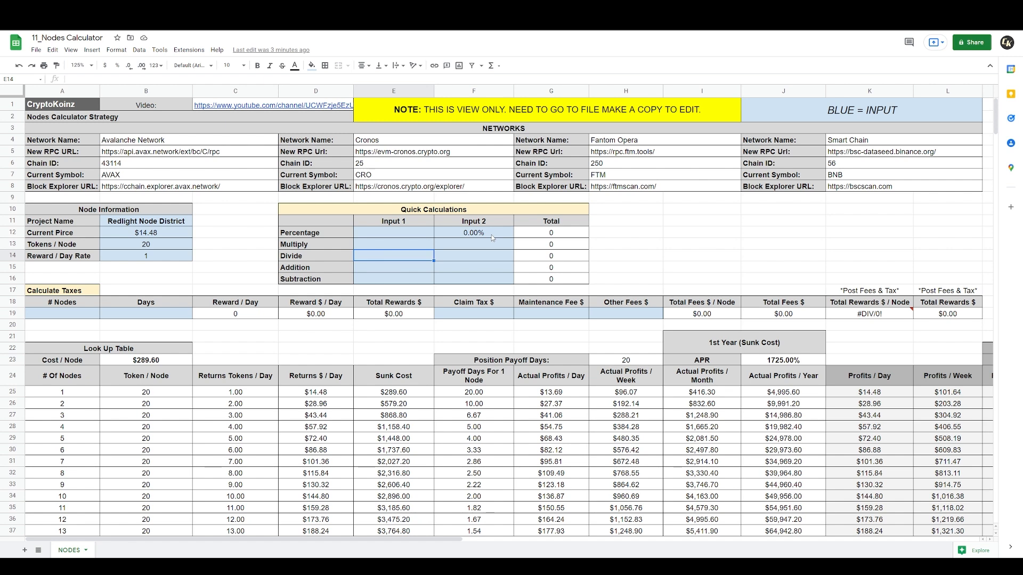
pyautogui.write('5')
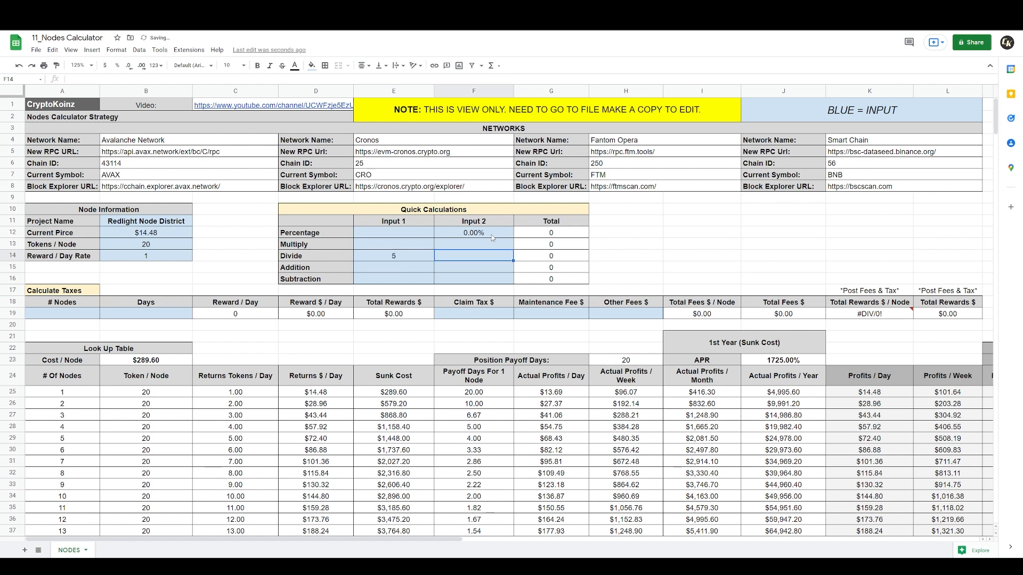
pyautogui.write('2')
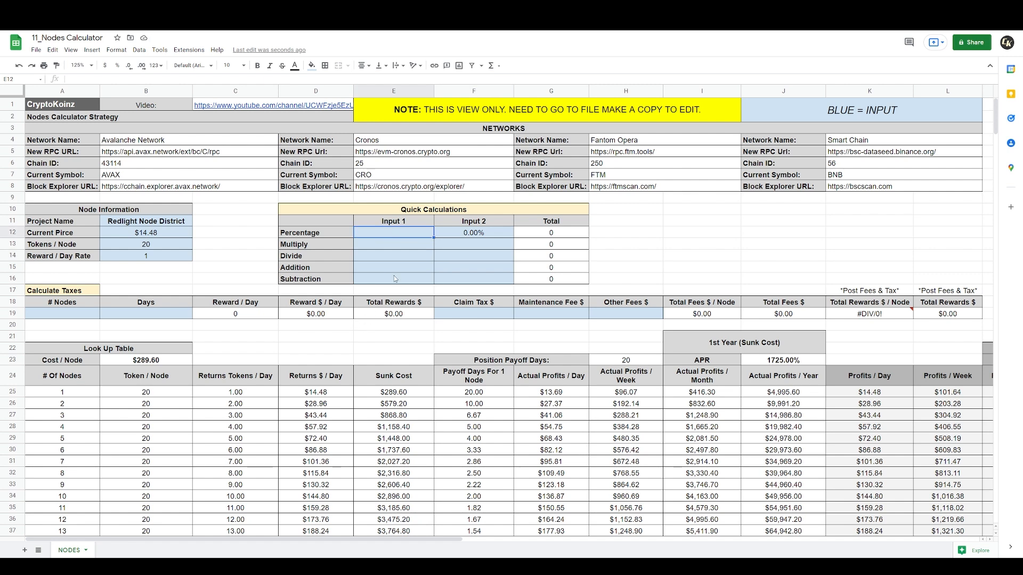
# Enter 125 and 15.50% in the Quick Calculations percentage row, giving 19.375.
pyautogui.write('125')
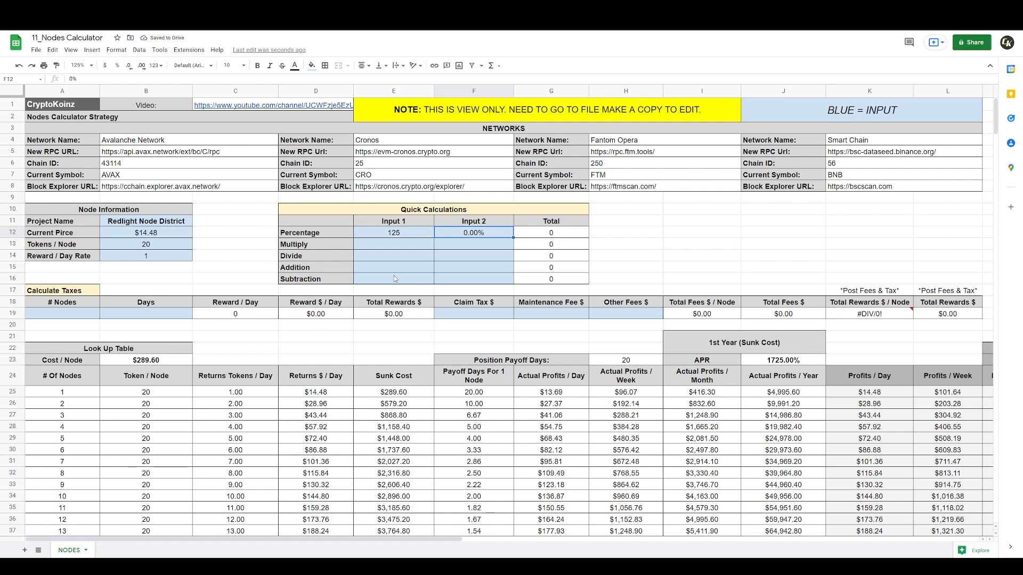
pyautogui.write('15%')
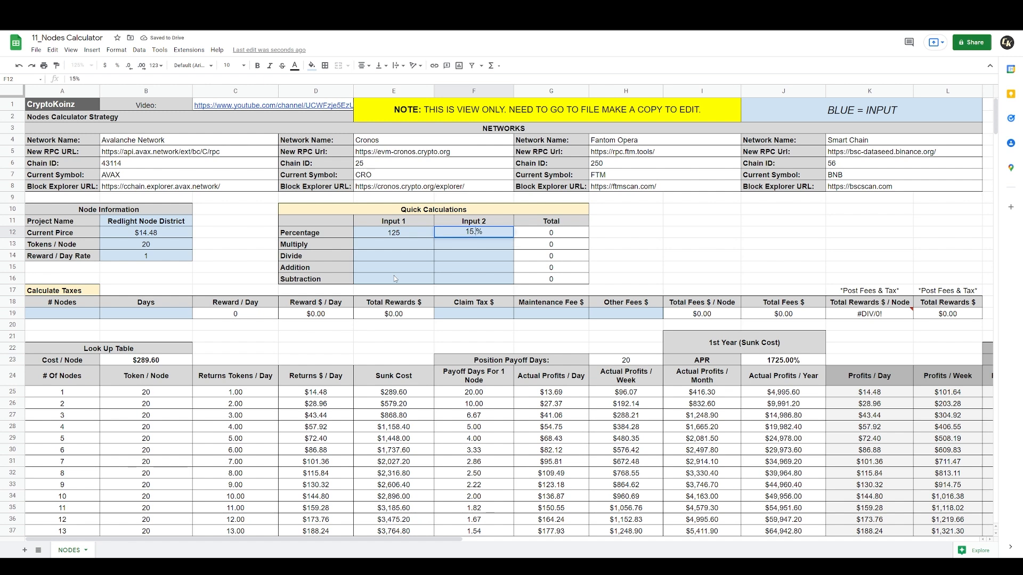
pyautogui.write('15.50%')
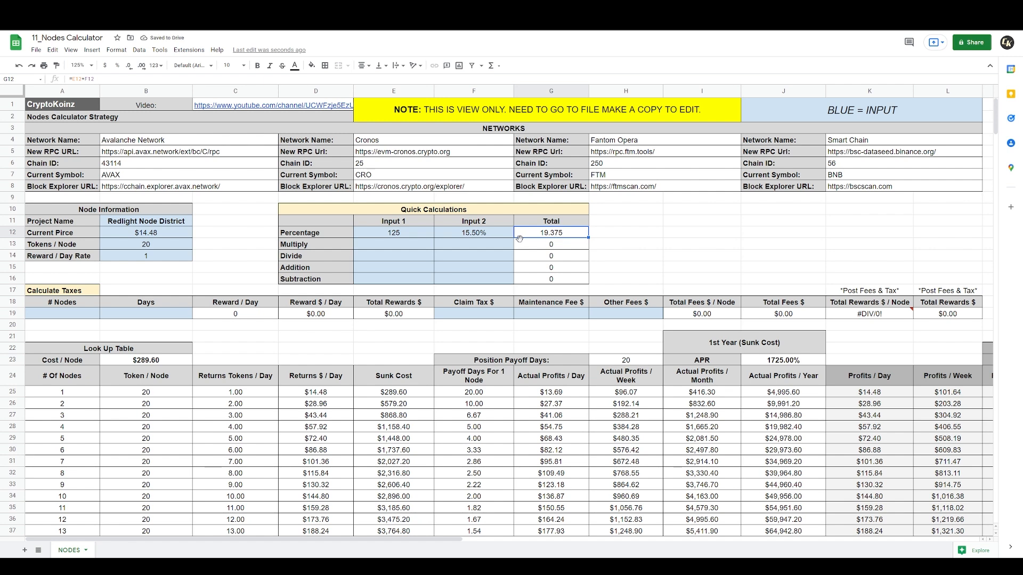
pyautogui.moveTo(540, 236)
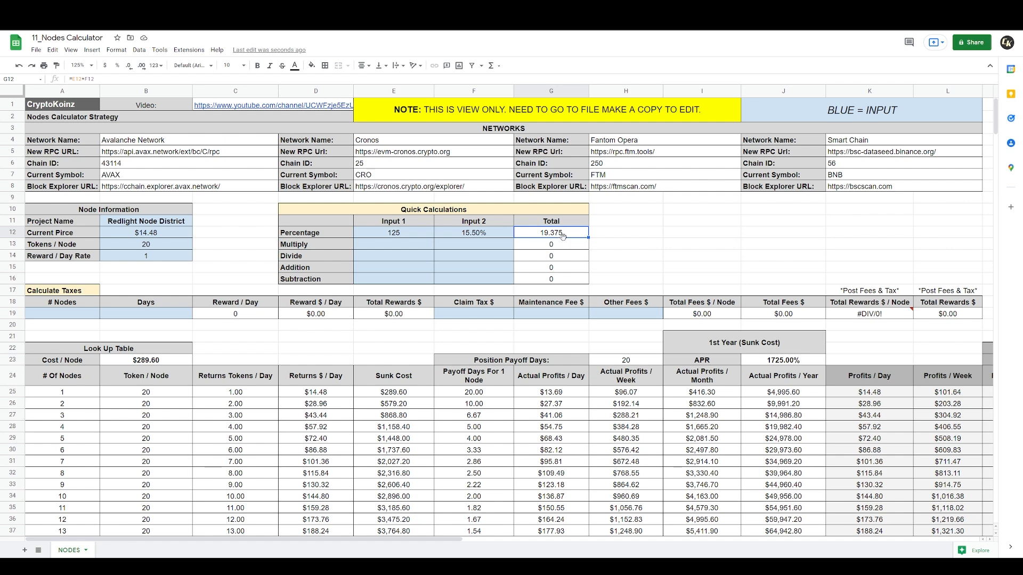
pyautogui.moveTo(407, 238)
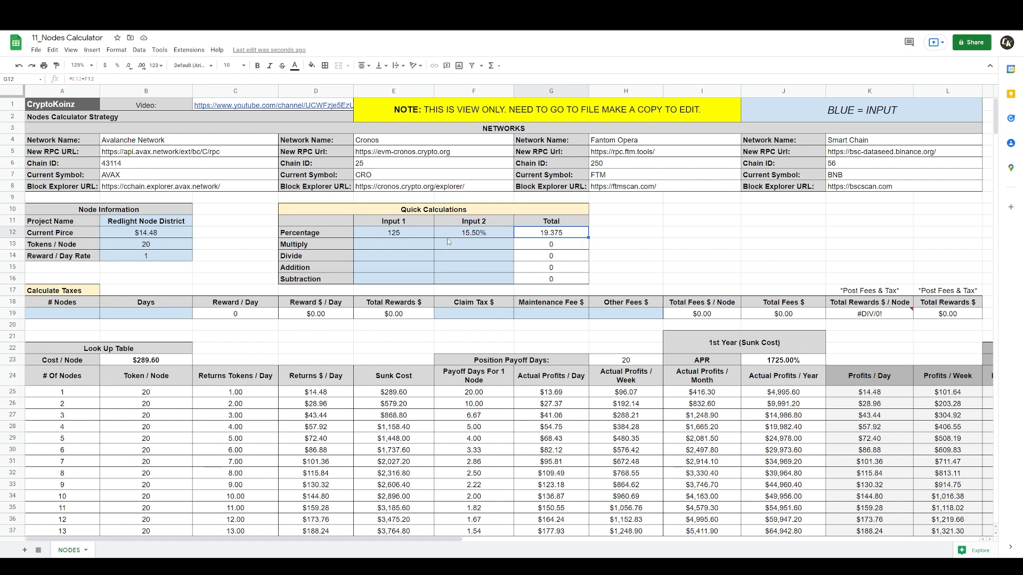
pyautogui.moveTo(485, 238)
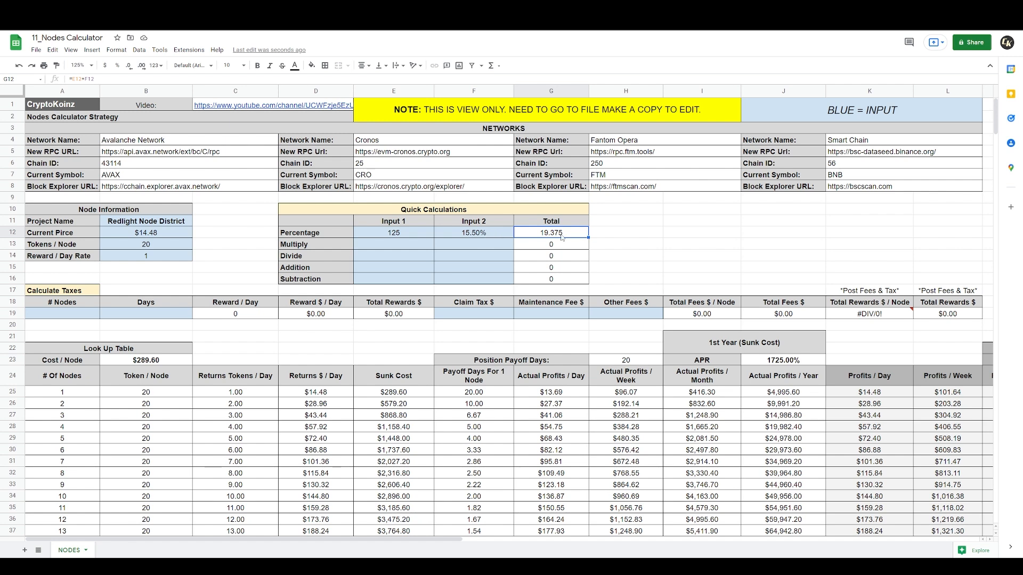
pyautogui.moveTo(475, 418)
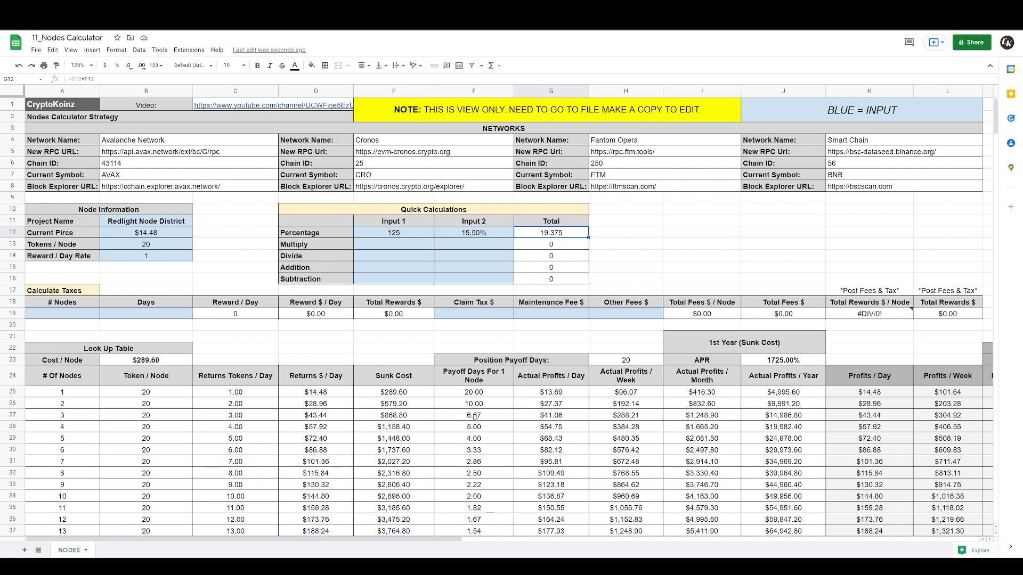
pyautogui.moveTo(409, 338)
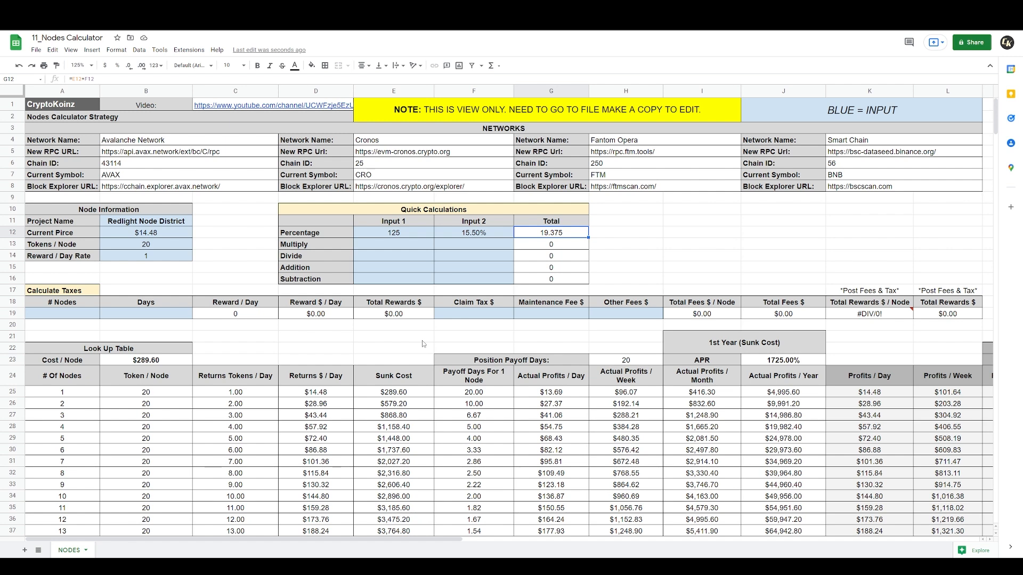
pyautogui.moveTo(403, 237)
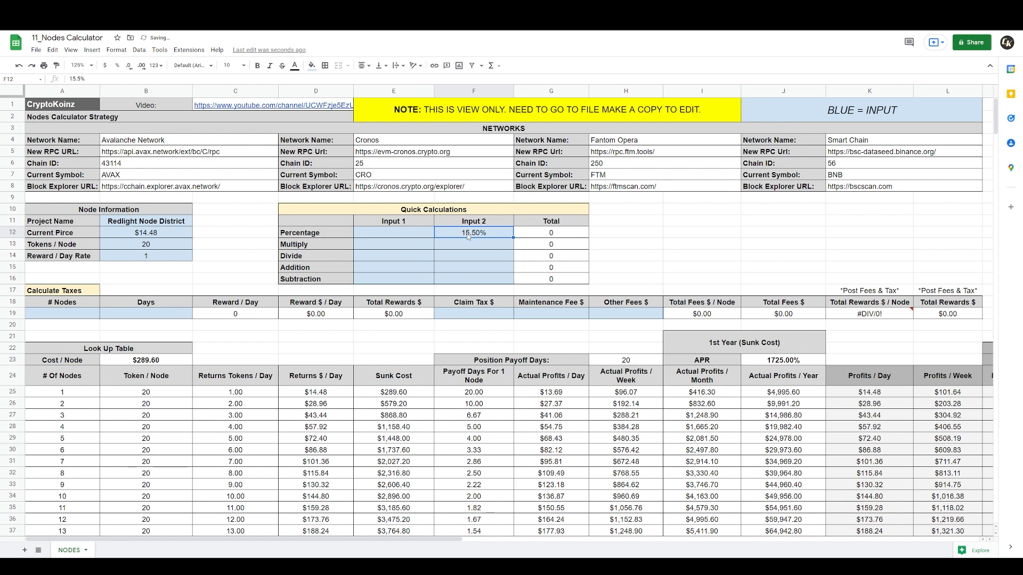
# Enter 6 days and 2 nodes in the Calculate Taxes row for $173.76 total rewards.
pyautogui.click(474, 244)
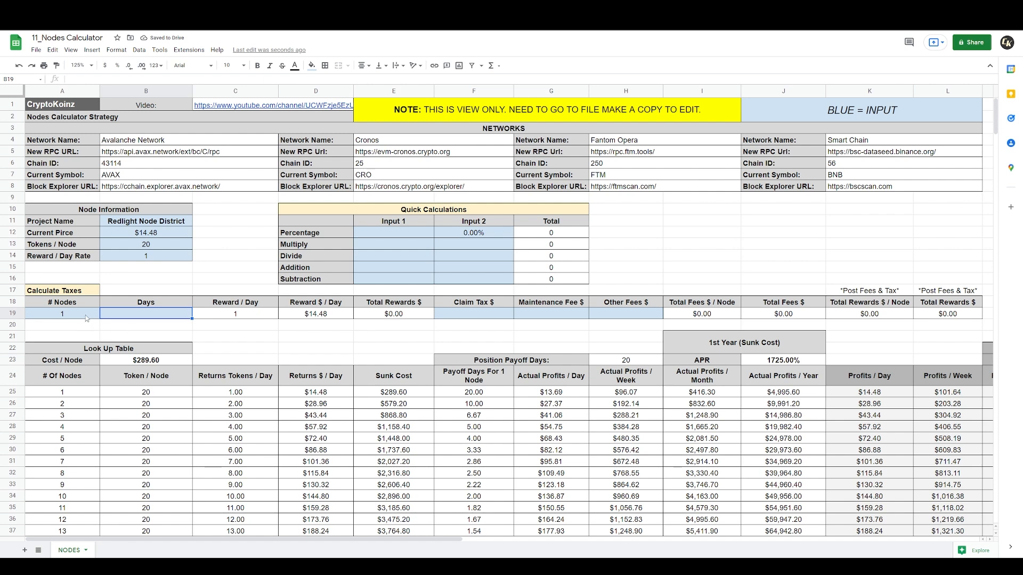
pyautogui.click(62, 314)
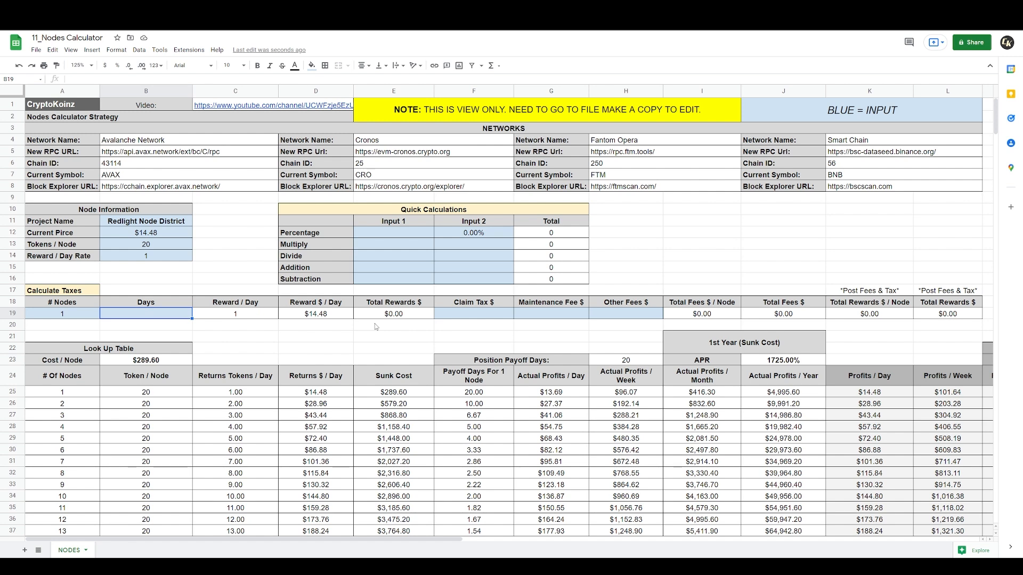
pyautogui.write('6')
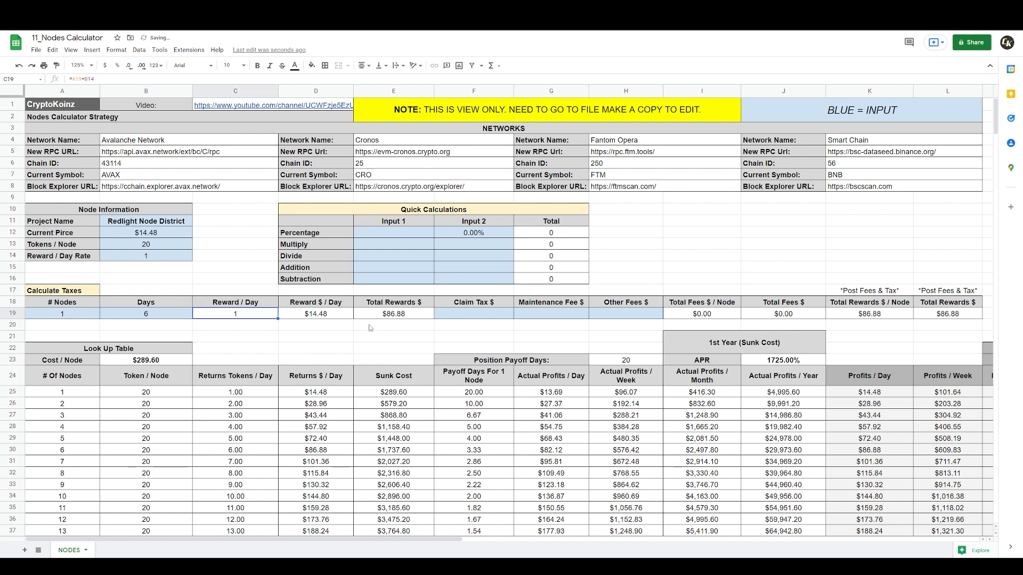
pyautogui.moveTo(248, 315)
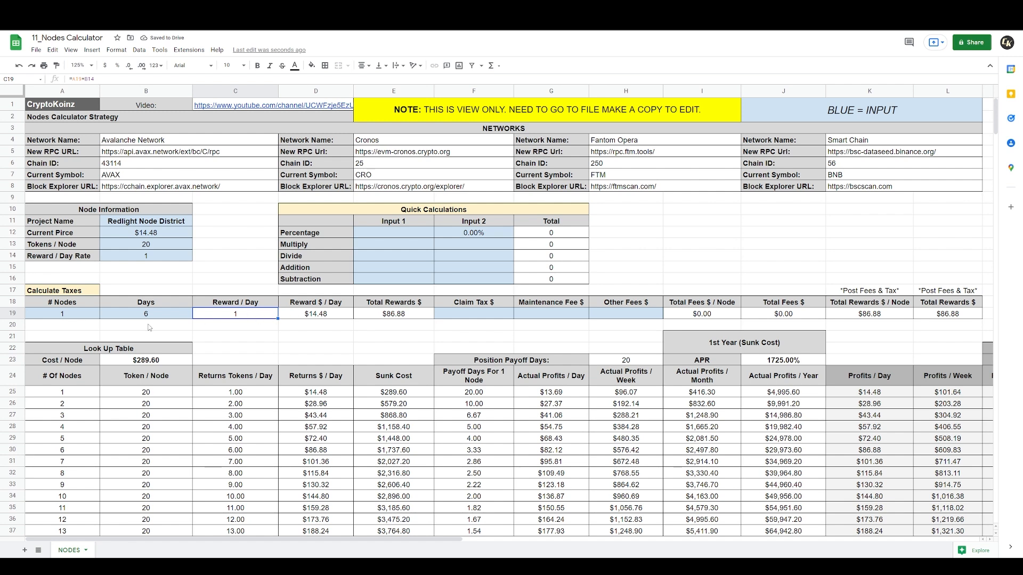
pyautogui.click(62, 314)
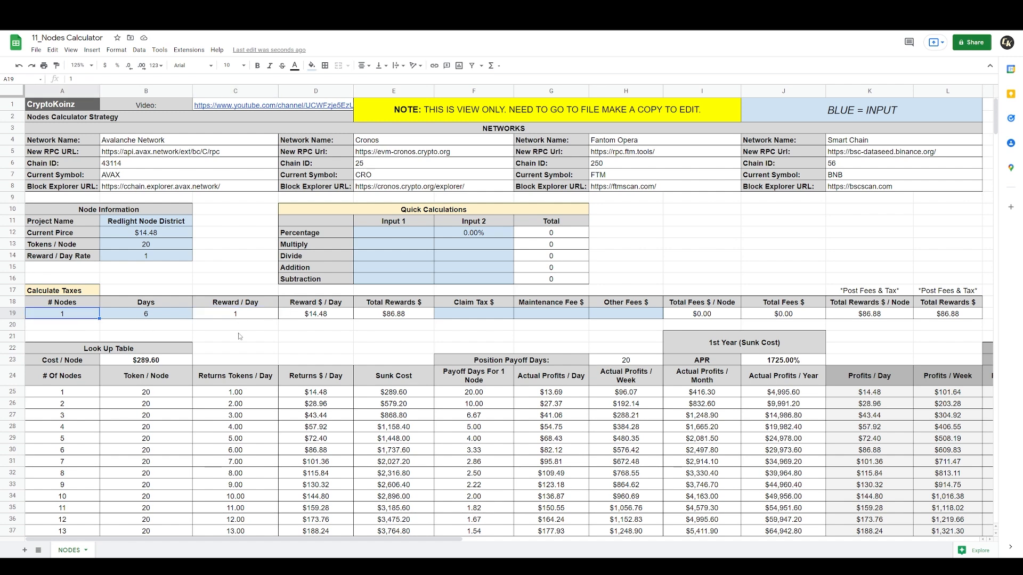
pyautogui.write('2')
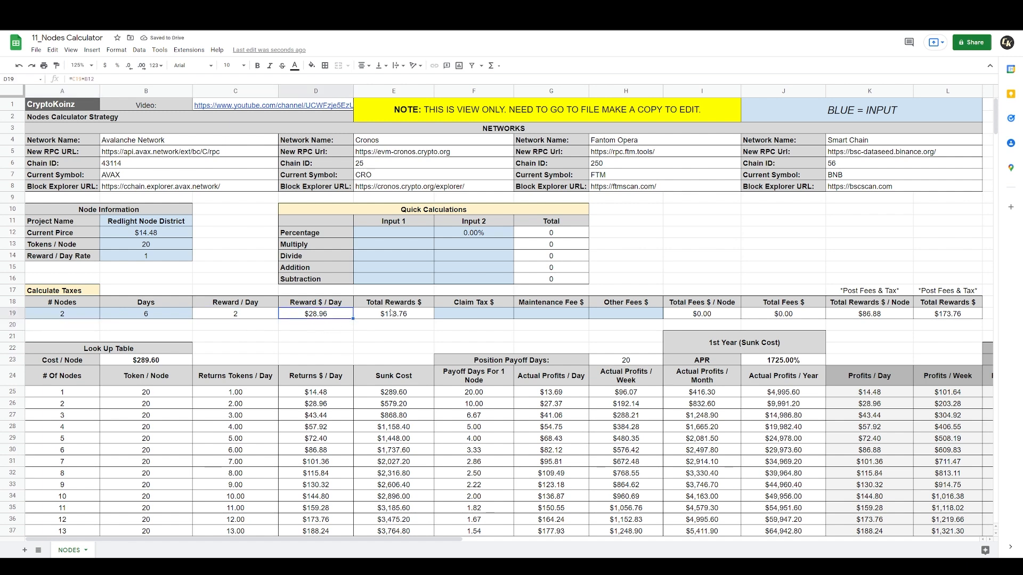
# Review the Claim Tax, Other Fees and Maintenance Fee cells in row 19.
pyautogui.click(474, 314)
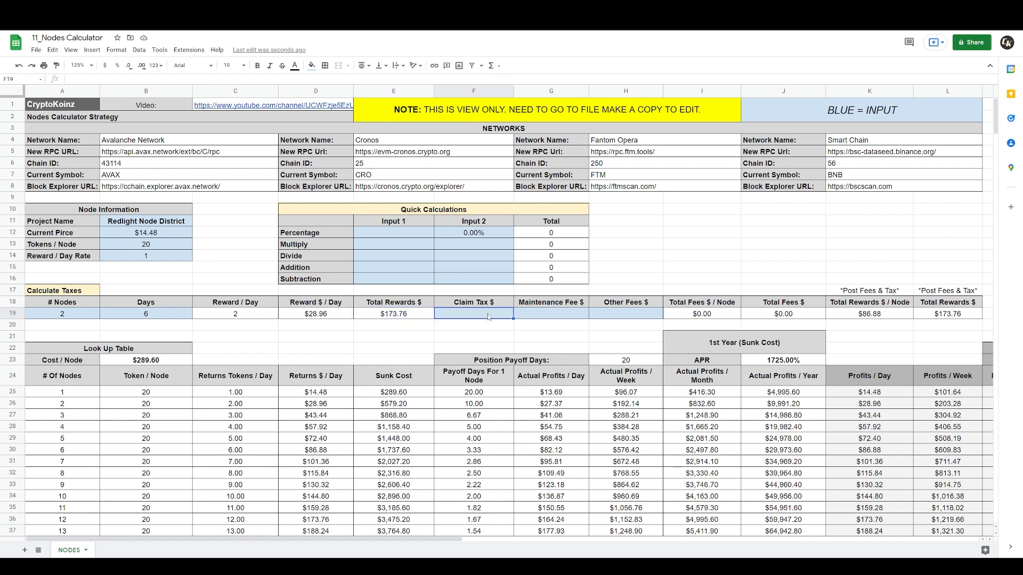
pyautogui.click(625, 314)
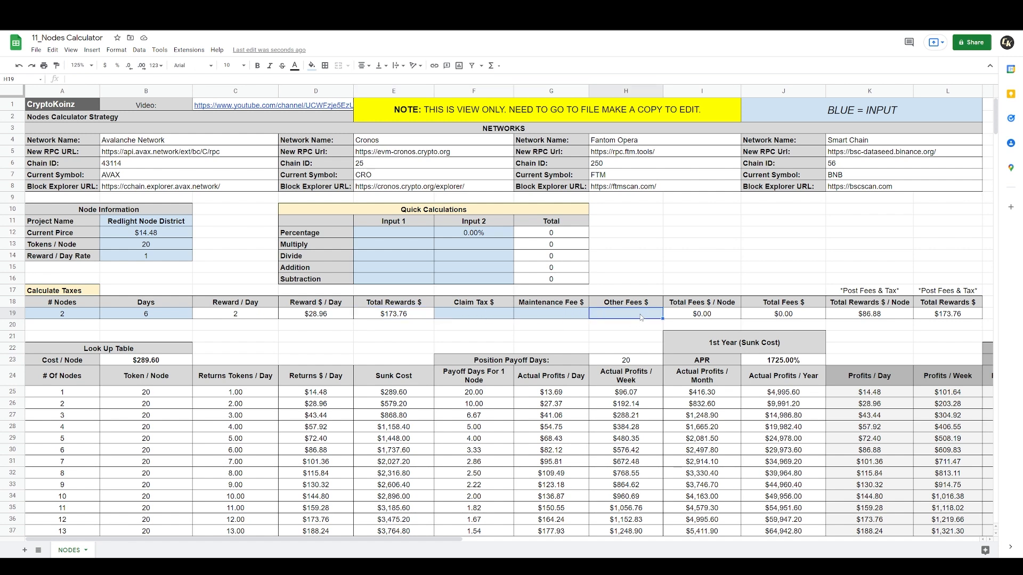
pyautogui.moveTo(494, 322)
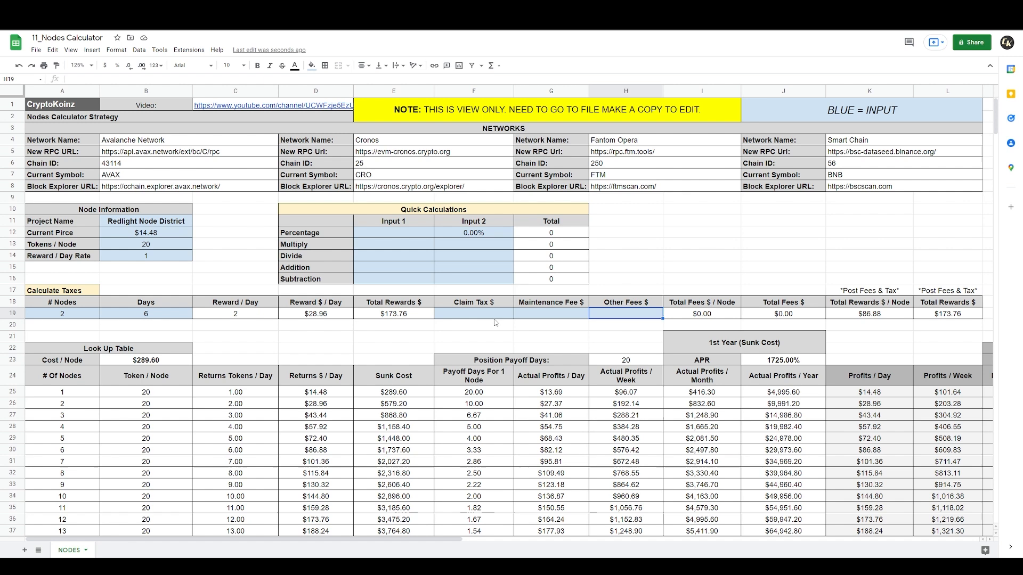
pyautogui.click(473, 313)
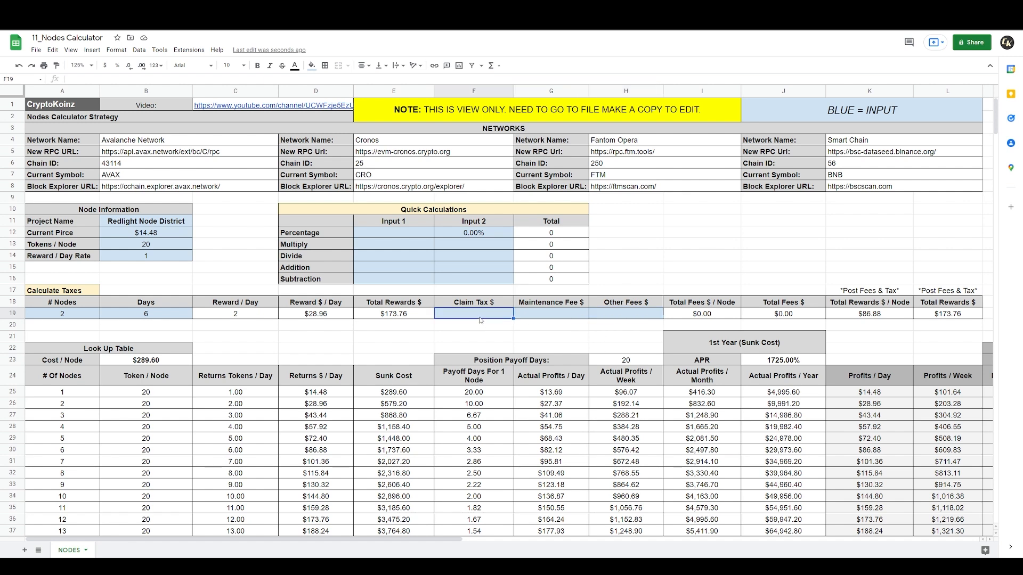
pyautogui.click(551, 313)
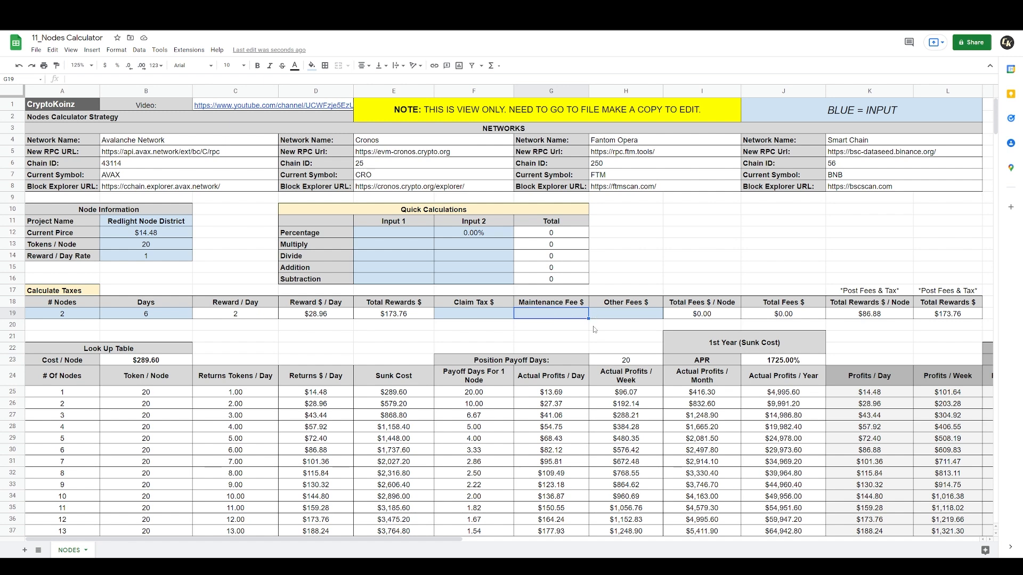
pyautogui.click(473, 314)
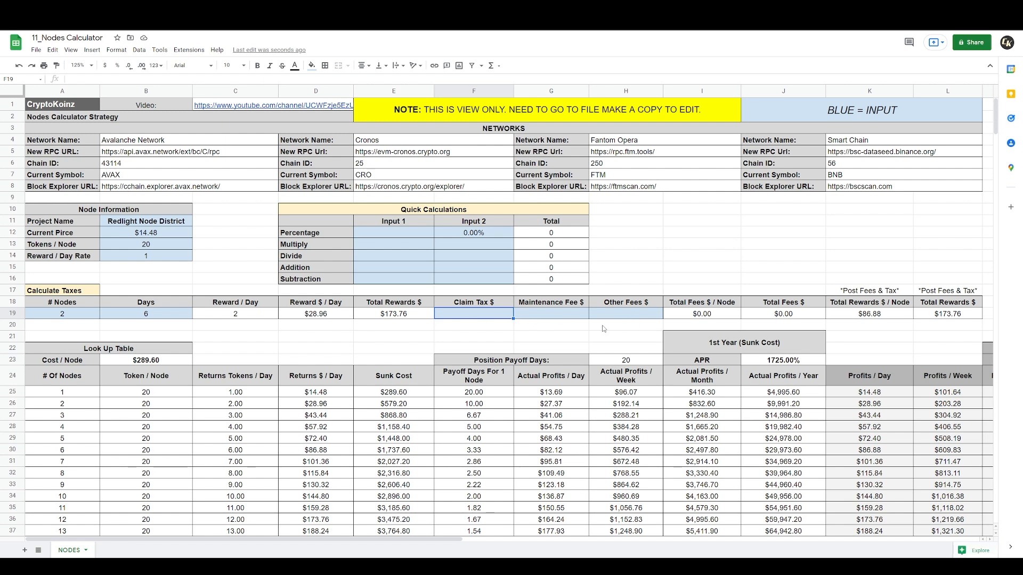
pyautogui.moveTo(616, 320)
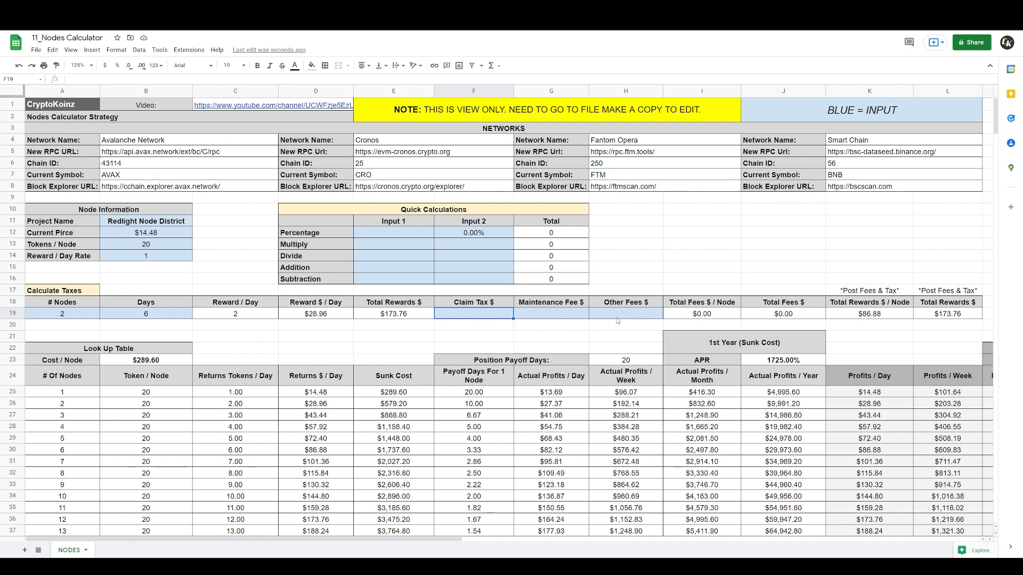
pyautogui.moveTo(728, 341)
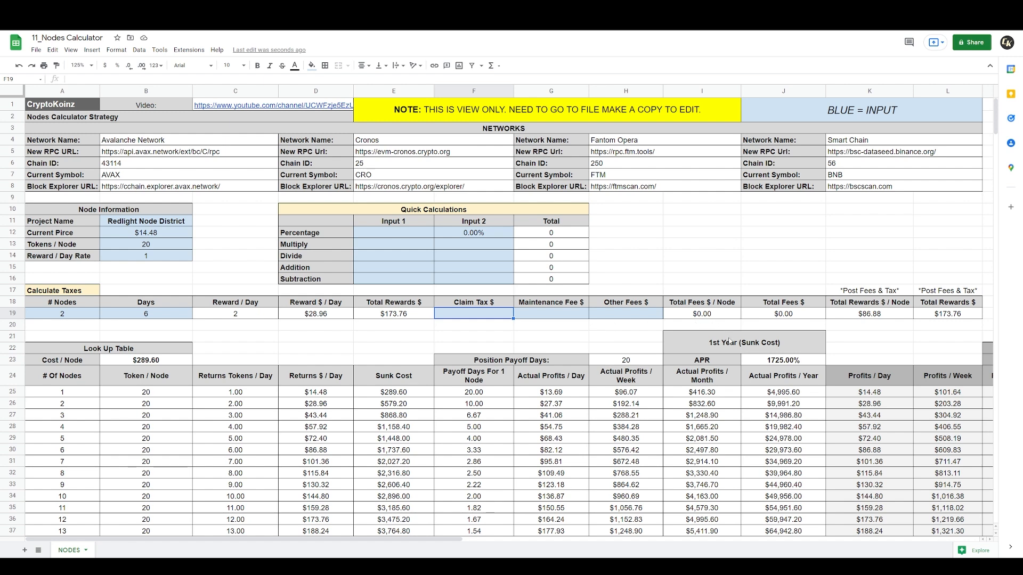
pyautogui.hscroll(3)
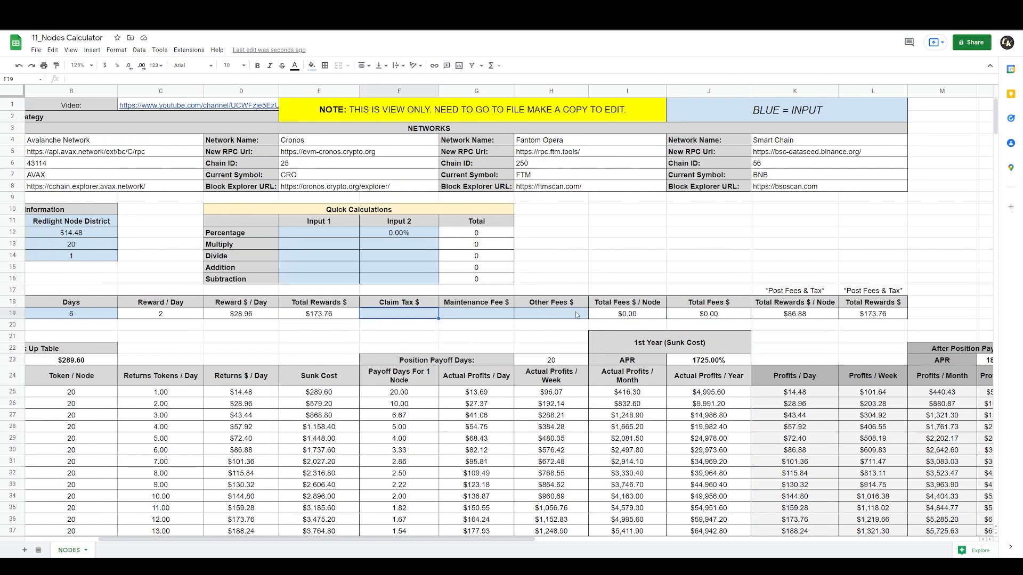
pyautogui.hscroll(-3)
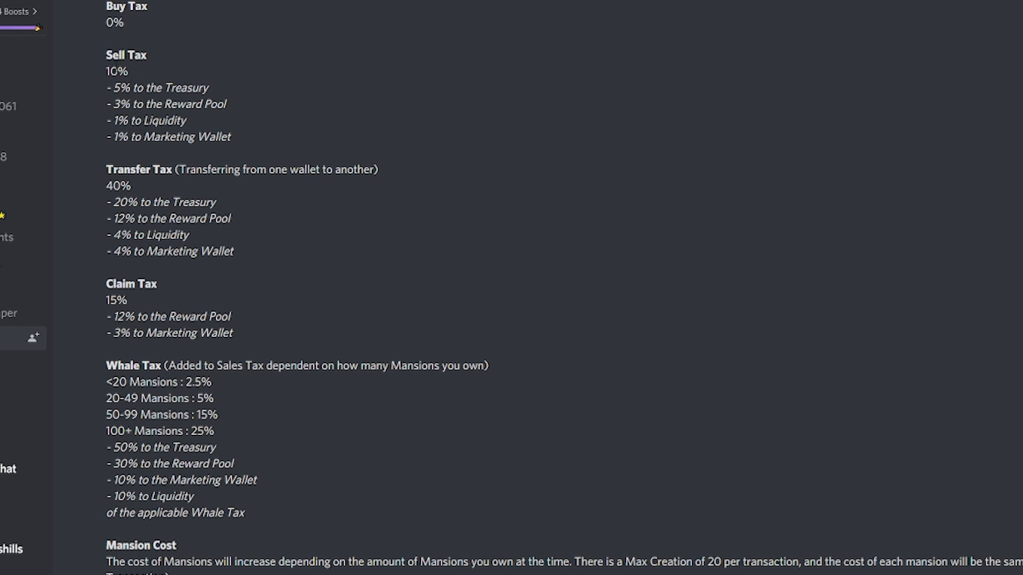
pyautogui.moveTo(107, 55); pyautogui.dragTo(131, 77)
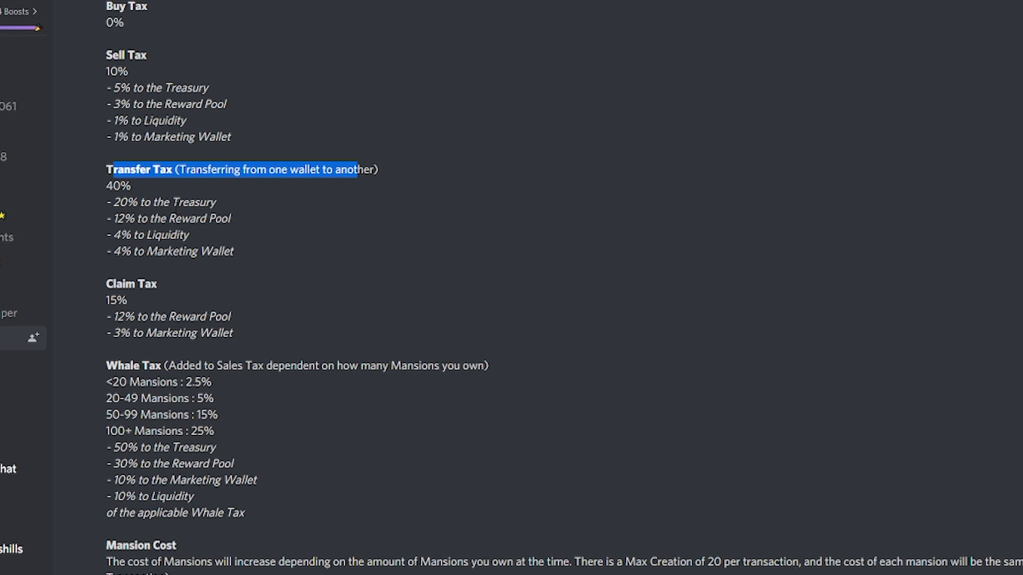
pyautogui.moveTo(353, 169); pyautogui.dragTo(235, 251)
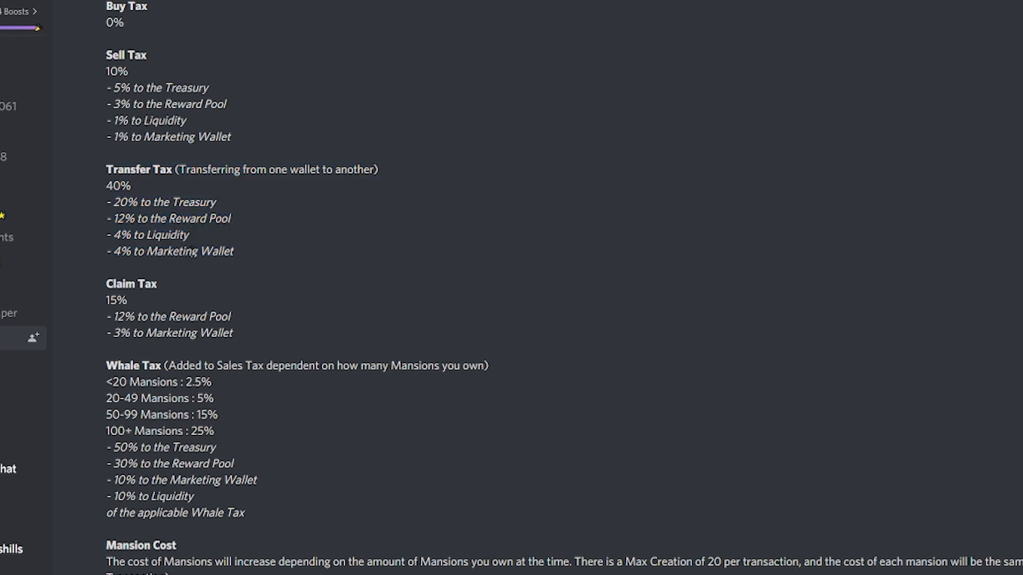
pyautogui.moveTo(106, 55); pyautogui.dragTo(189, 105)
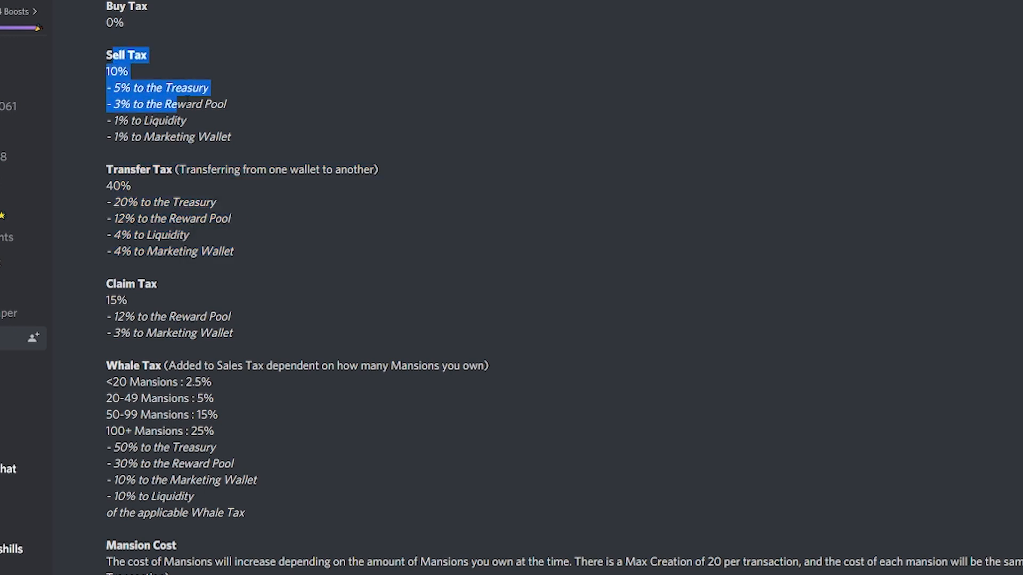
pyautogui.moveTo(189, 104); pyautogui.dragTo(190, 121)
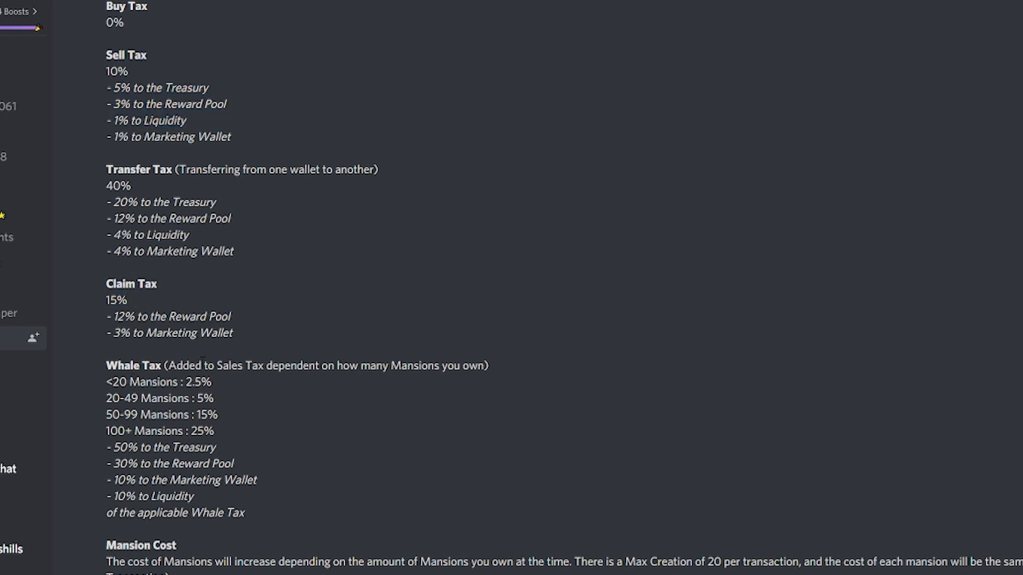
pyautogui.doubleClick(198, 381)
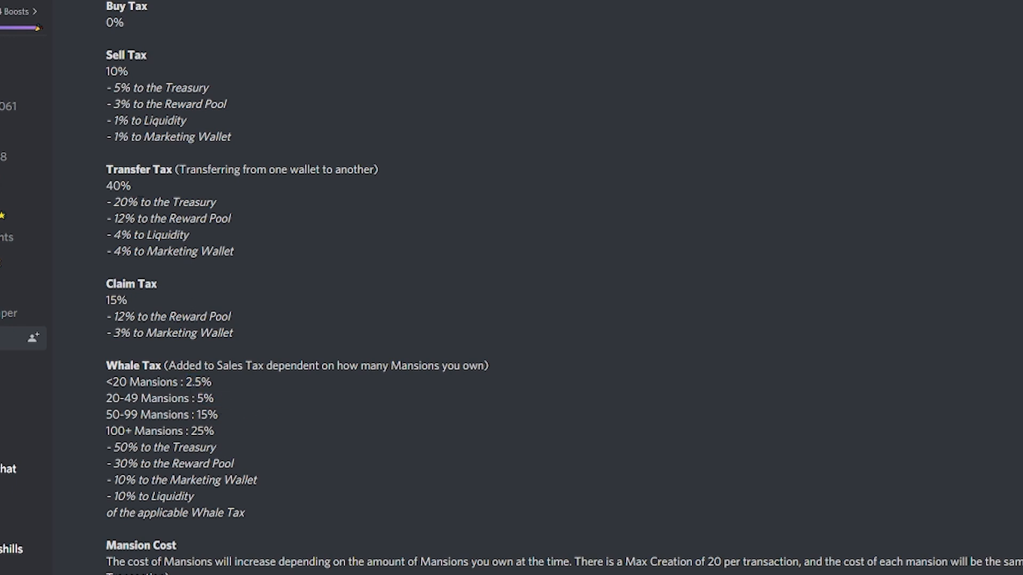
pyautogui.doubleClick(116, 71)
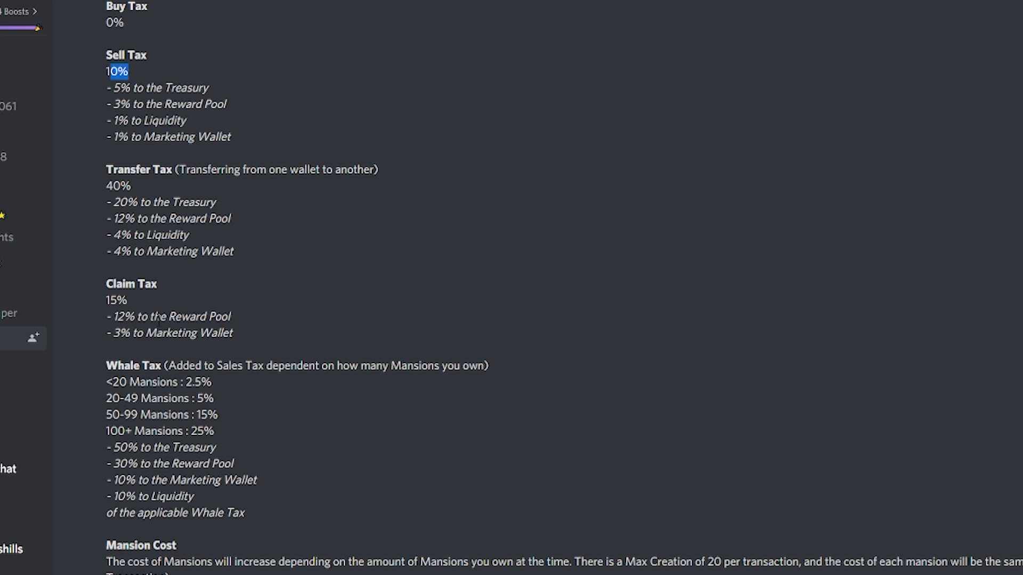
pyautogui.doubleClick(115, 300)
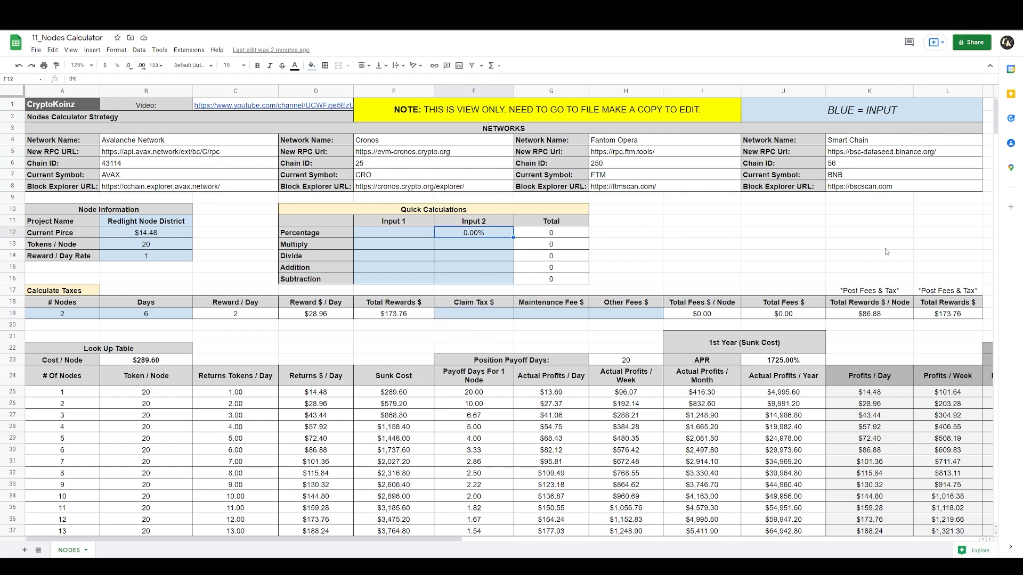
# Calculate 27.50% of the 173.76 total rewards, giving 47.784.
pyautogui.write('27.50%')
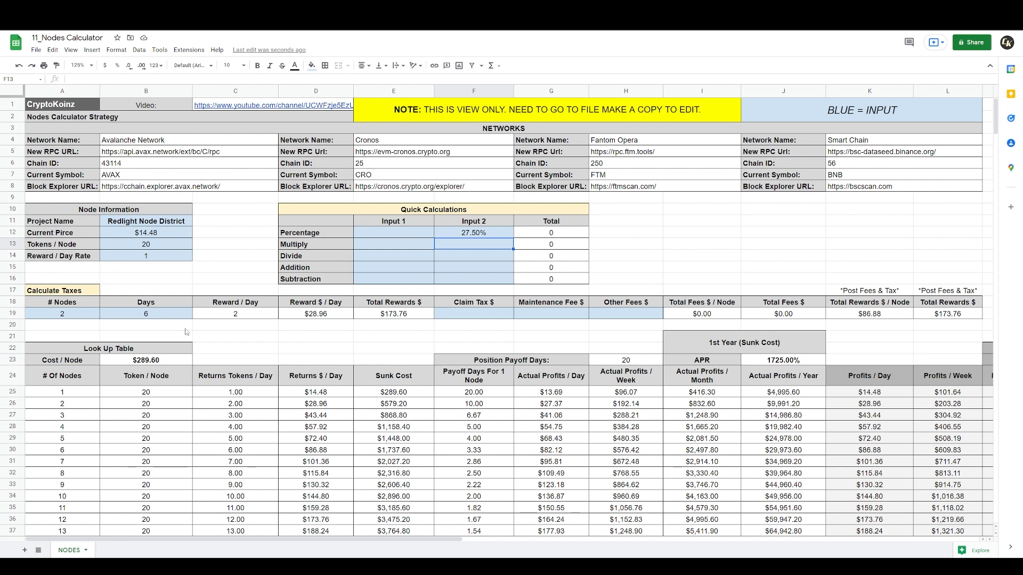
pyautogui.moveTo(362, 333)
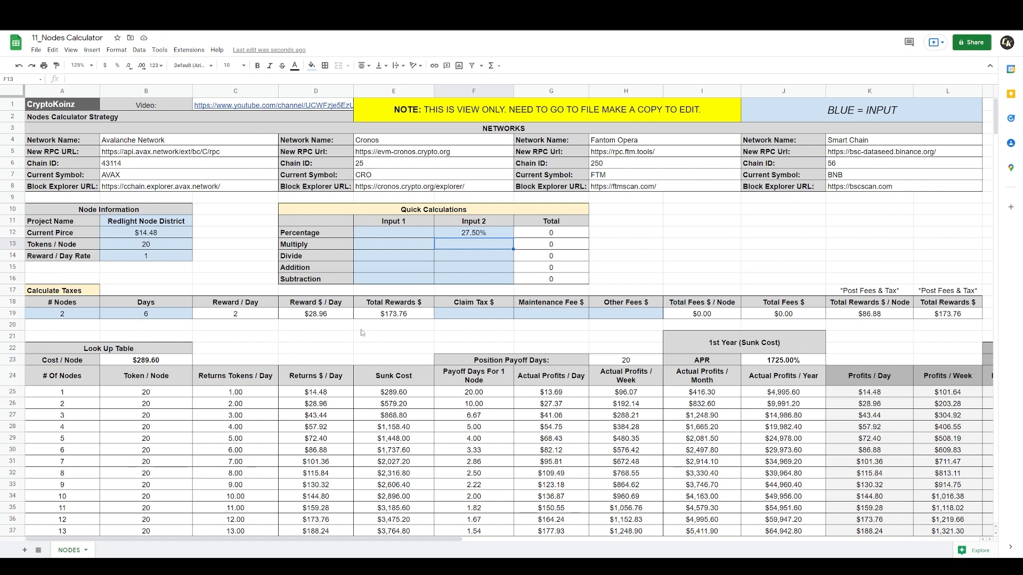
pyautogui.click(393, 314)
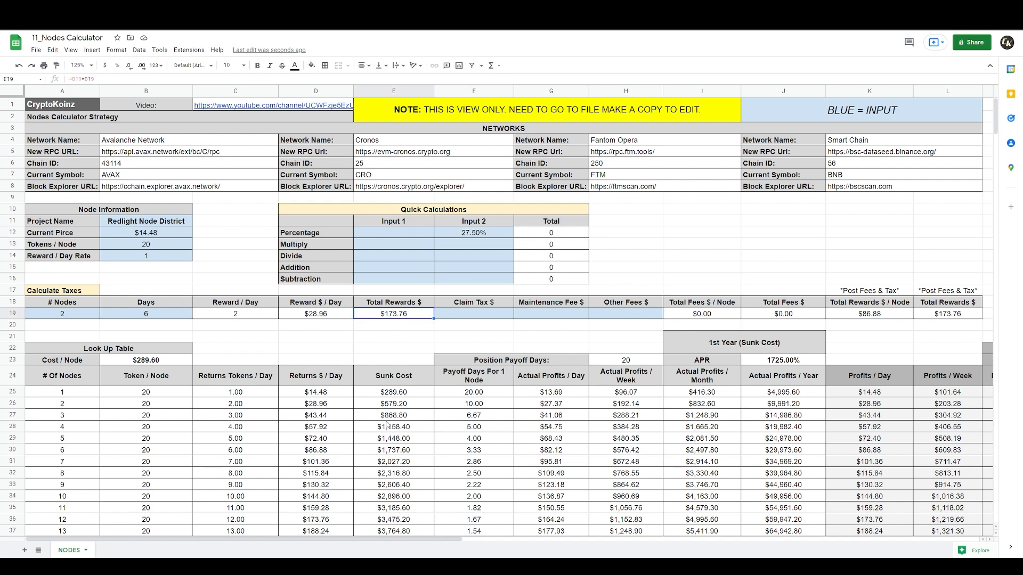
pyautogui.moveTo(403, 342)
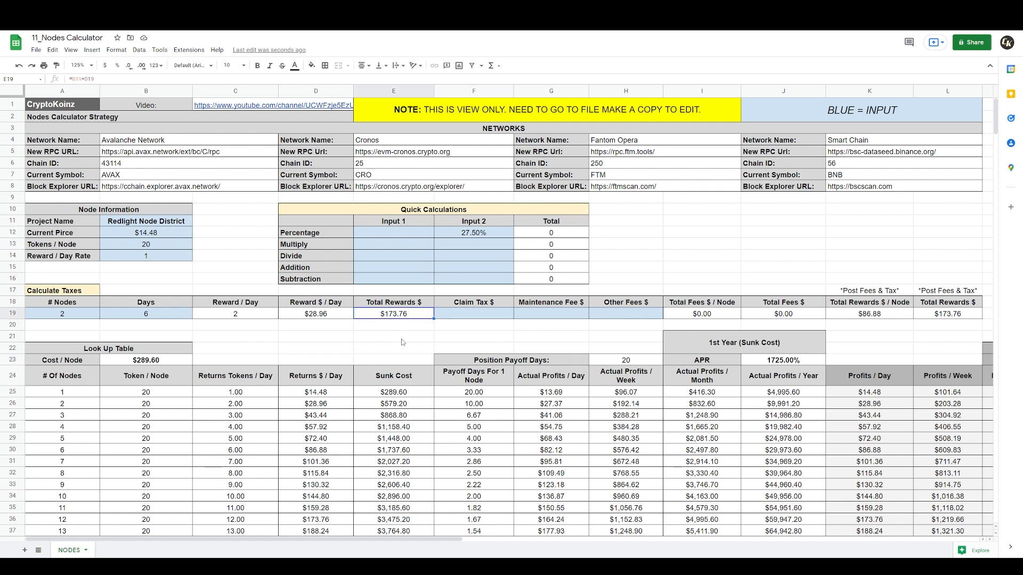
pyautogui.moveTo(393, 237)
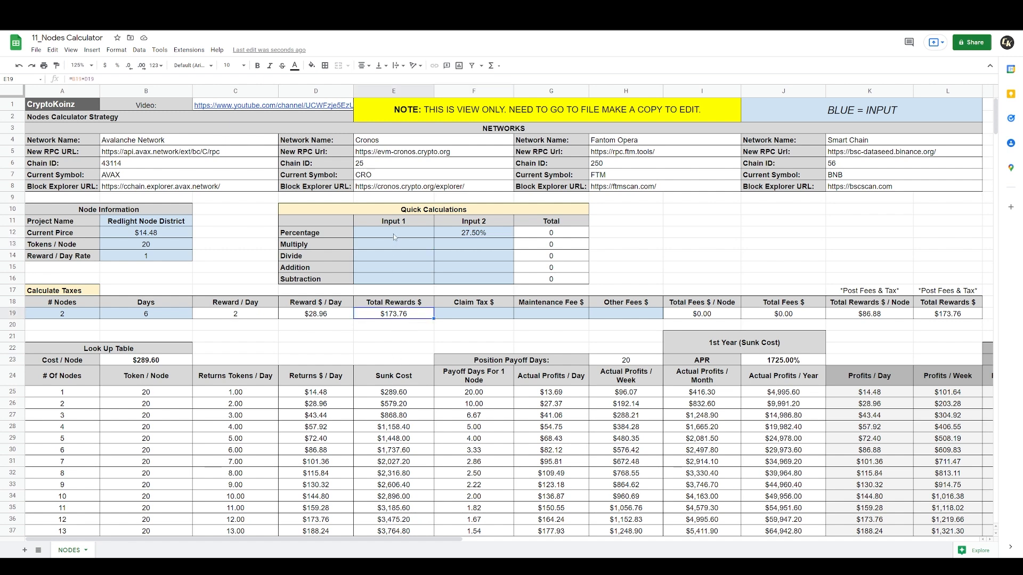
pyautogui.write('173.76')
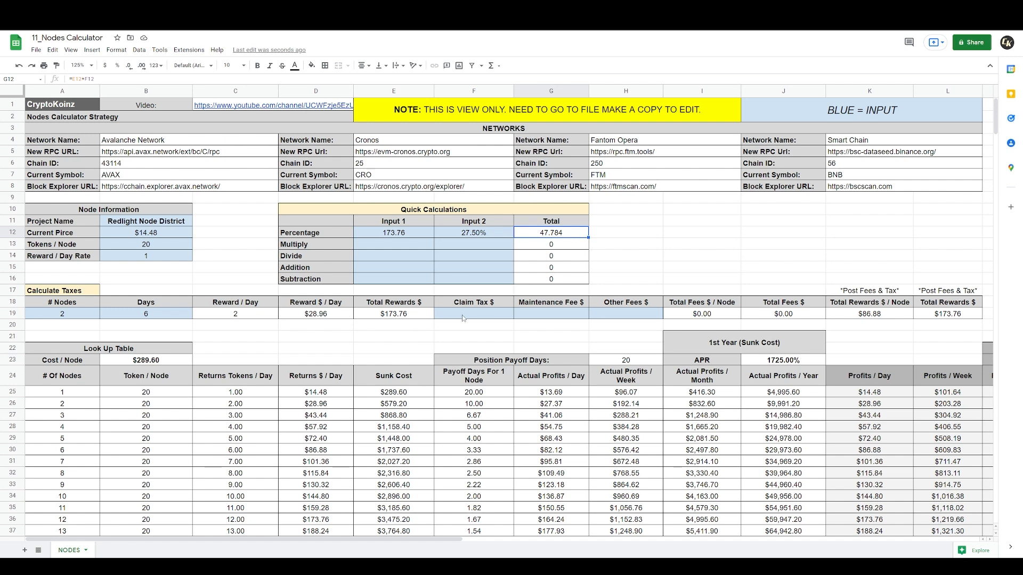
pyautogui.click(473, 314)
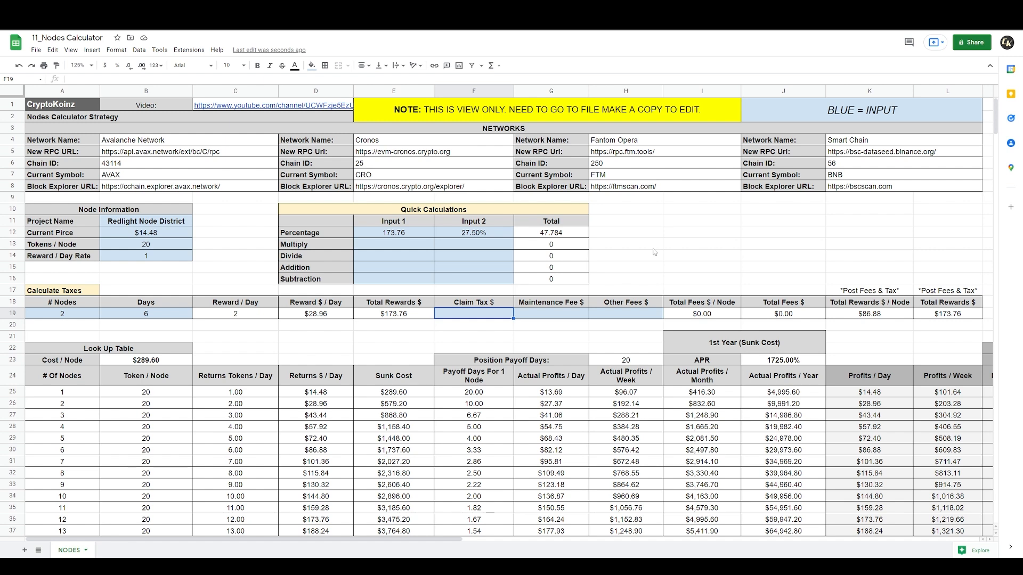
# Enter 47.78 as the claim tax amount.
pyautogui.write('47.78')
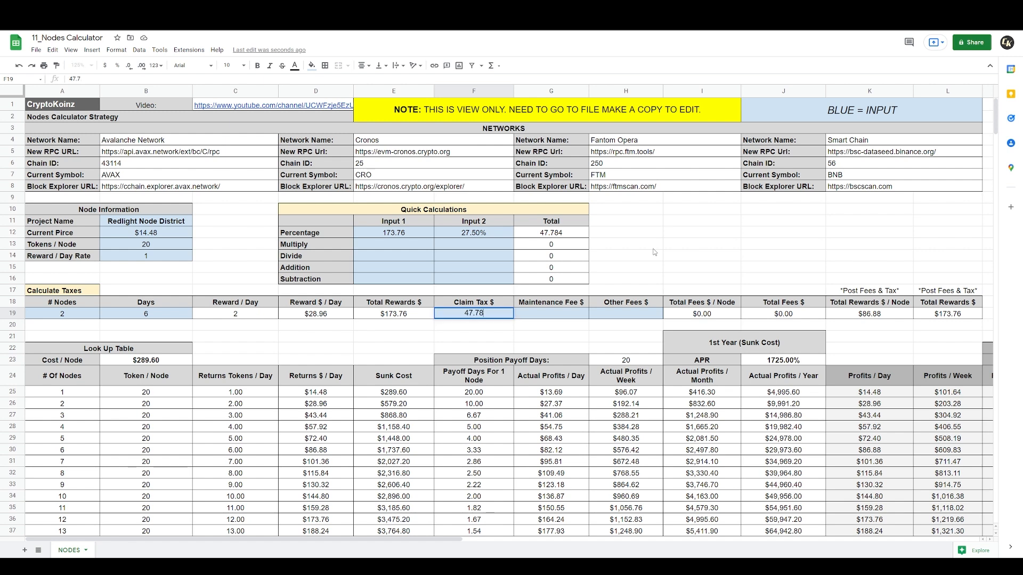
pyautogui.press('enter')
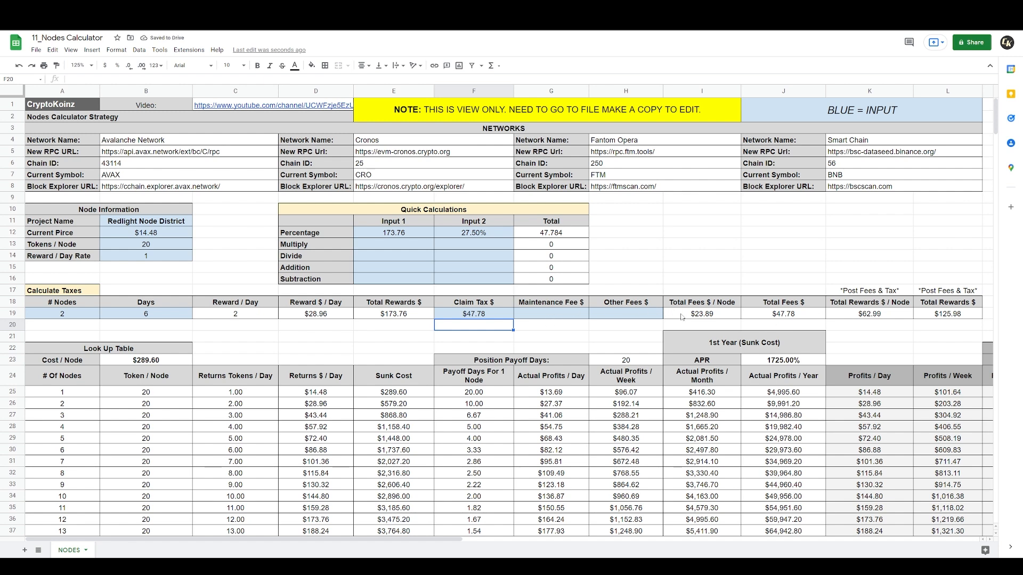
# Review the total fees and post-tax reward formulas, then clear the percentage inputs.
pyautogui.click(701, 313)
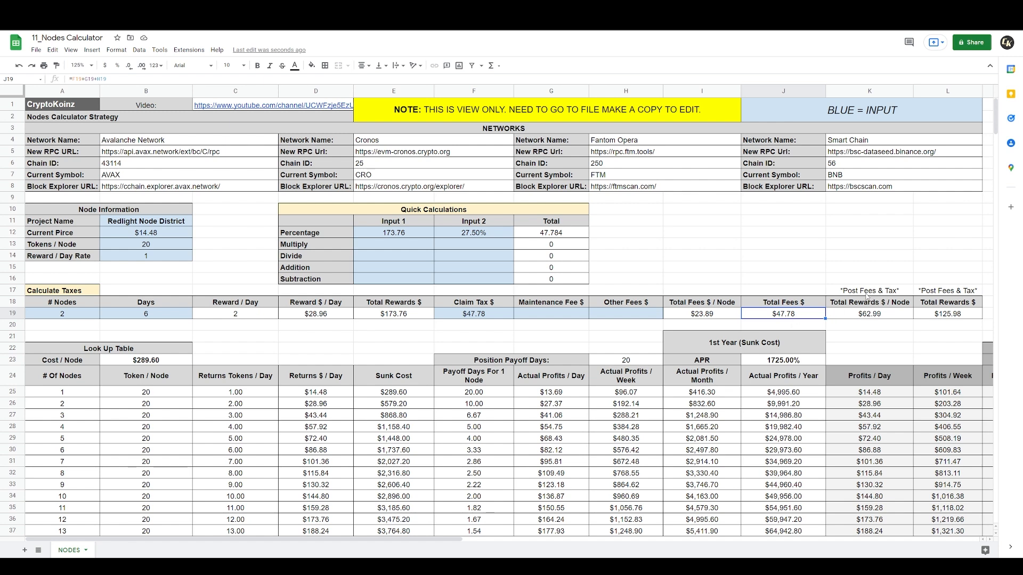
pyautogui.click(868, 314)
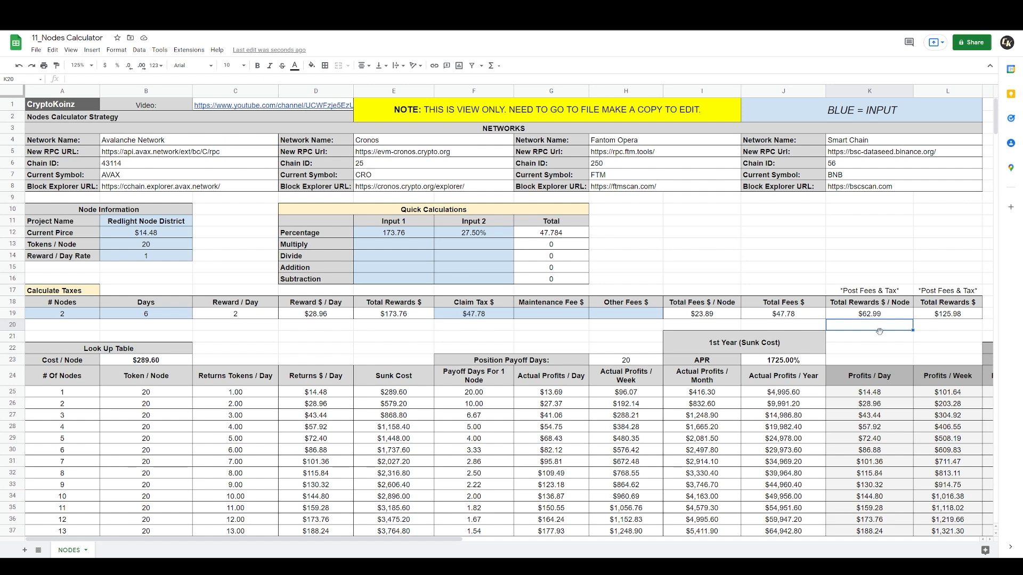
pyautogui.moveTo(941, 299)
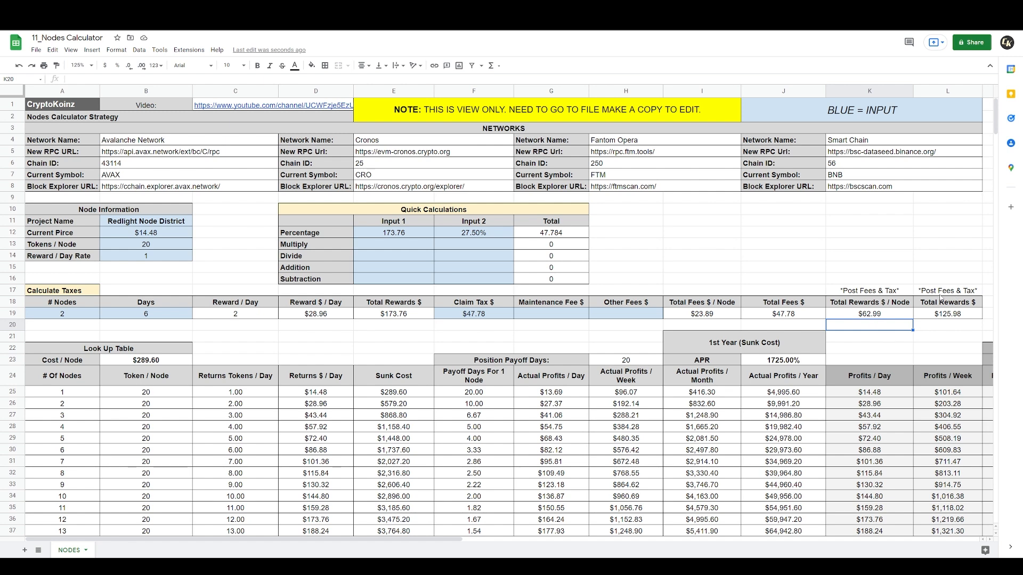
pyautogui.moveTo(953, 324)
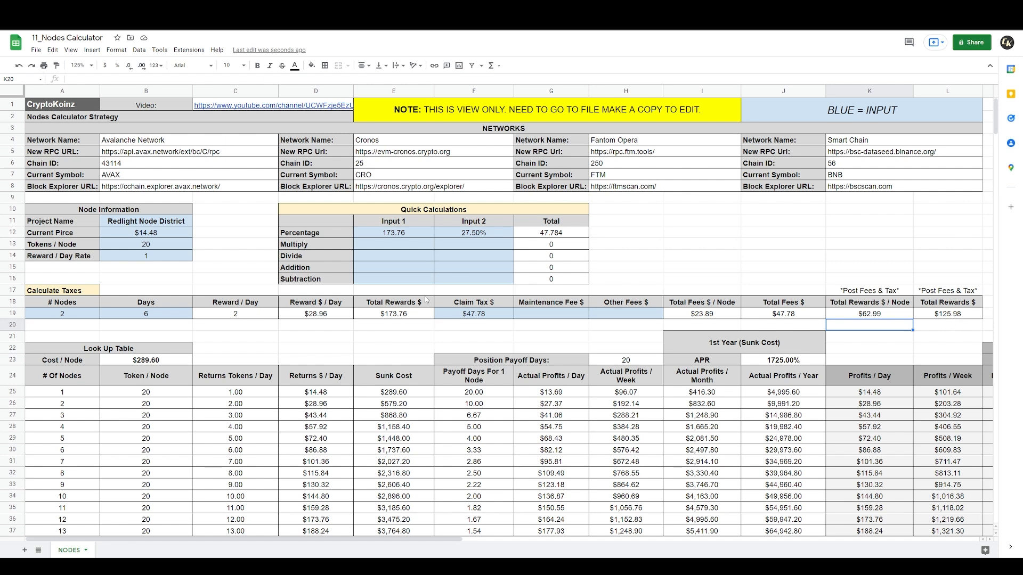
pyautogui.moveTo(407, 319)
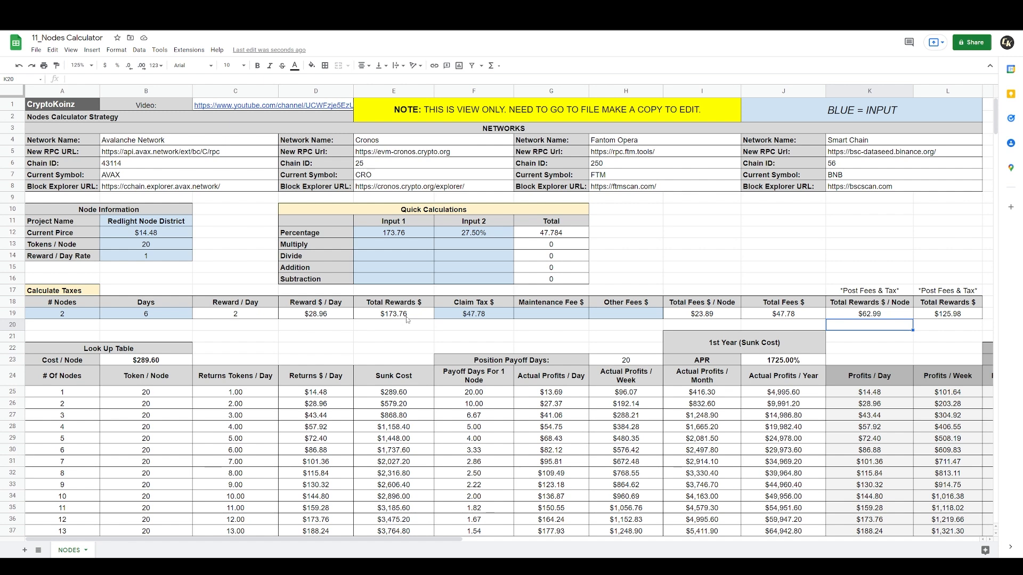
pyautogui.moveTo(691, 302)
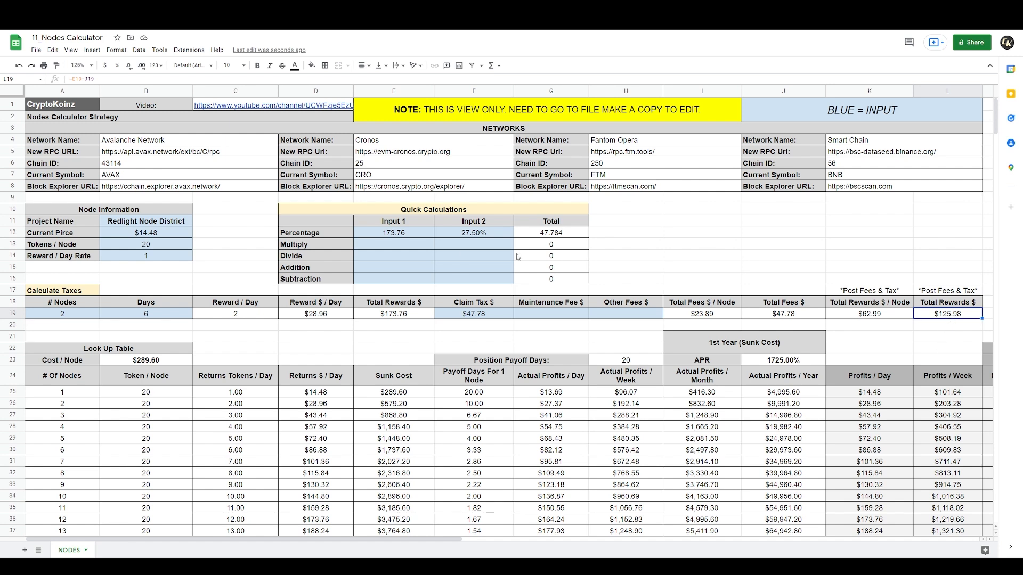
pyautogui.moveTo(414, 225)
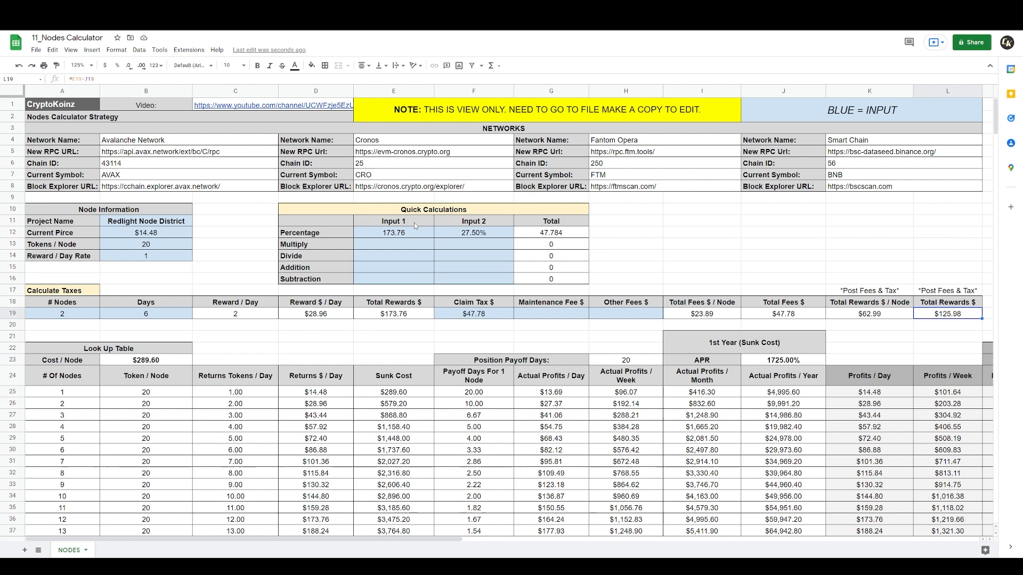
pyautogui.click(394, 233)
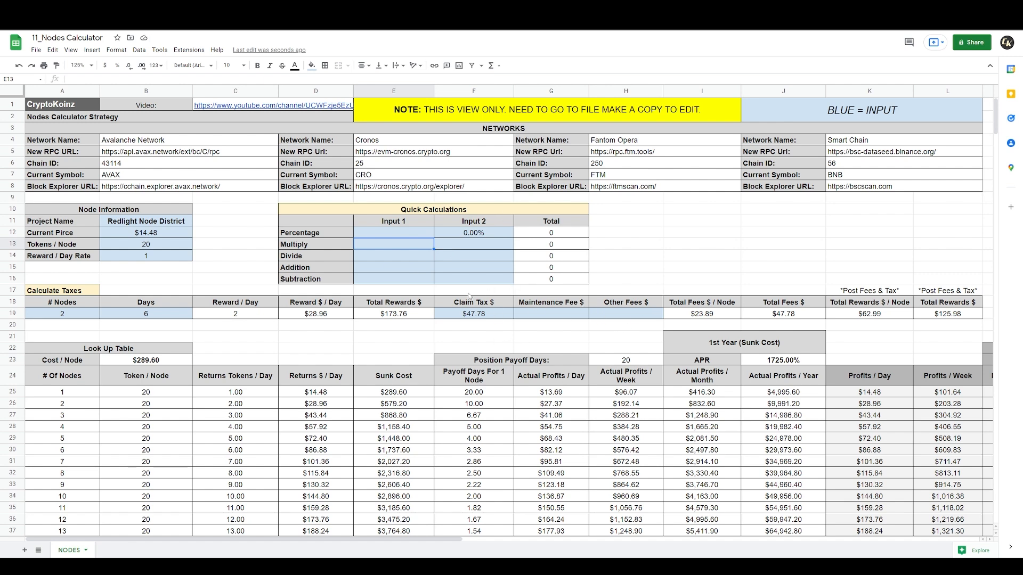
pyautogui.click(79, 64)
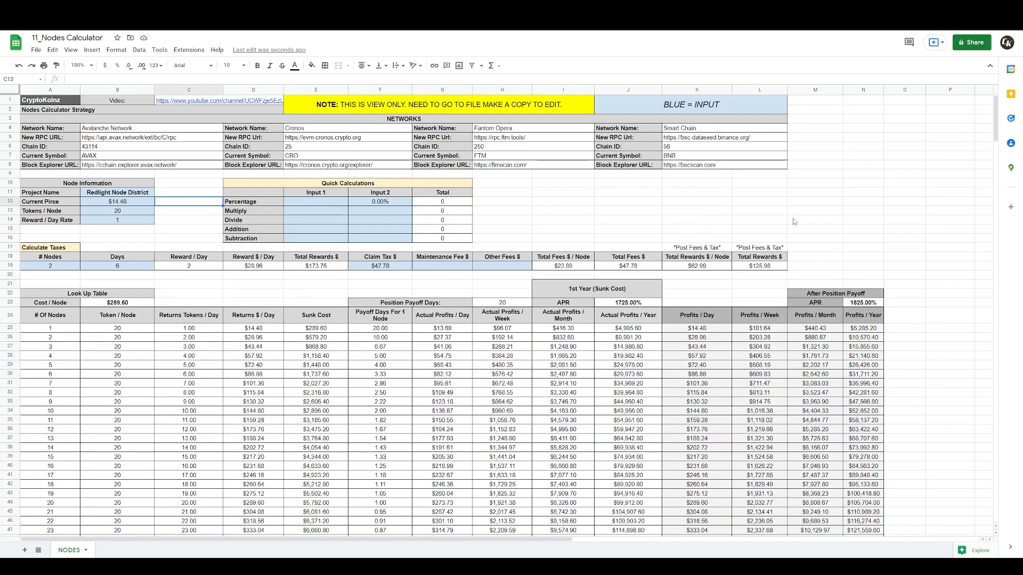
pyautogui.moveTo(609, 266)
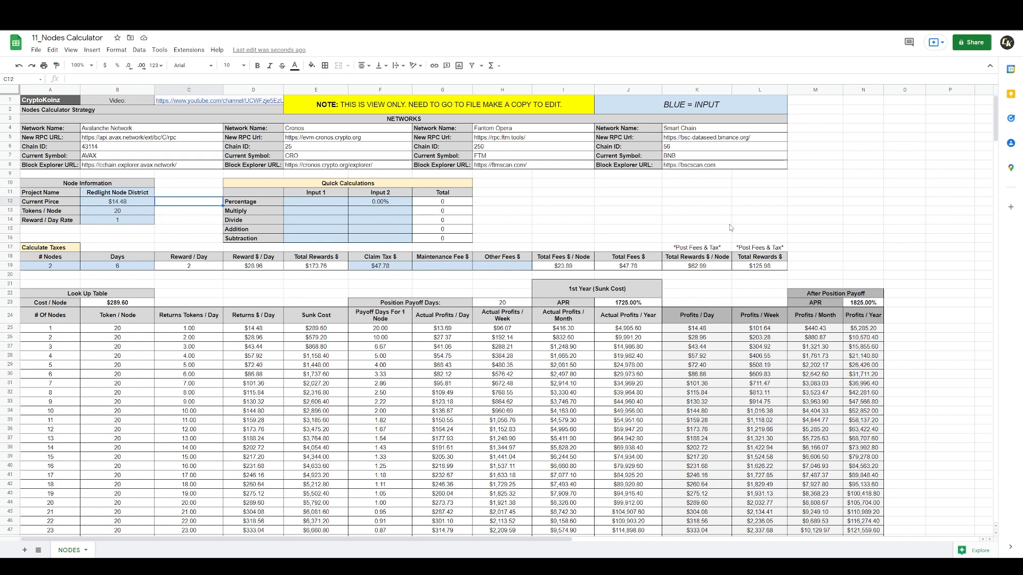
pyautogui.click(117, 202)
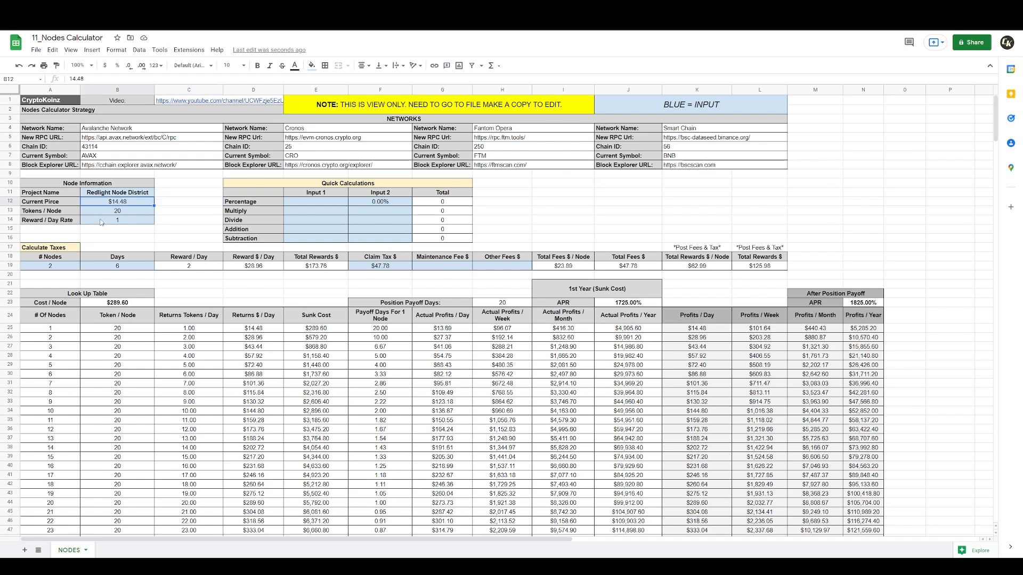
pyautogui.click(117, 220)
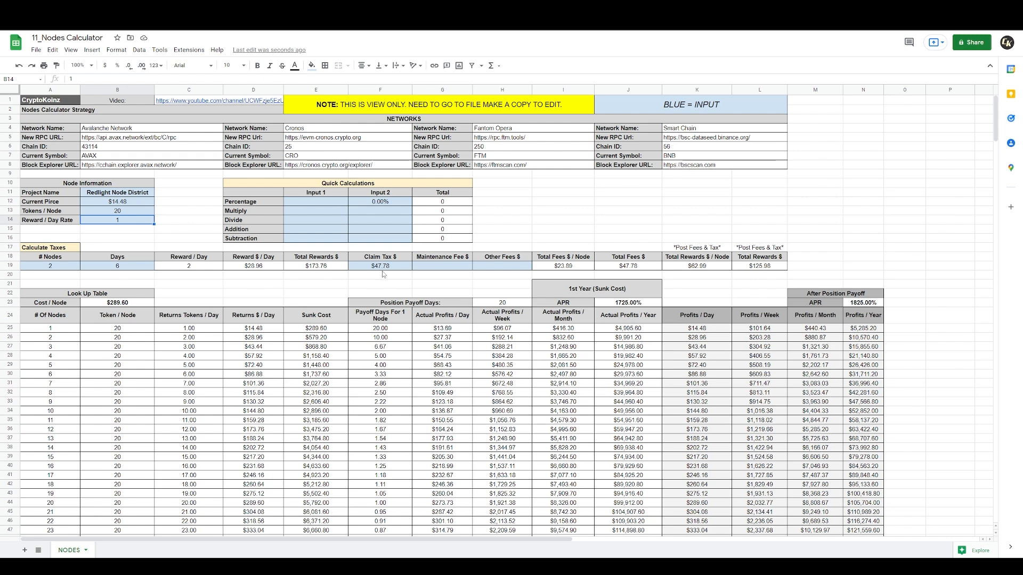
pyautogui.moveTo(448, 285)
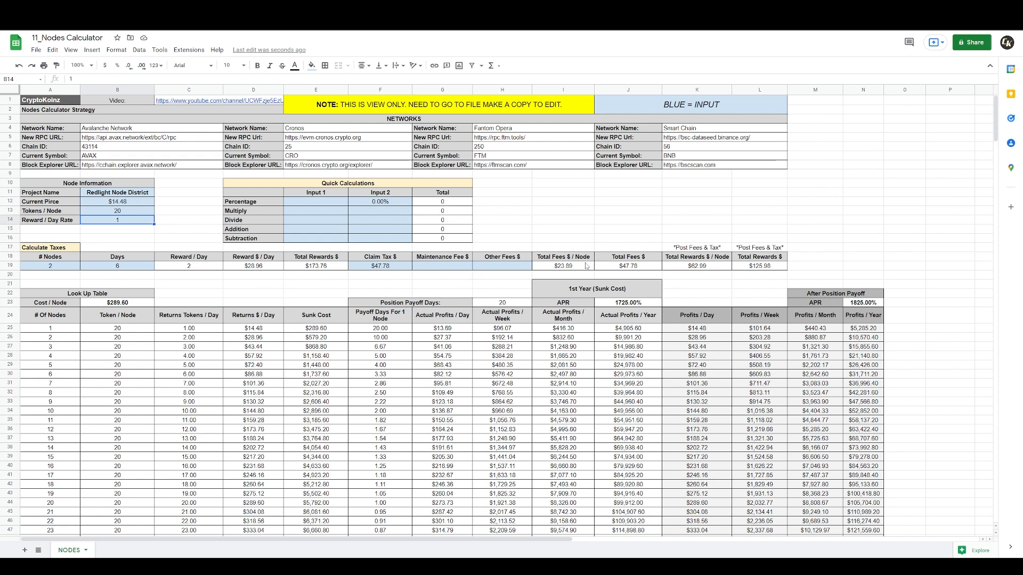
pyautogui.click(188, 211)
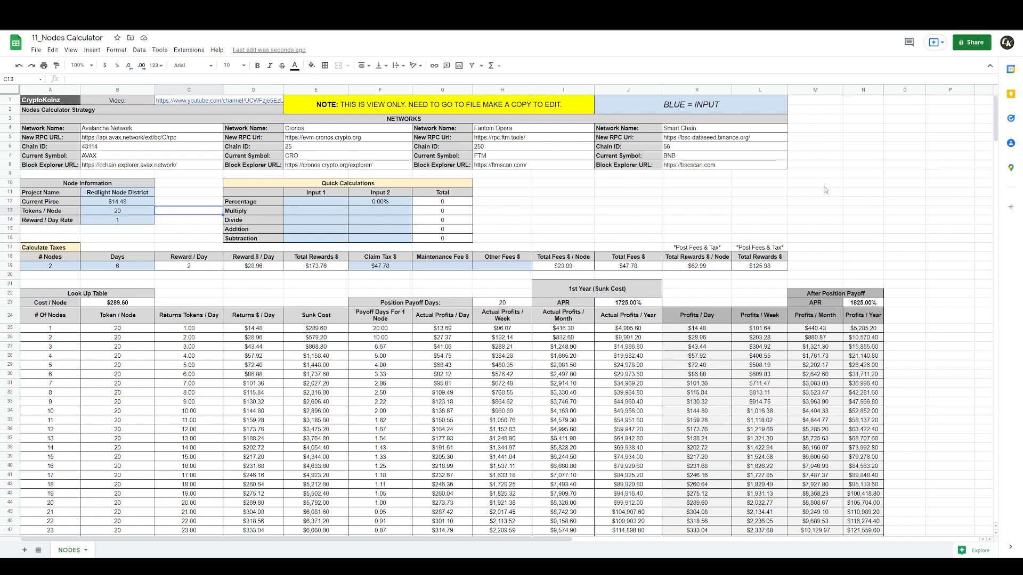
pyautogui.click(117, 211)
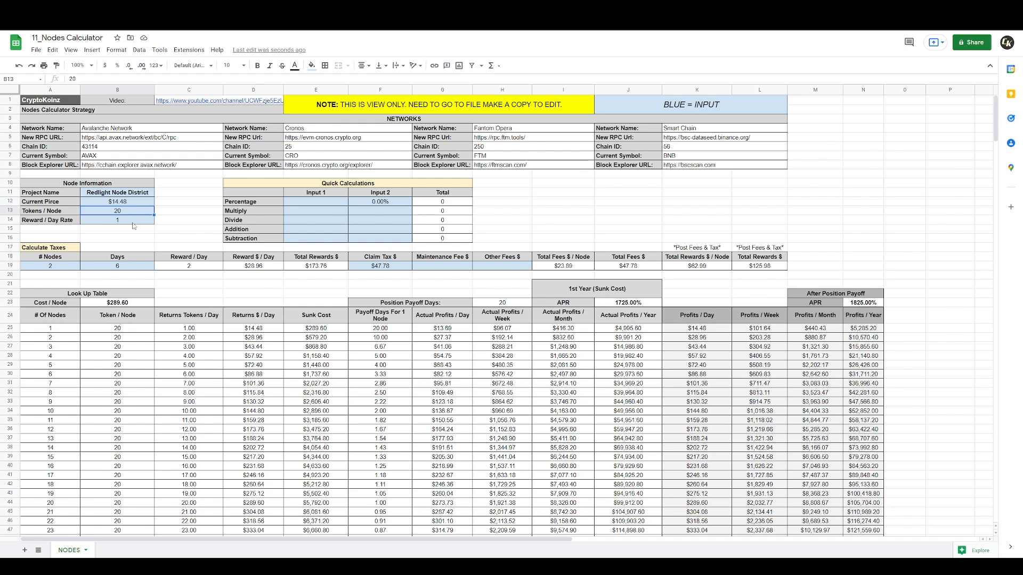
pyautogui.click(117, 220)
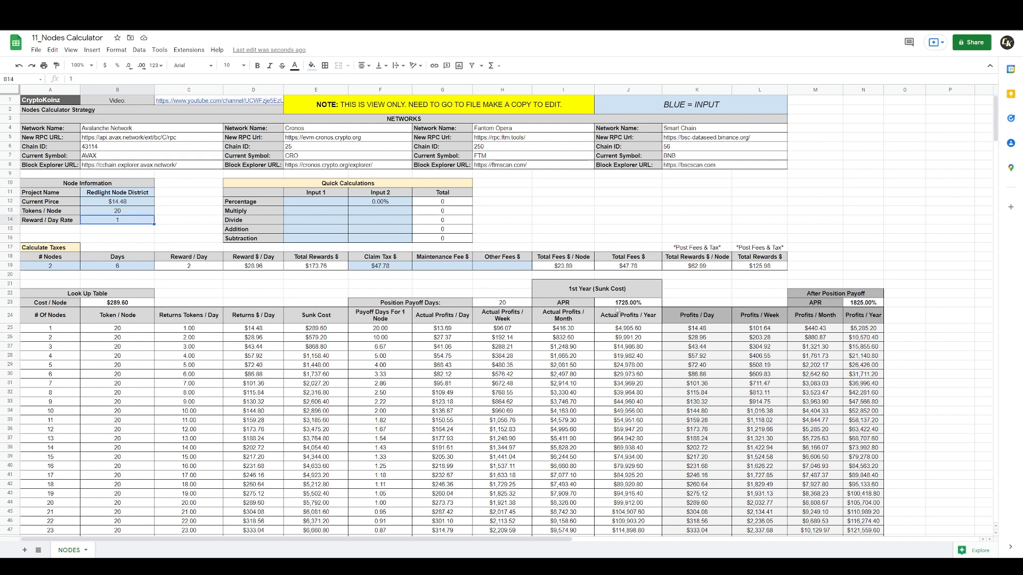
pyautogui.click(627, 302)
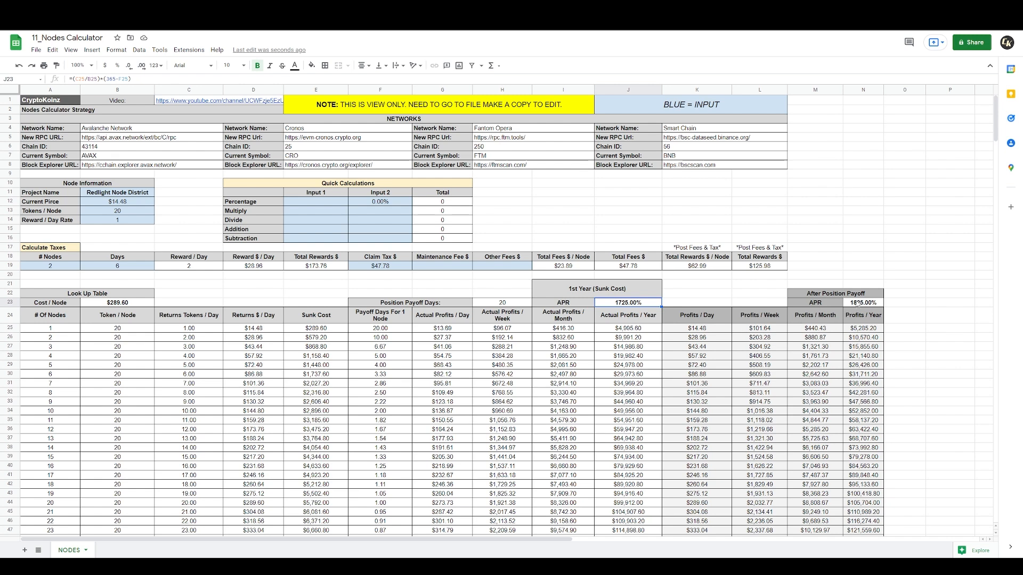
pyautogui.click(862, 302)
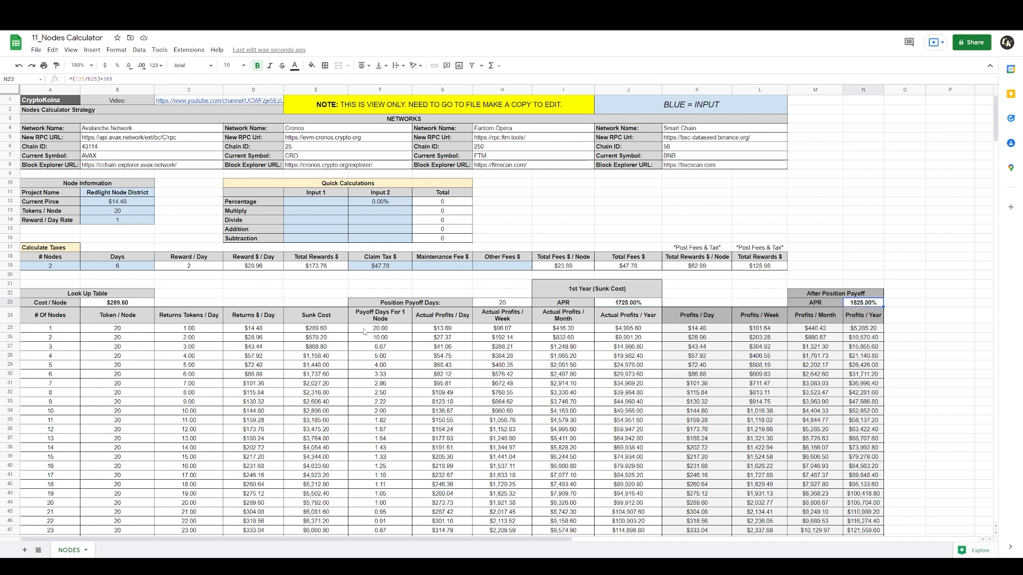
pyautogui.click(379, 328)
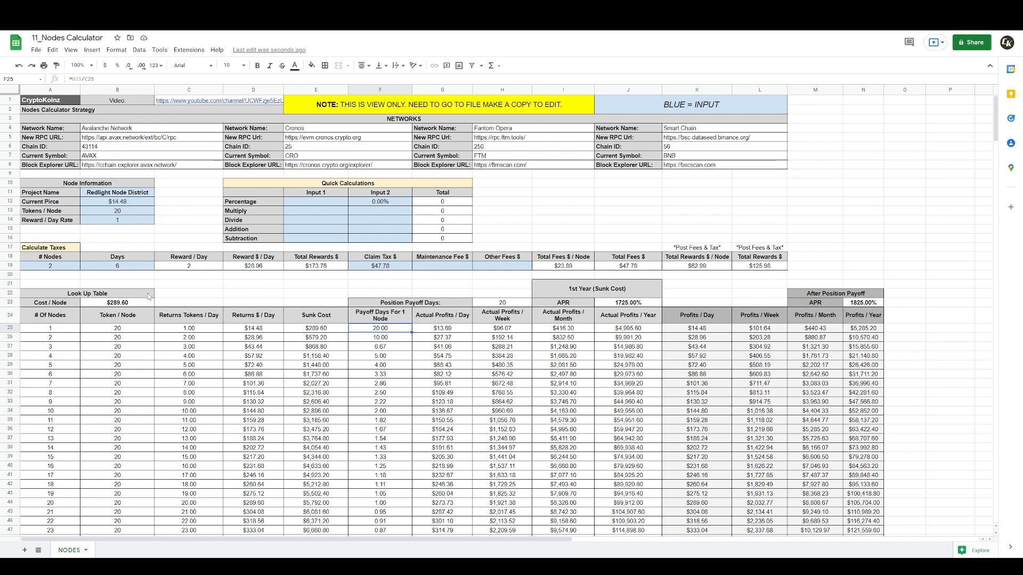
pyautogui.click(442, 328)
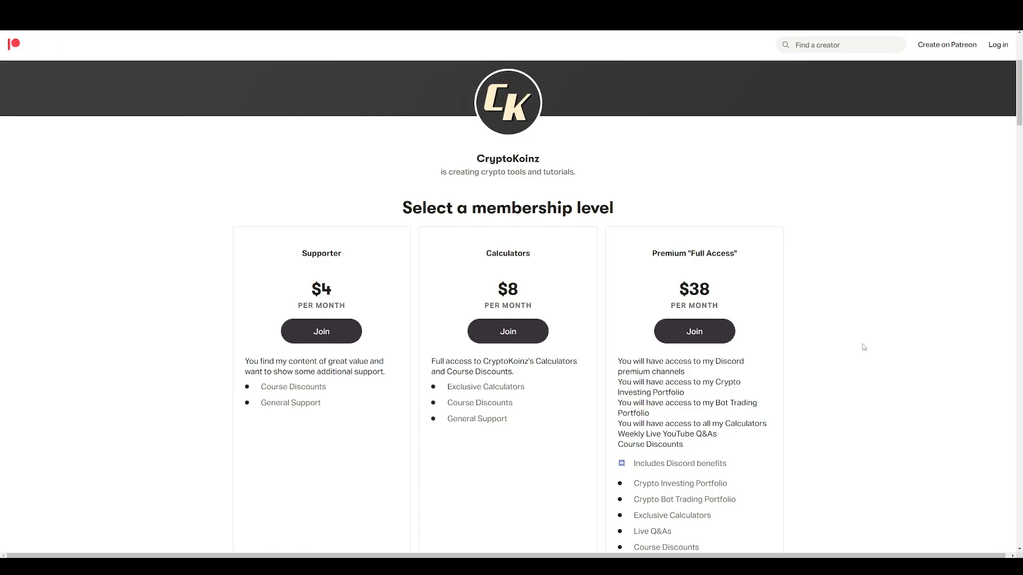
pyautogui.moveTo(911, 363)
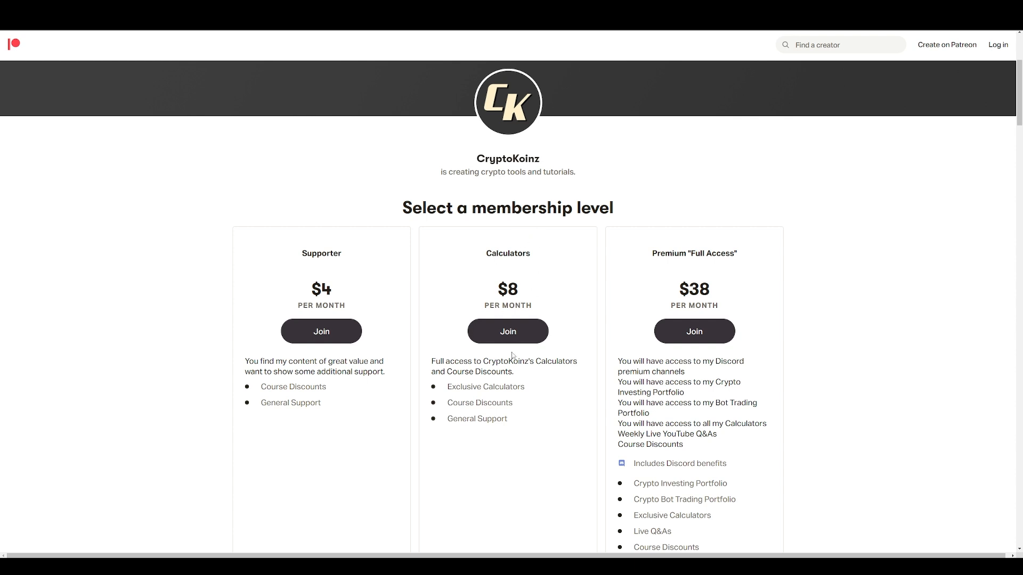
pyautogui.moveTo(577, 267)
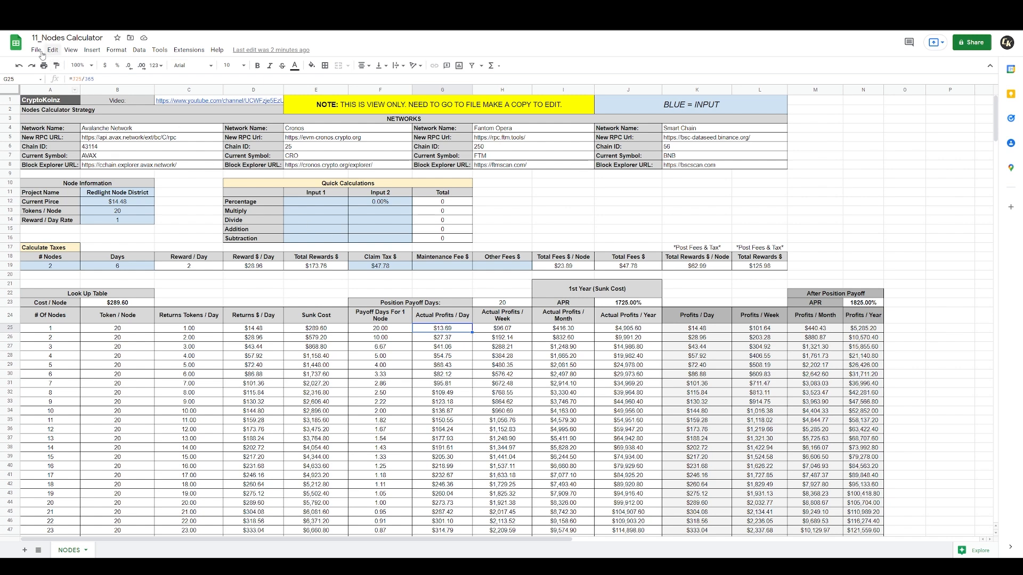
# Return to the Nodes Calculator sheet with the Redlight figures unchanged.
pyautogui.click(36, 49)
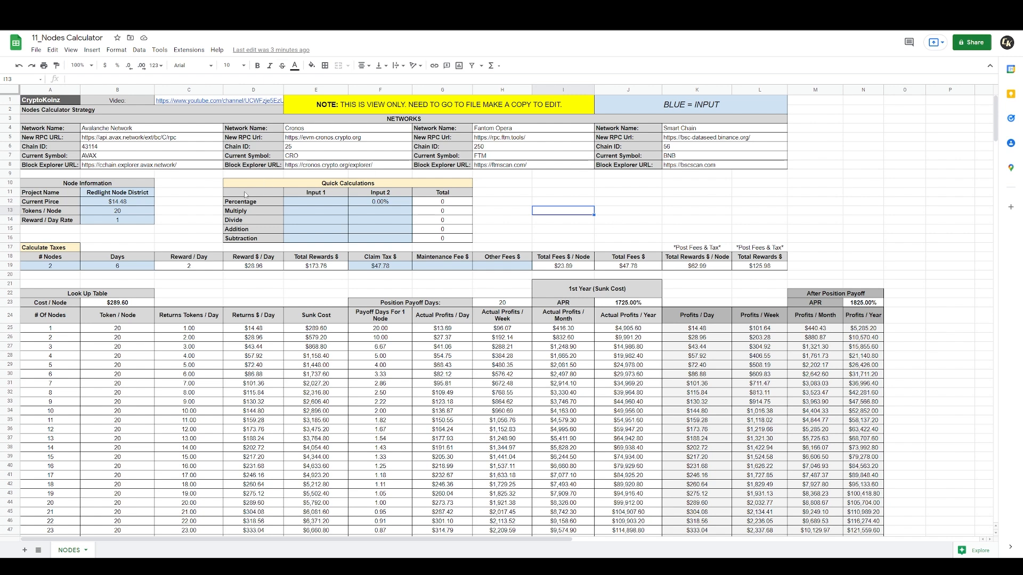
pyautogui.click(862, 183)
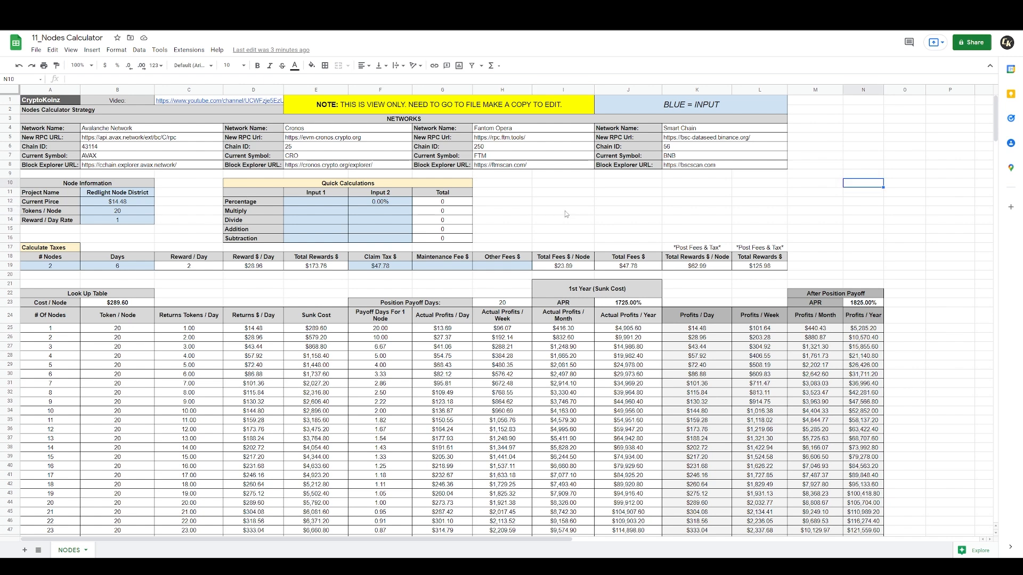